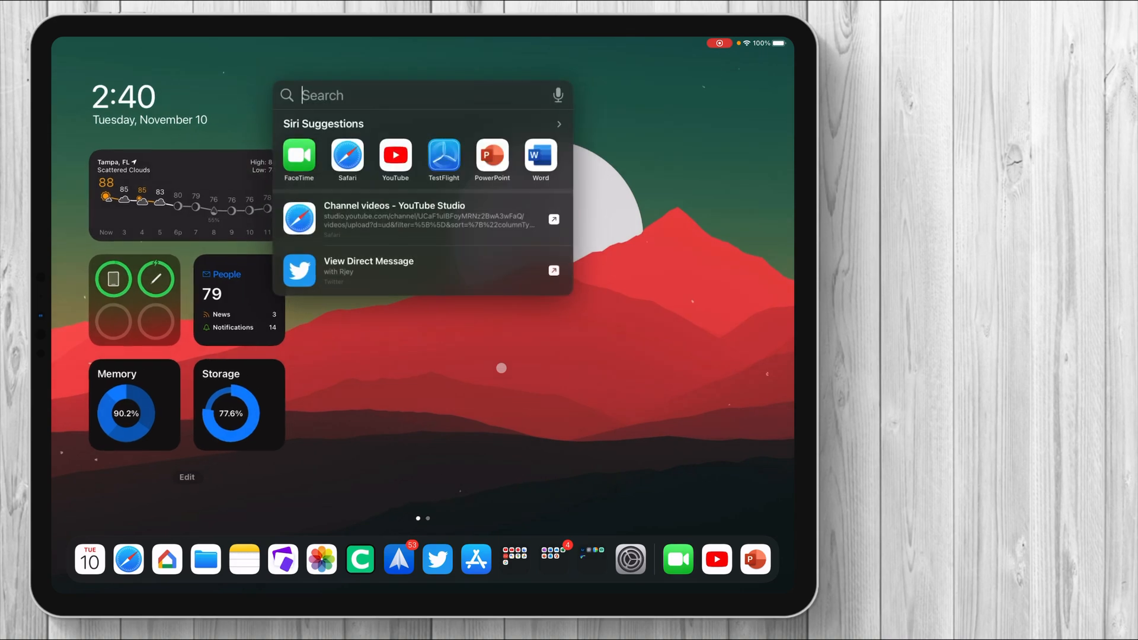
# Step: Search Spotlight for 'testFlight' and launch the TestFlight app
pyautogui.write('testFlight')
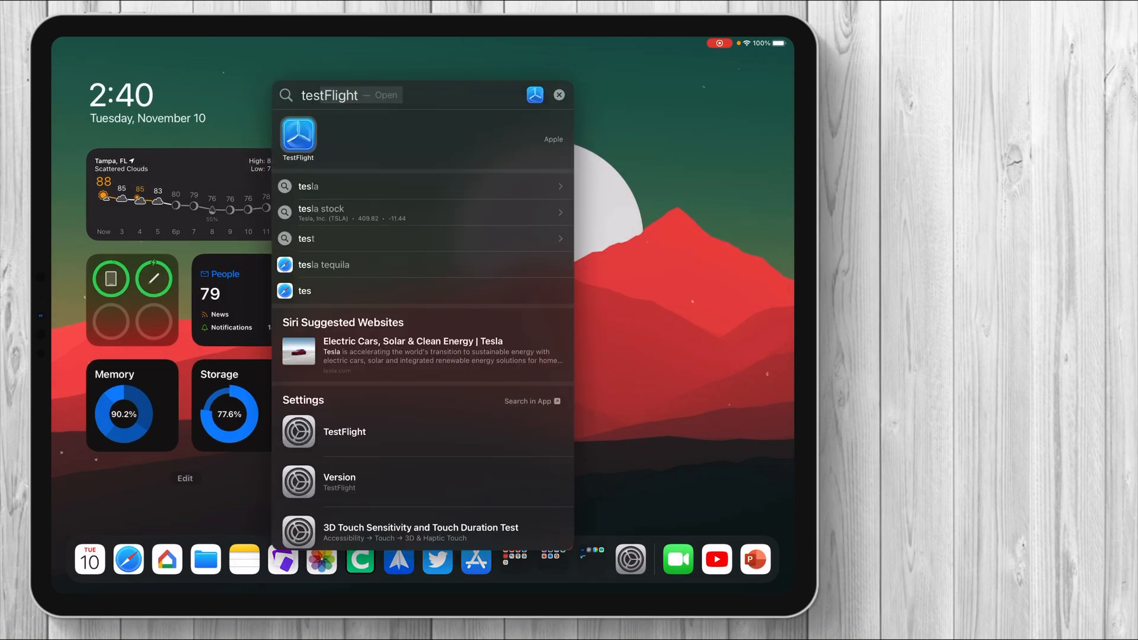
pyautogui.click(298, 138)
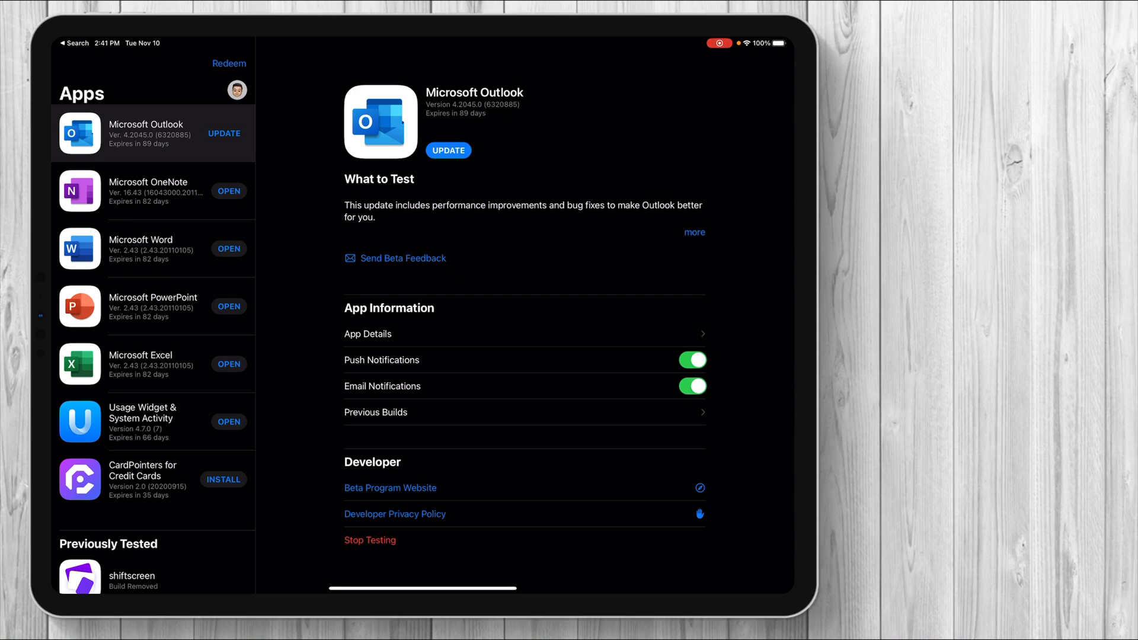
# Step: Dismiss the full Microsoft Office beta alert and launch the Microsoft PowerPoint beta
pyautogui.click(447, 150)
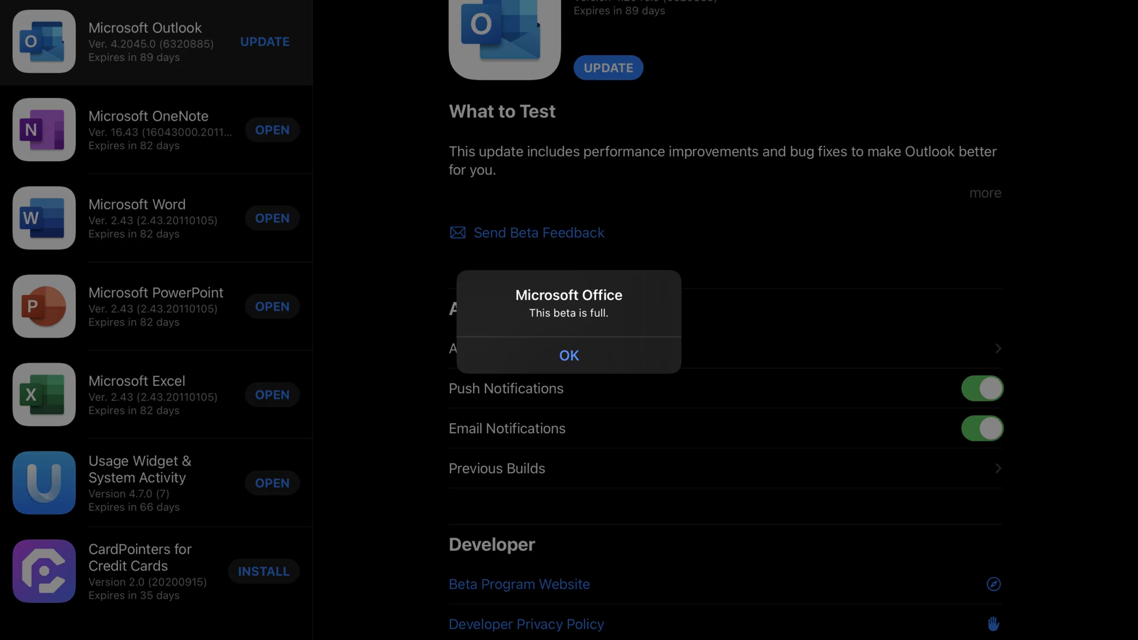
pyautogui.click(569, 356)
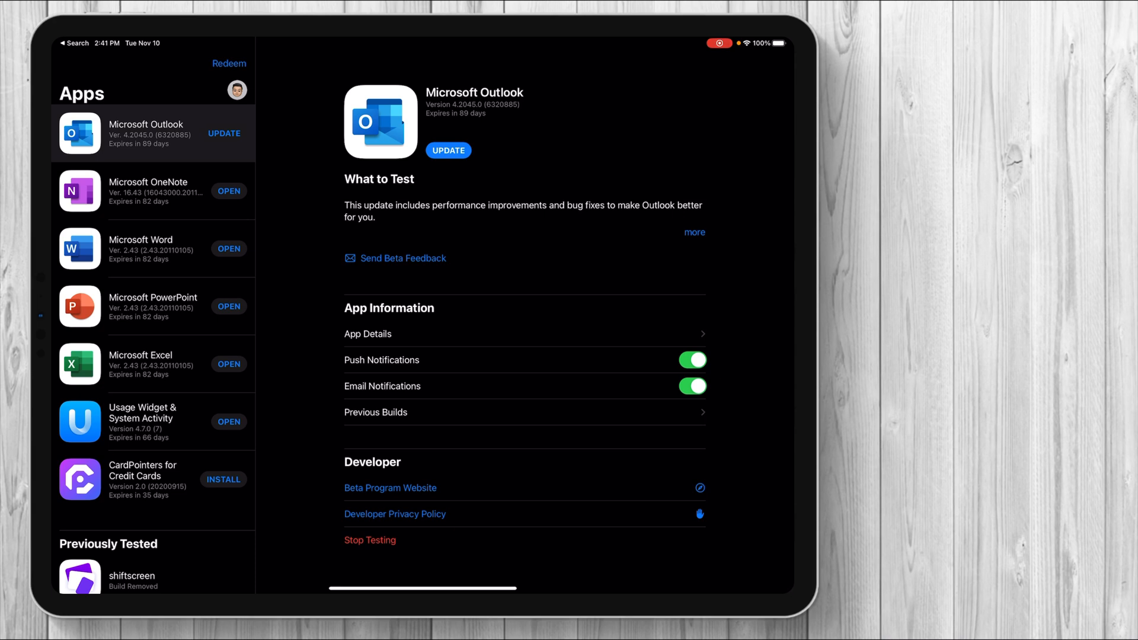
pyautogui.click(153, 306)
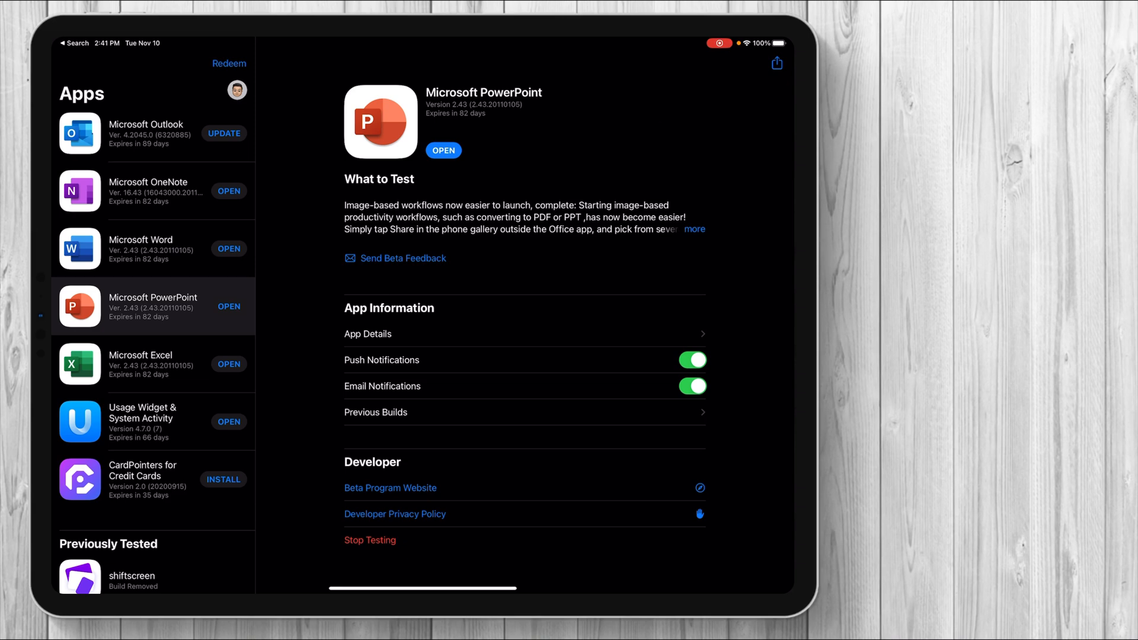
pyautogui.click(443, 150)
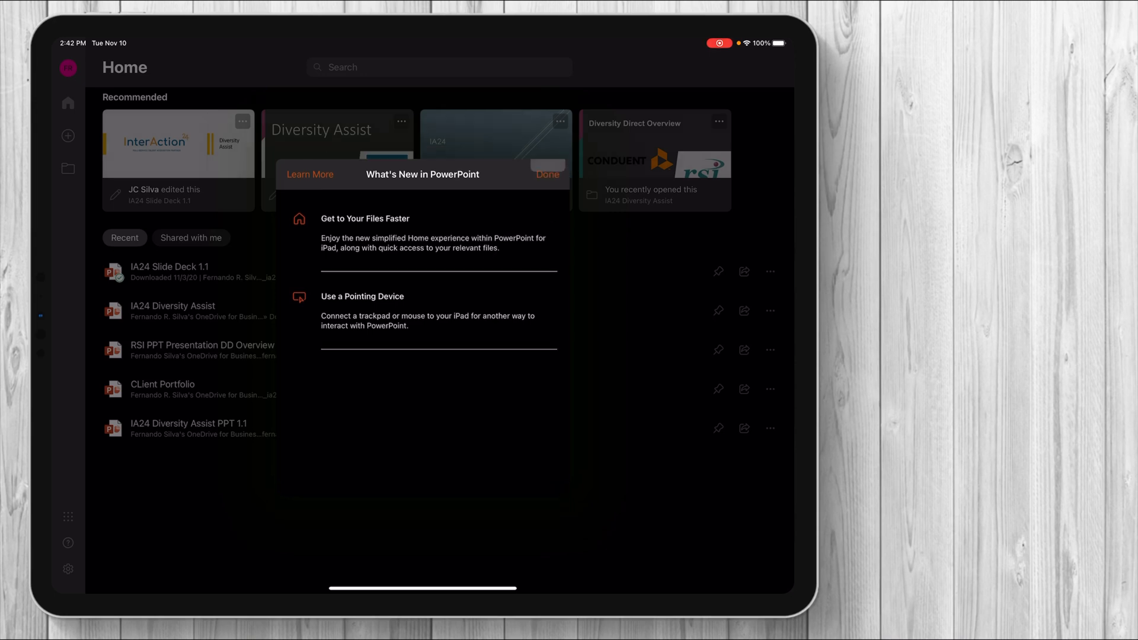
# Step: Dismiss the What's New notice with Done
pyautogui.click(548, 174)
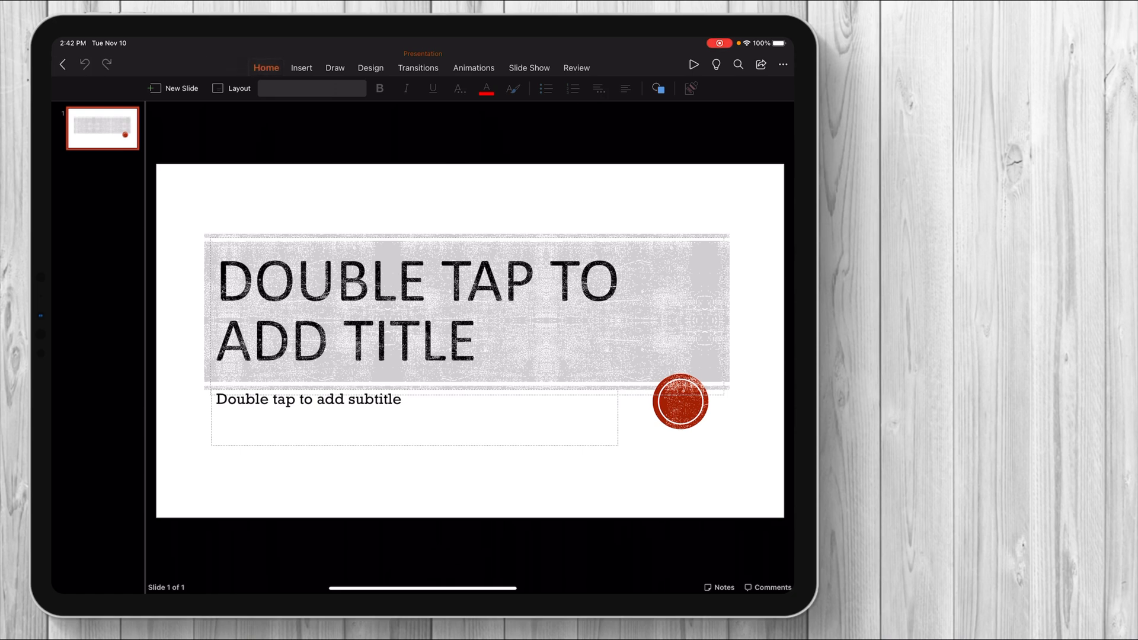
# Step: Type THANK FOR WATCHING into the first slide's title placeholder
pyautogui.click(418, 67)
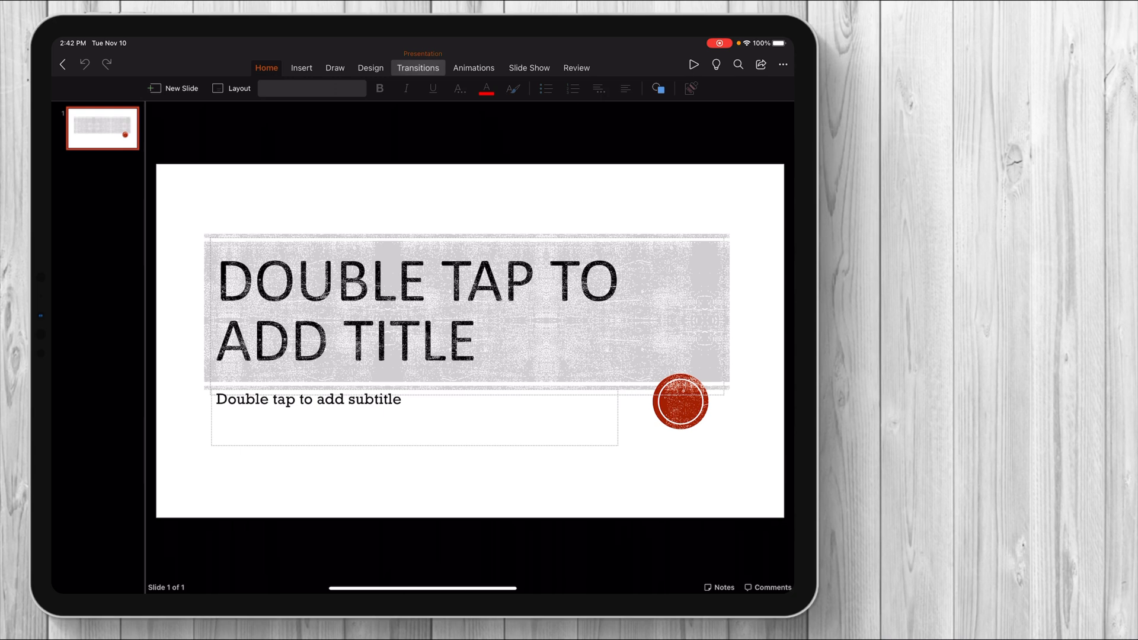
pyautogui.click(529, 68)
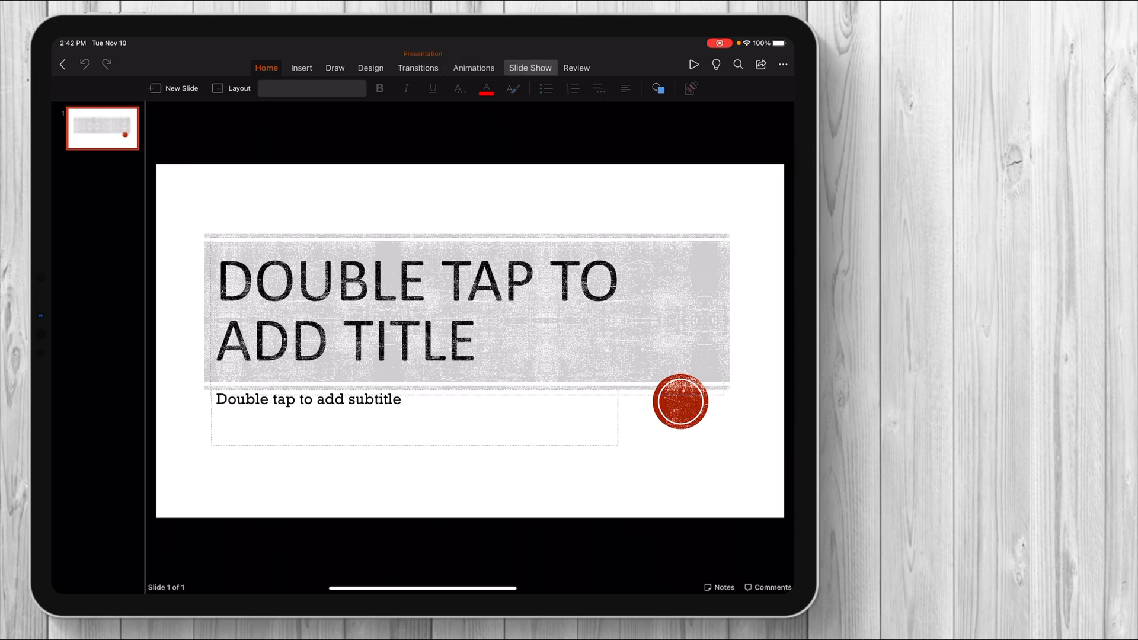
pyautogui.click(576, 68)
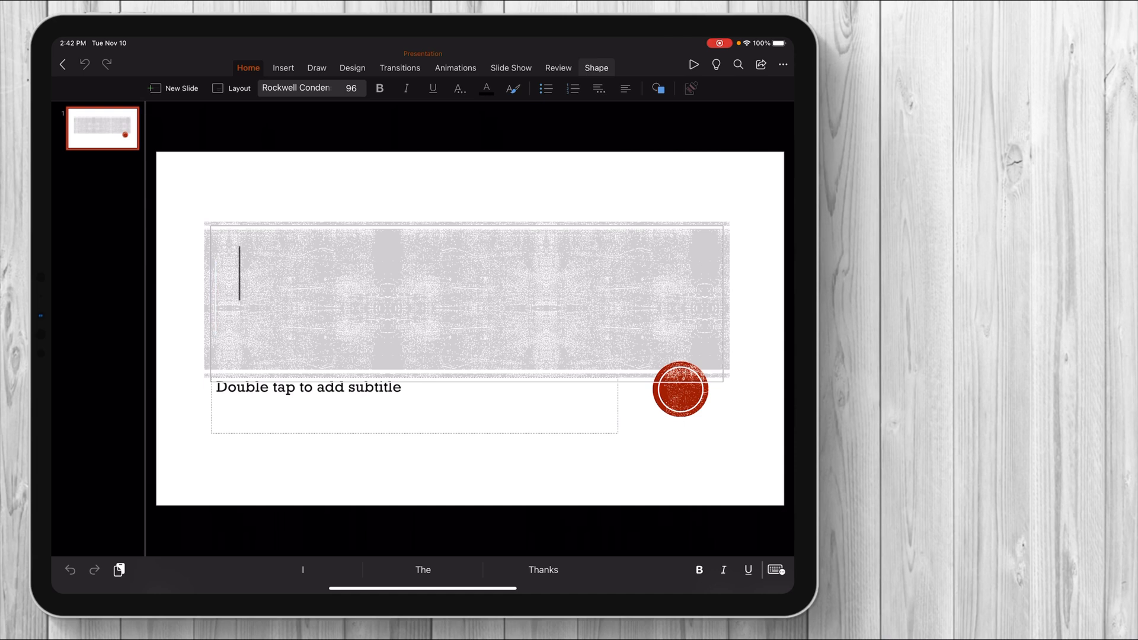
pyautogui.write('THANK')
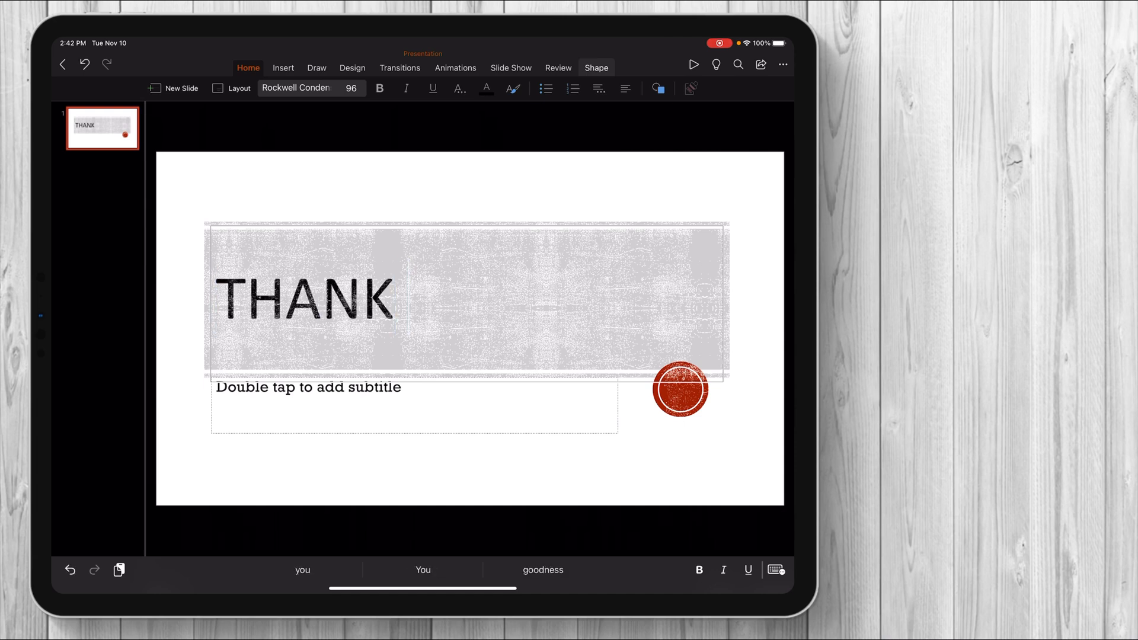
pyautogui.write('FOR WATVHING')
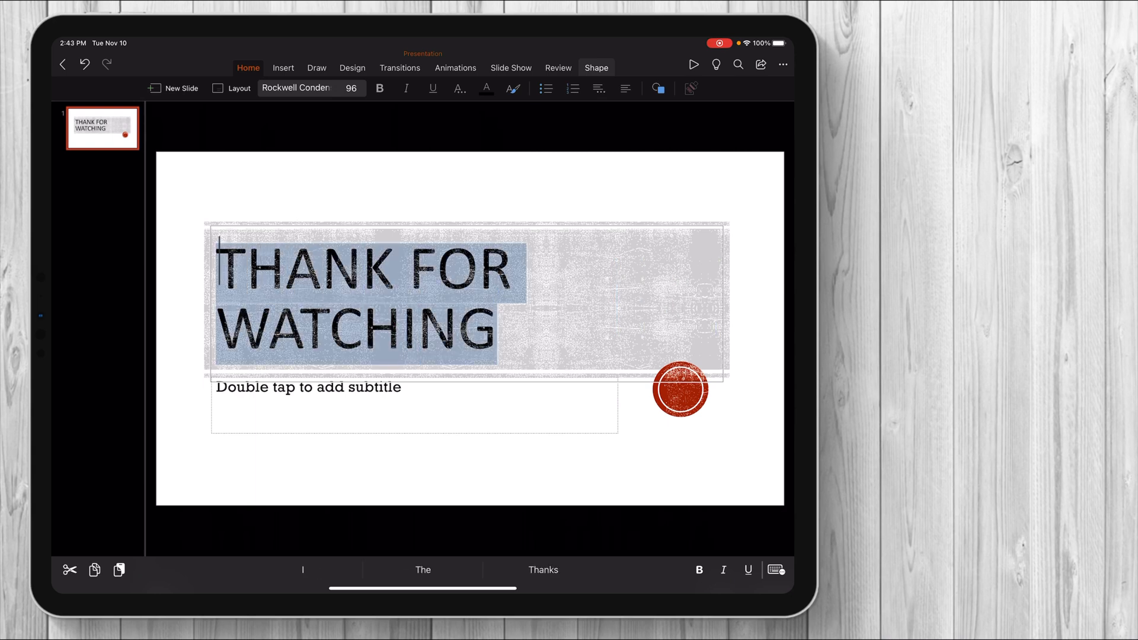
# Step: Select the title text and place the cursor after THANK to show editing options
pyautogui.click(508, 330)
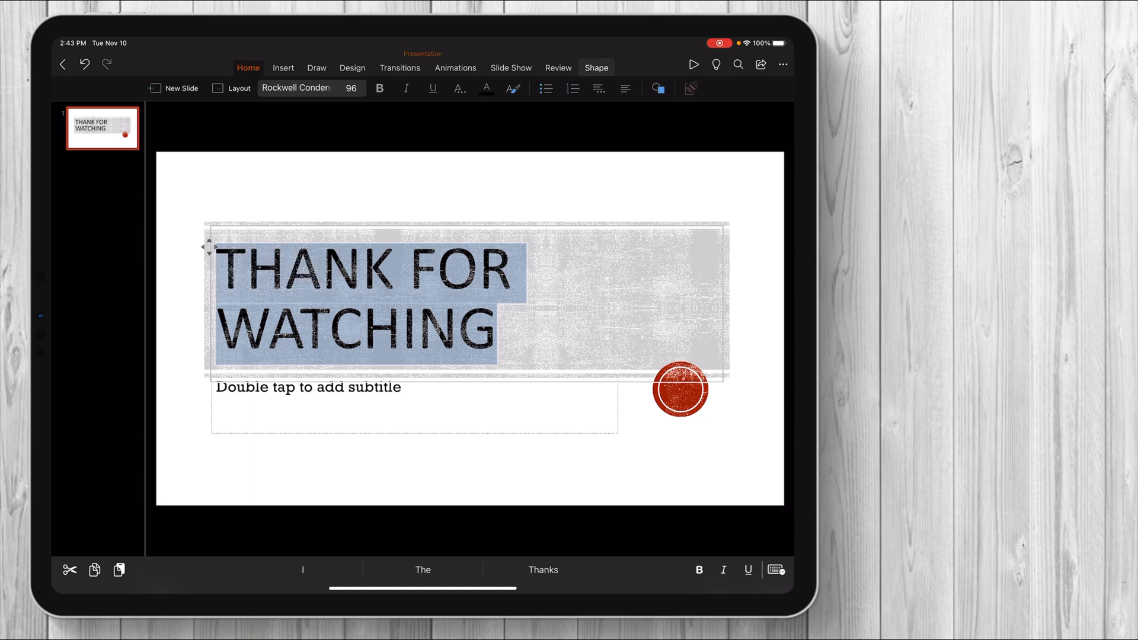
pyautogui.click(397, 269)
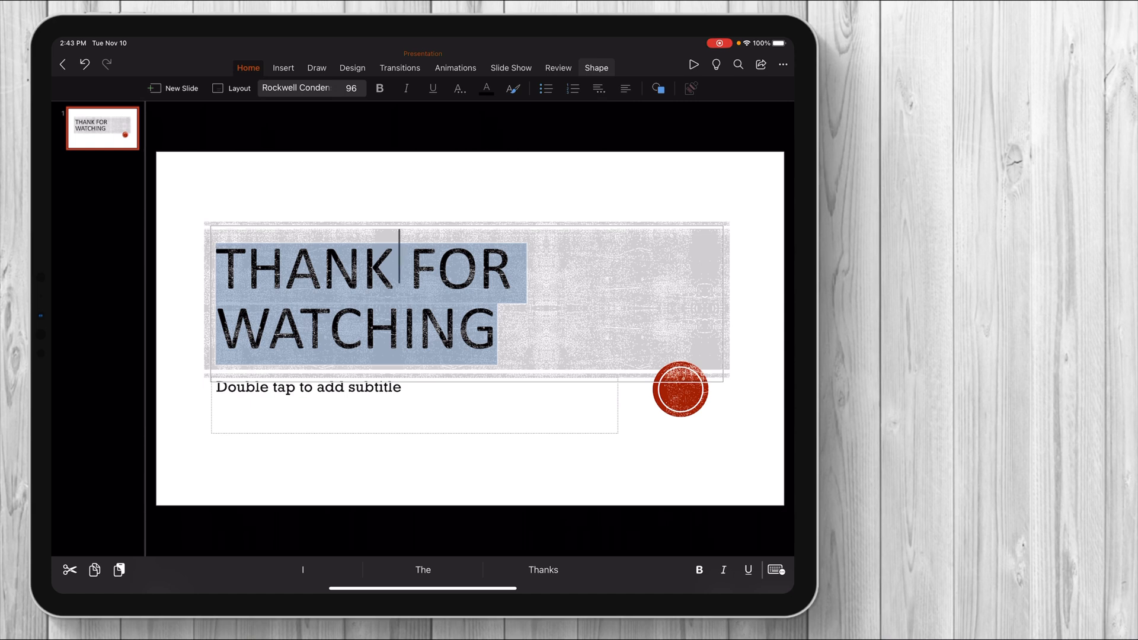
pyautogui.click(398, 269)
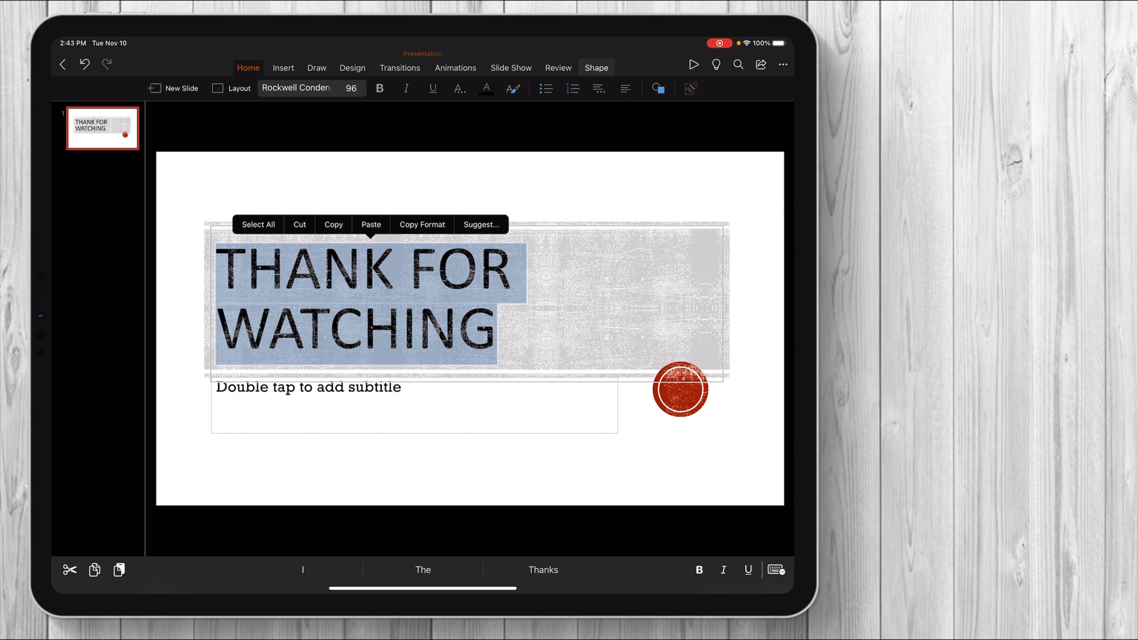
pyautogui.click(481, 224)
pyautogui.write('A sub would be aw')
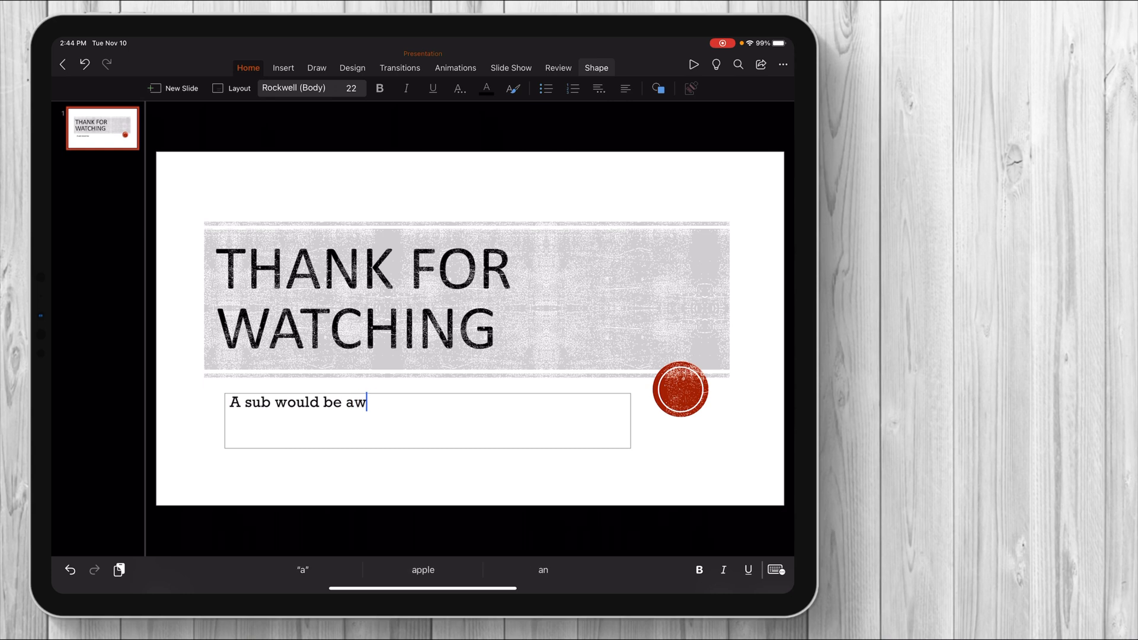
# Step: Finish the subtitle 'A sub would be awesome!!', move it below the banner, and add a slide
pyautogui.write('esome!!')
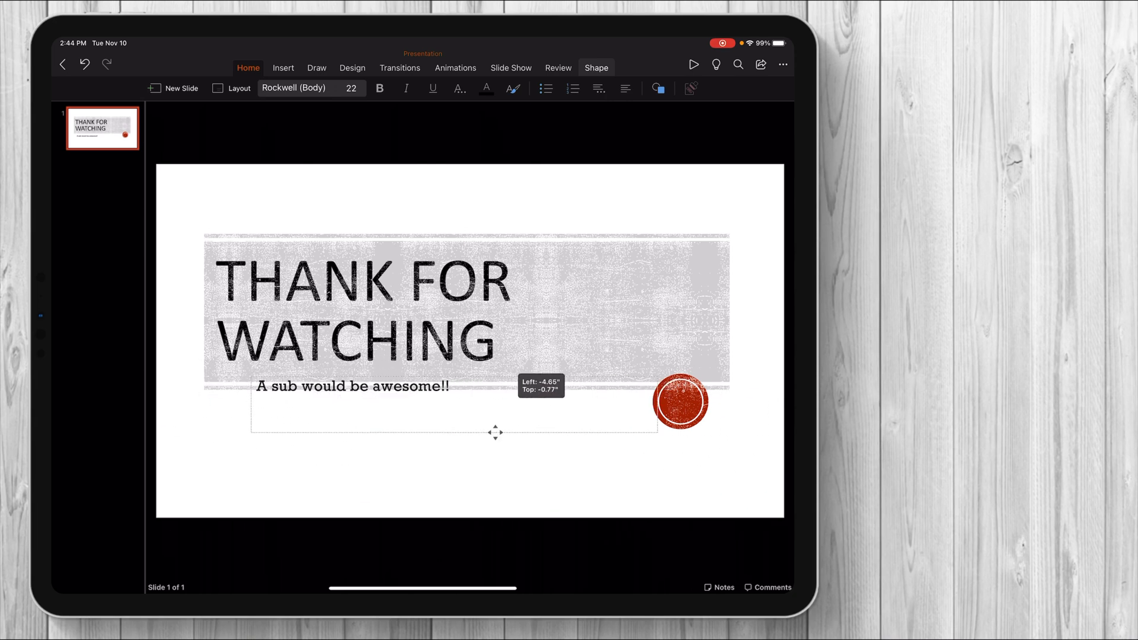
pyautogui.moveTo(496, 433); pyautogui.dragTo(470, 463)
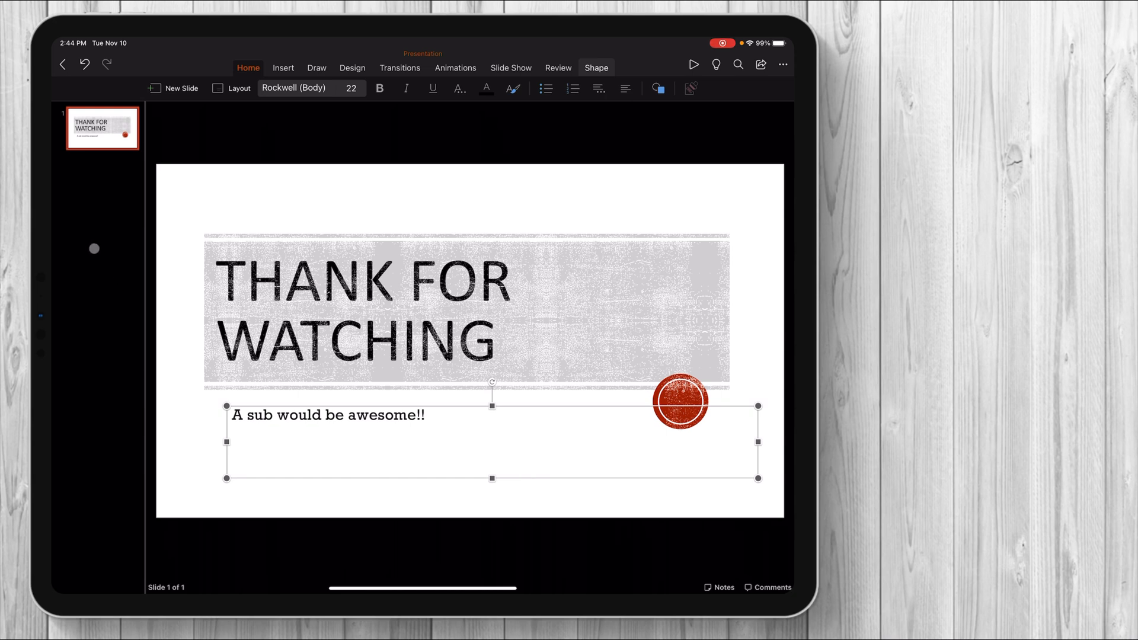
pyautogui.click(172, 88)
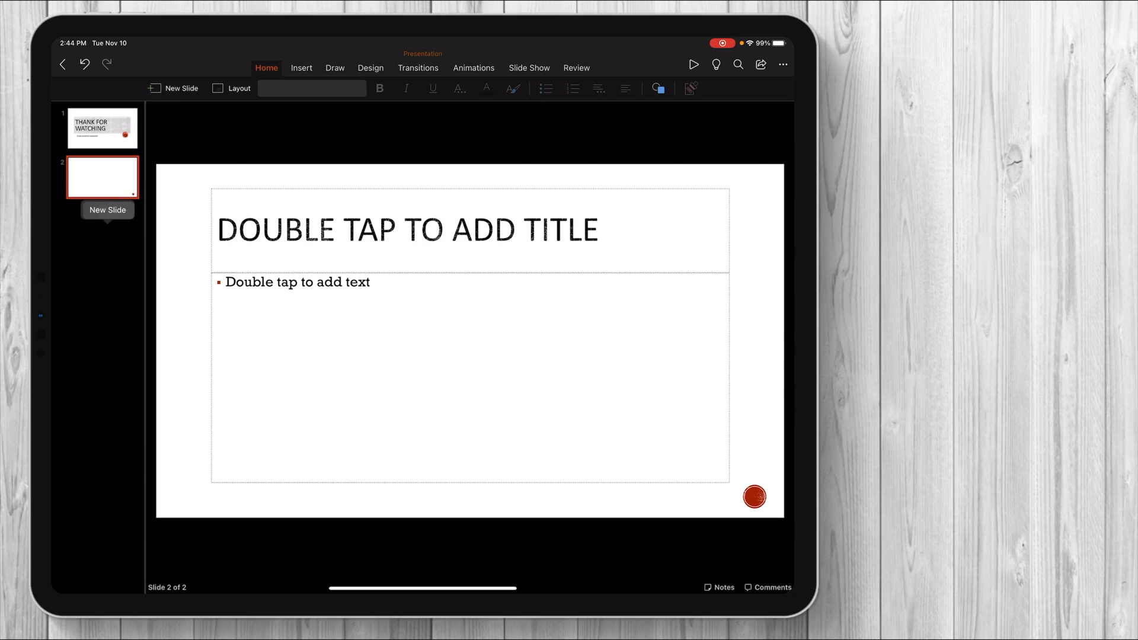
# Step: Add another blank slide and duplicate the title slide
pyautogui.click(172, 87)
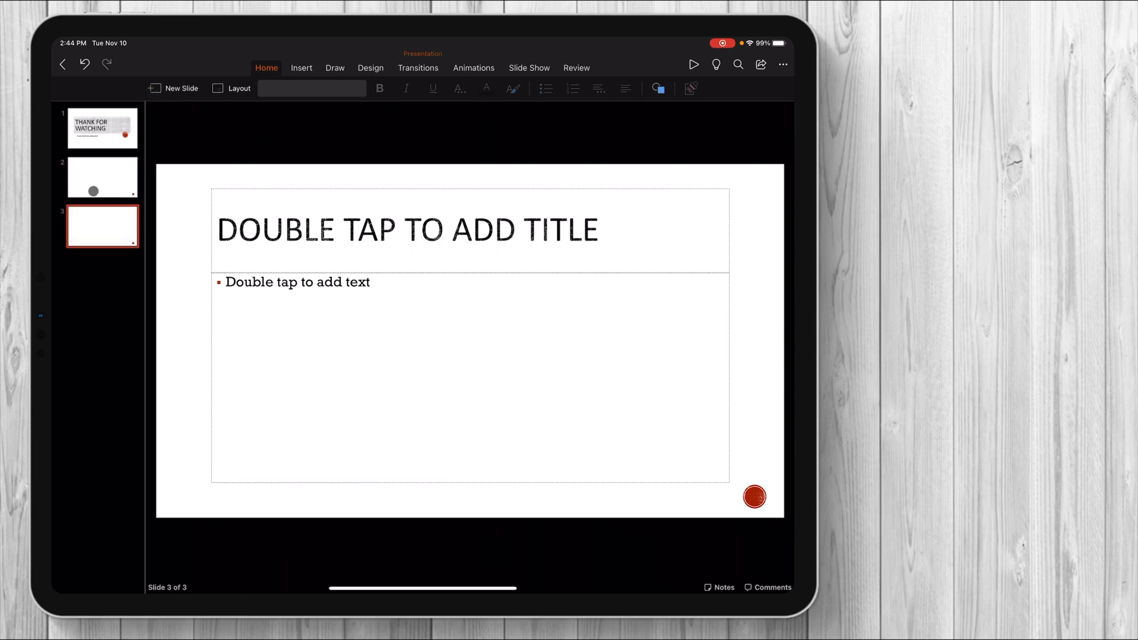
pyautogui.click(102, 128)
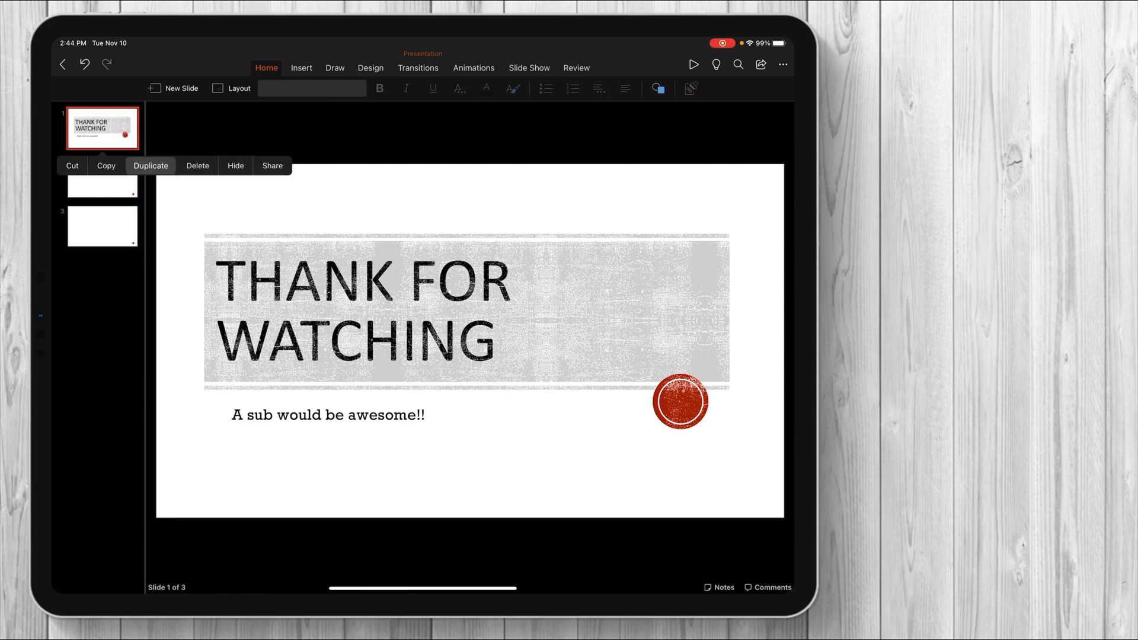
pyautogui.click(150, 166)
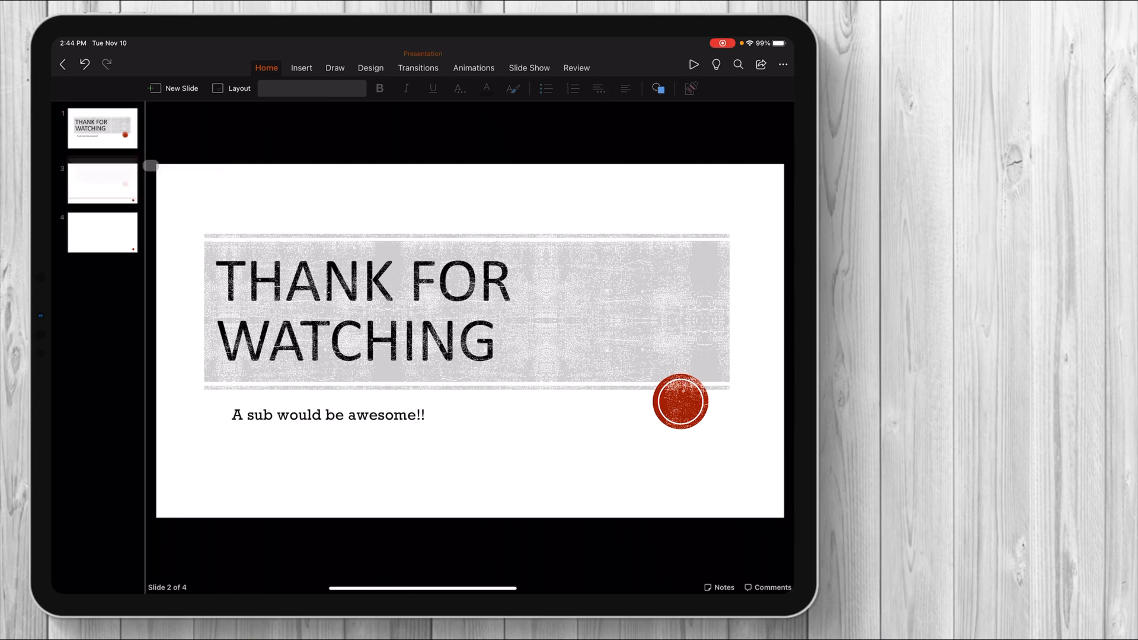
pyautogui.click(101, 178)
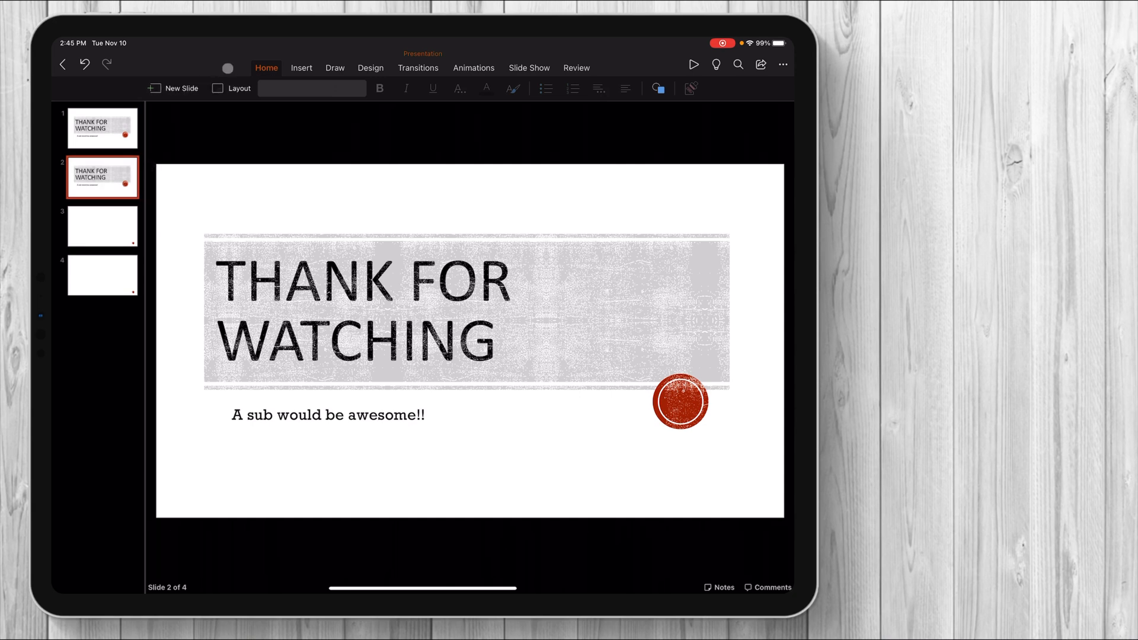
# Step: Give slide 3 a picture-with-caption layout
pyautogui.click(102, 226)
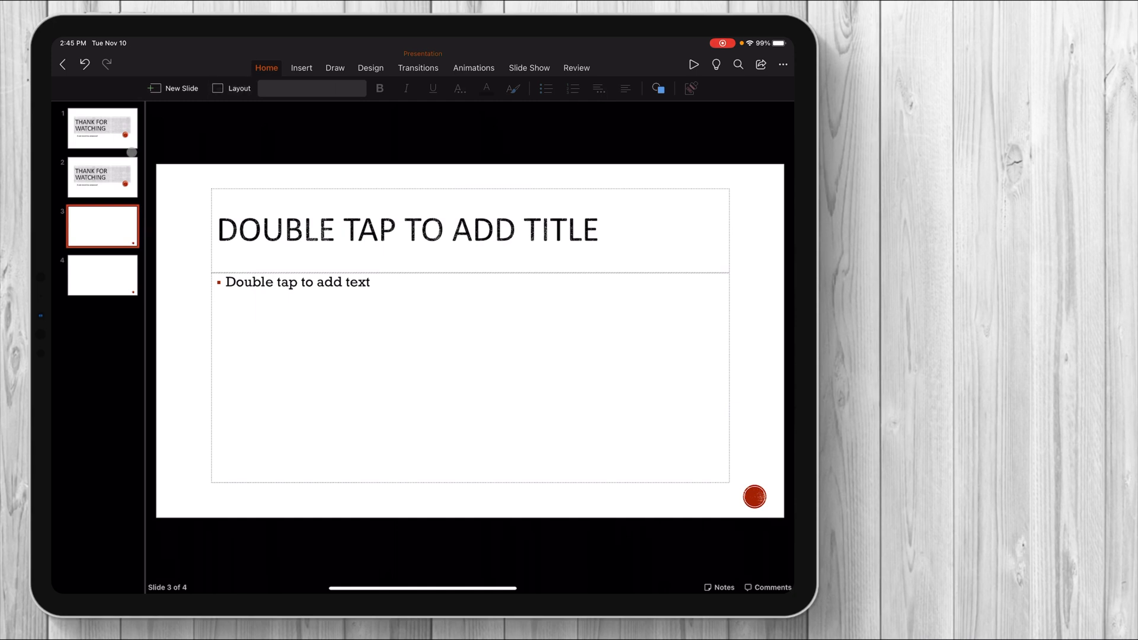
pyautogui.click(230, 88)
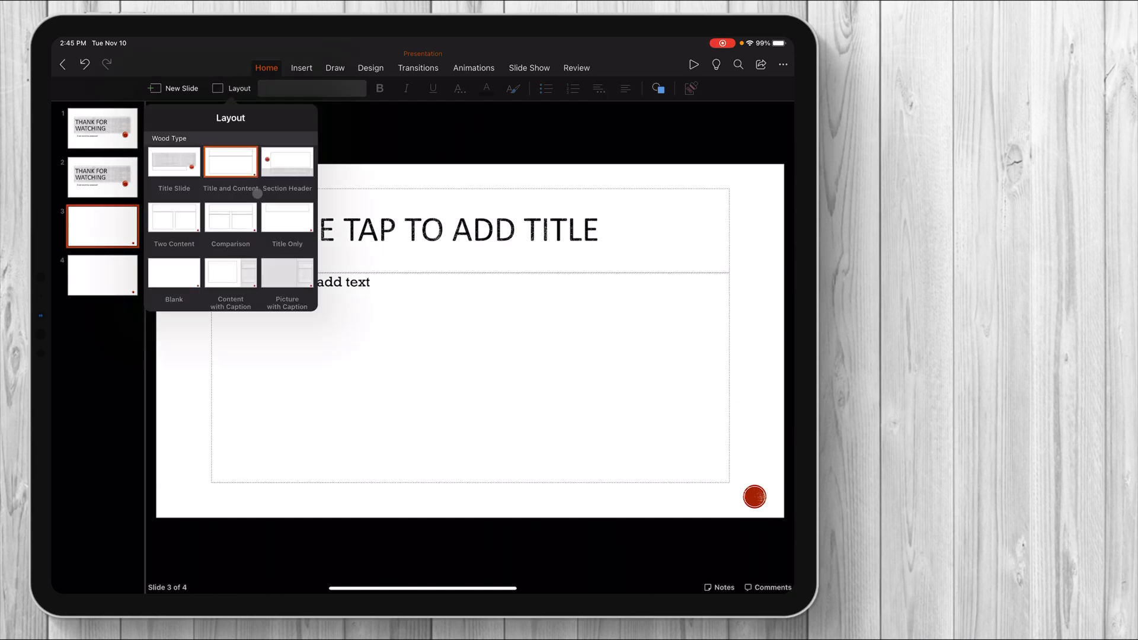
pyautogui.click(287, 276)
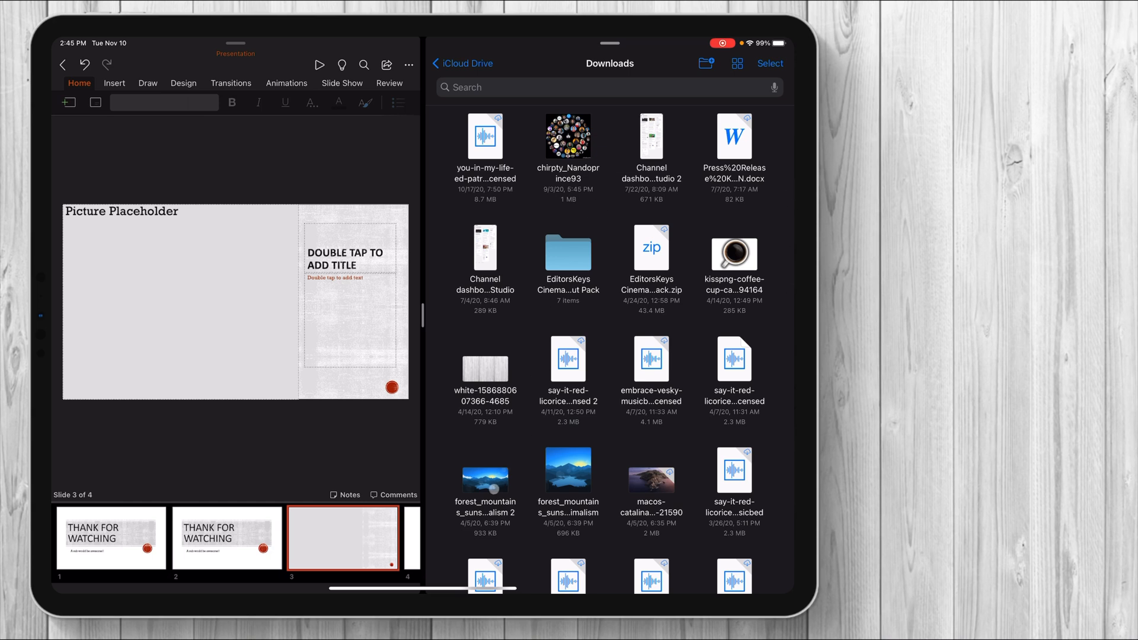
# Step: Drag the mountain landscape from Downloads onto slide 3 and apply the first suggested design
pyautogui.moveTo(485, 479); pyautogui.dragTo(241, 306)
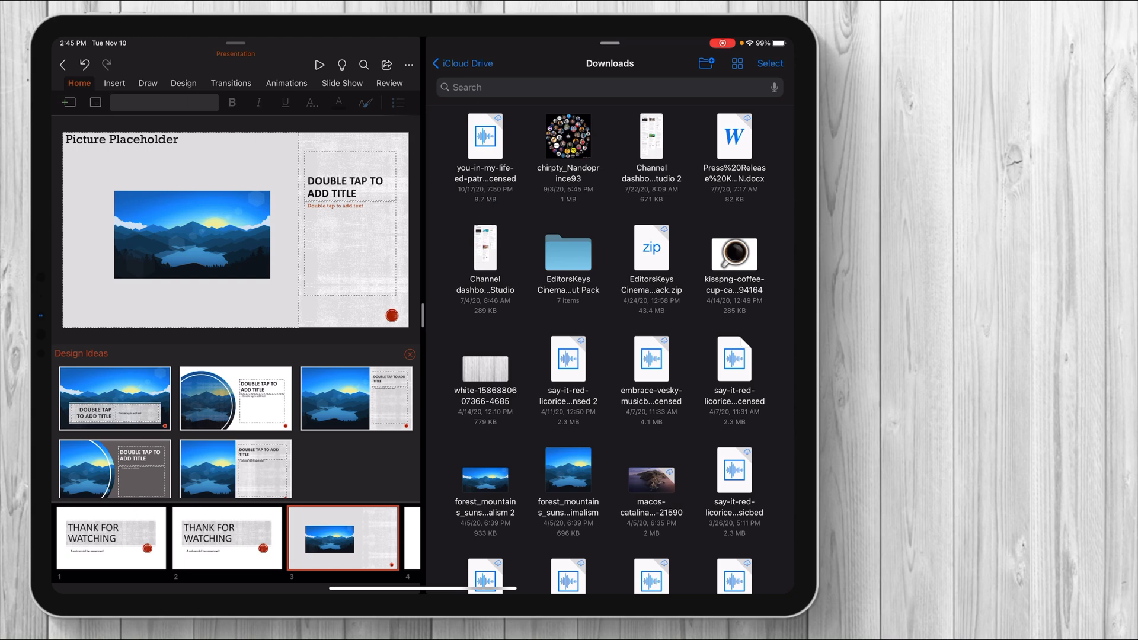
pyautogui.click(113, 398)
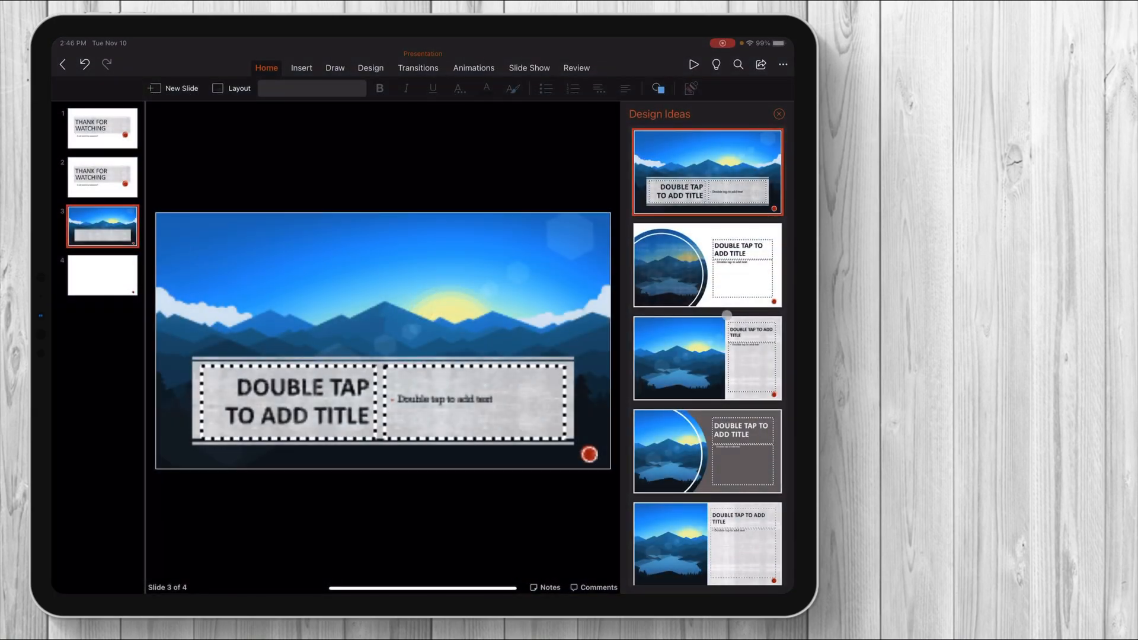
# Step: Apply the dark grey curved-frame design to slide 3 and start editing its title
pyautogui.click(706, 265)
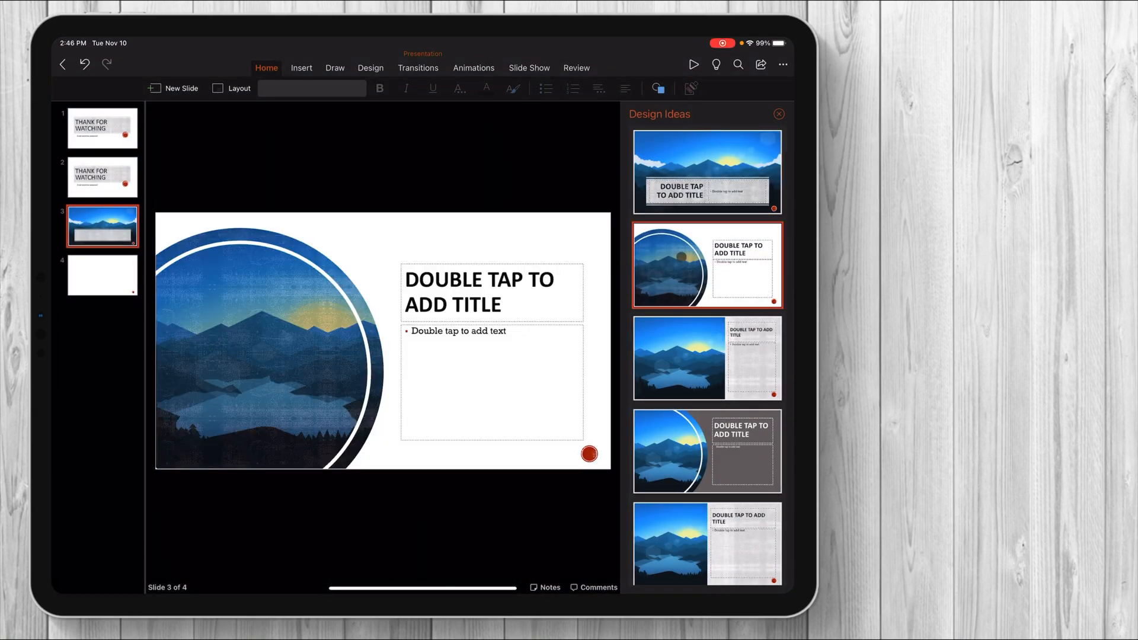
pyautogui.click(705, 450)
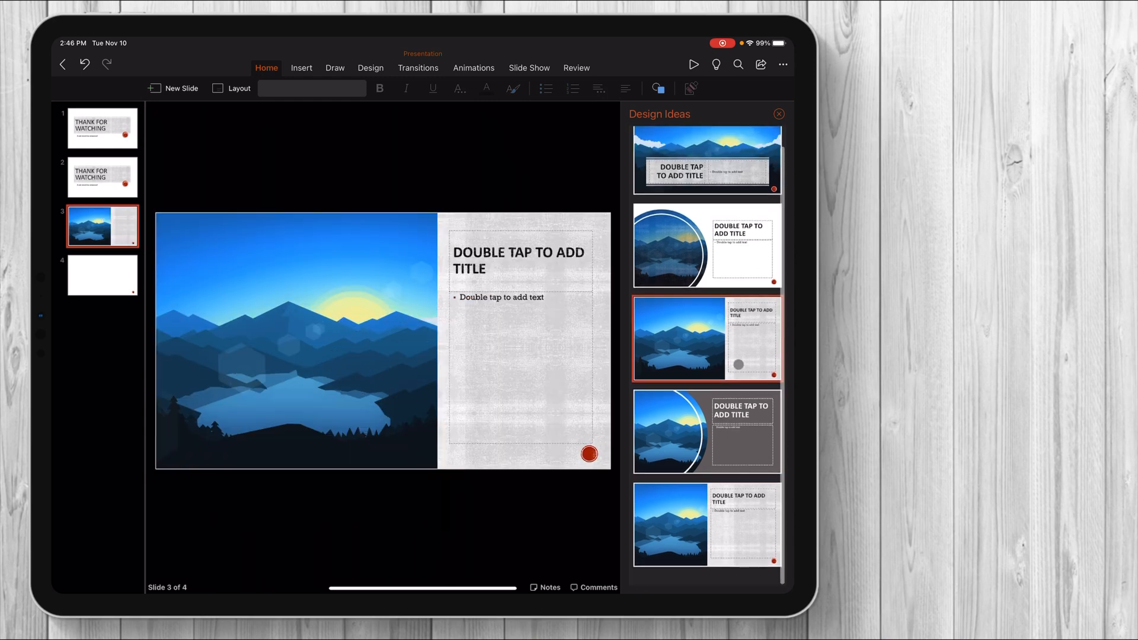
pyautogui.click(706, 443)
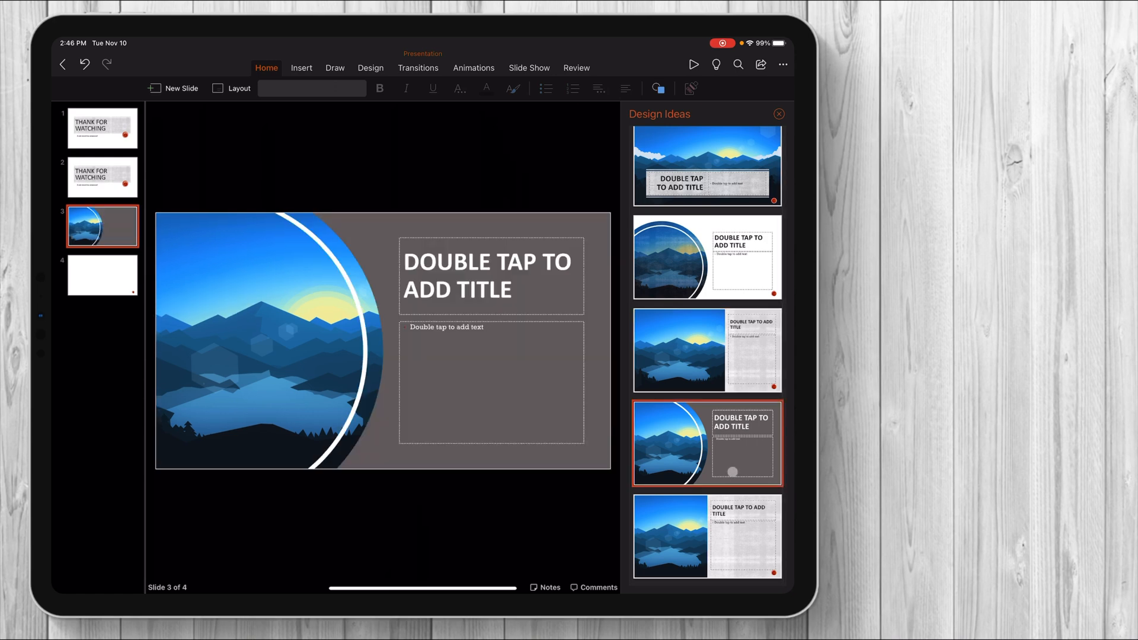
pyautogui.doubleClick(491, 274)
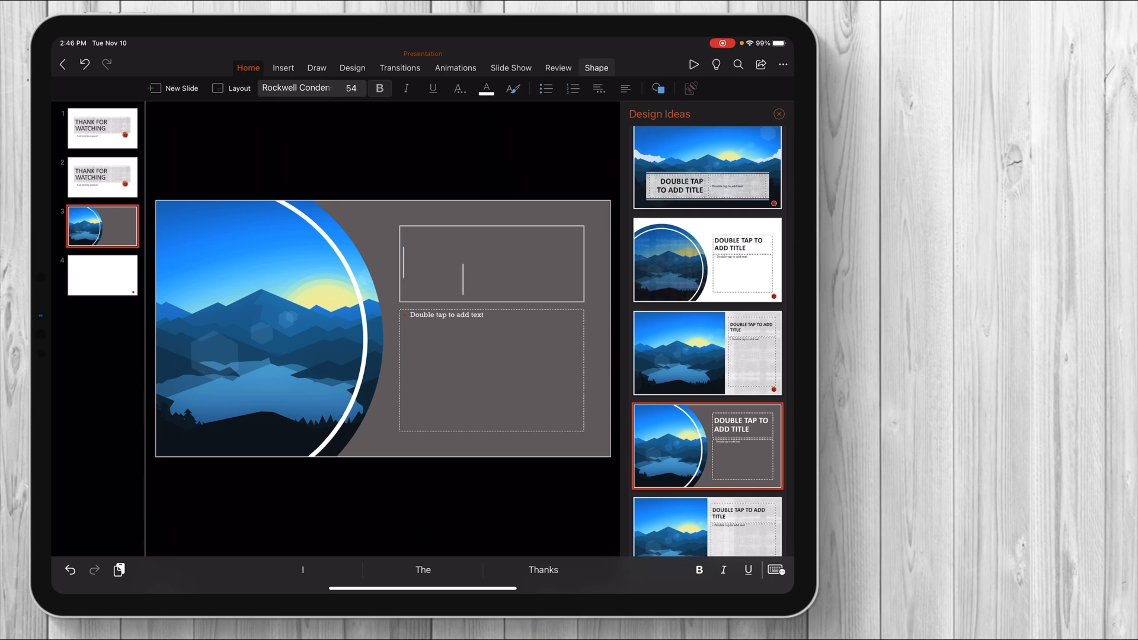
# Step: Type the slide 3 title HELLO THANK YOU and begin the 'Youtube channel' text
pyautogui.write('HELLO THANK YOU')
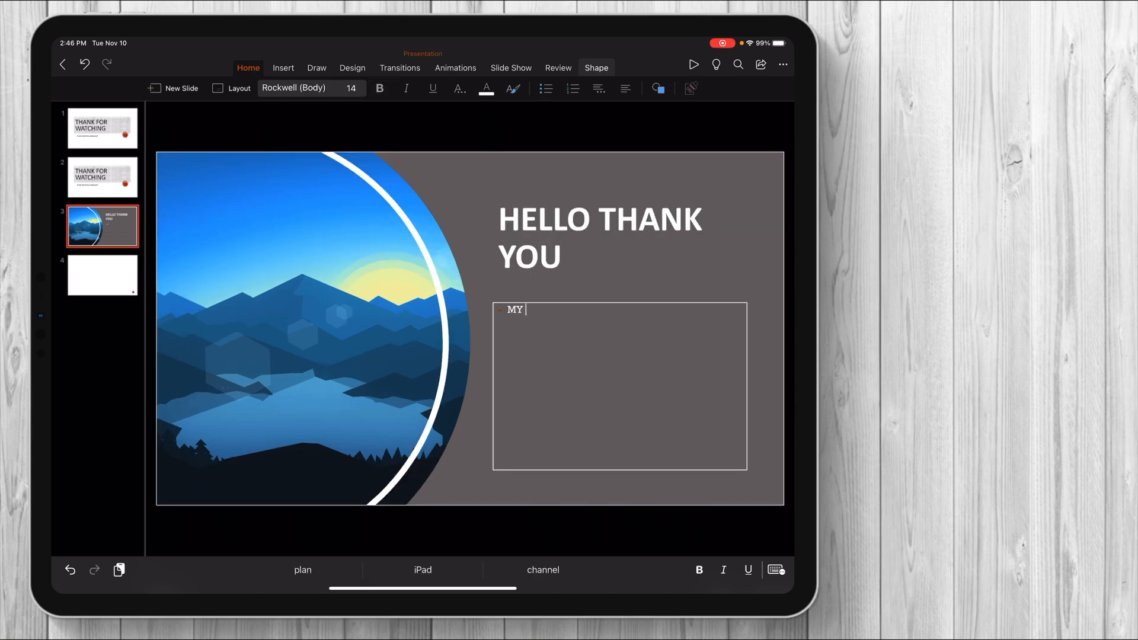
pyautogui.write('Youtube channel')
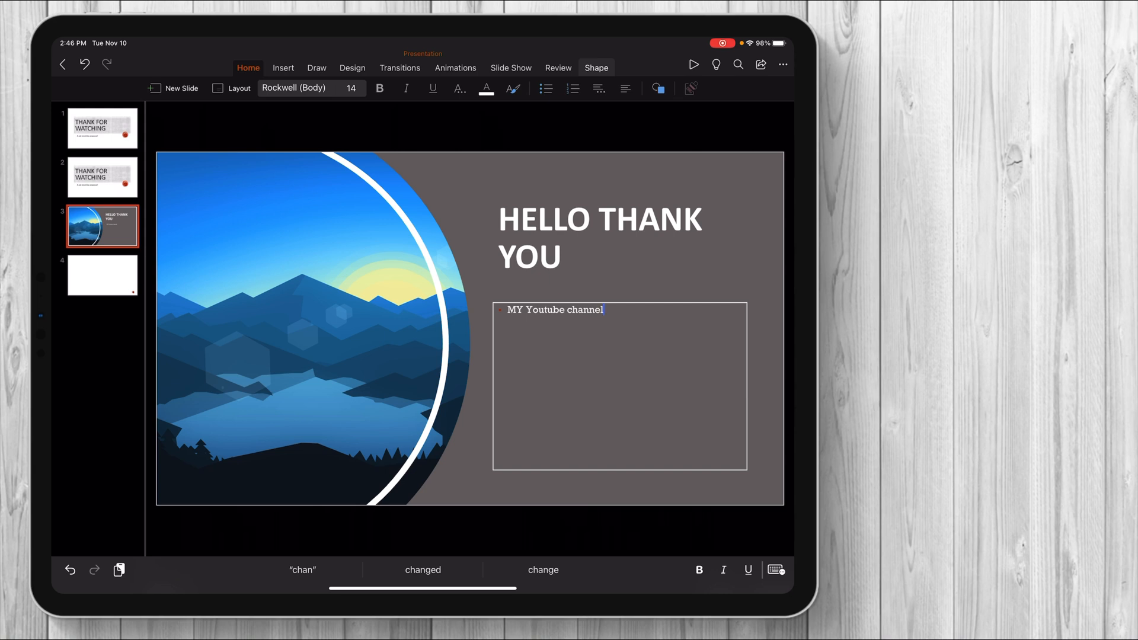
# Step: Switch to slide 4 with the Files Downloads folder open alongside
pyautogui.click(101, 275)
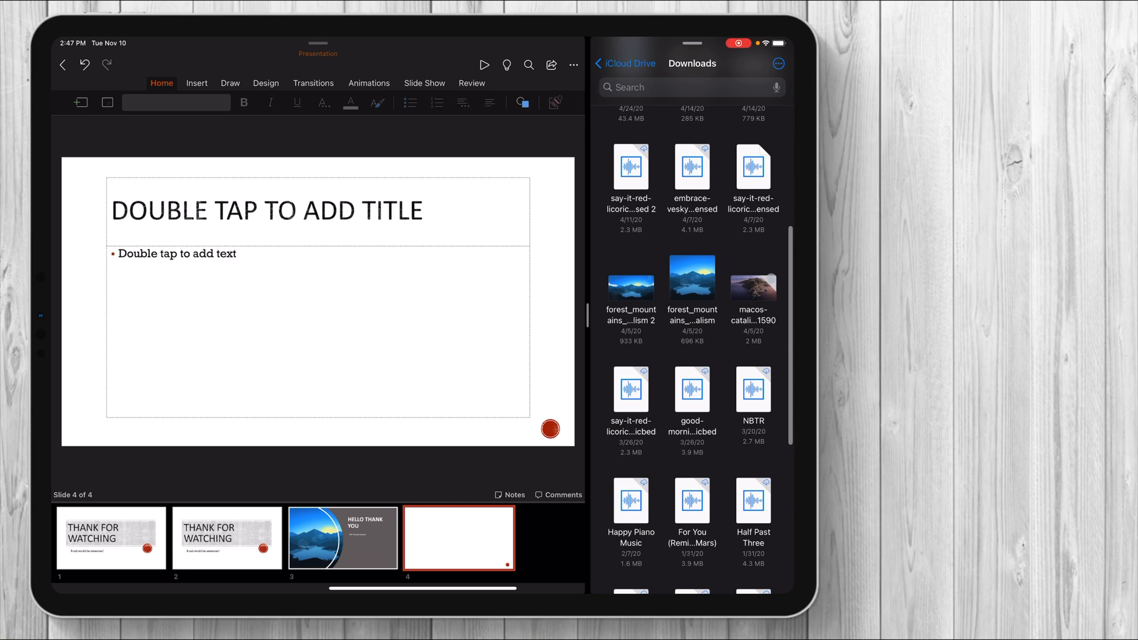
# Step: Insert the island landscape photo on slide 4, move it over the title, and send it backward
pyautogui.click(753, 284)
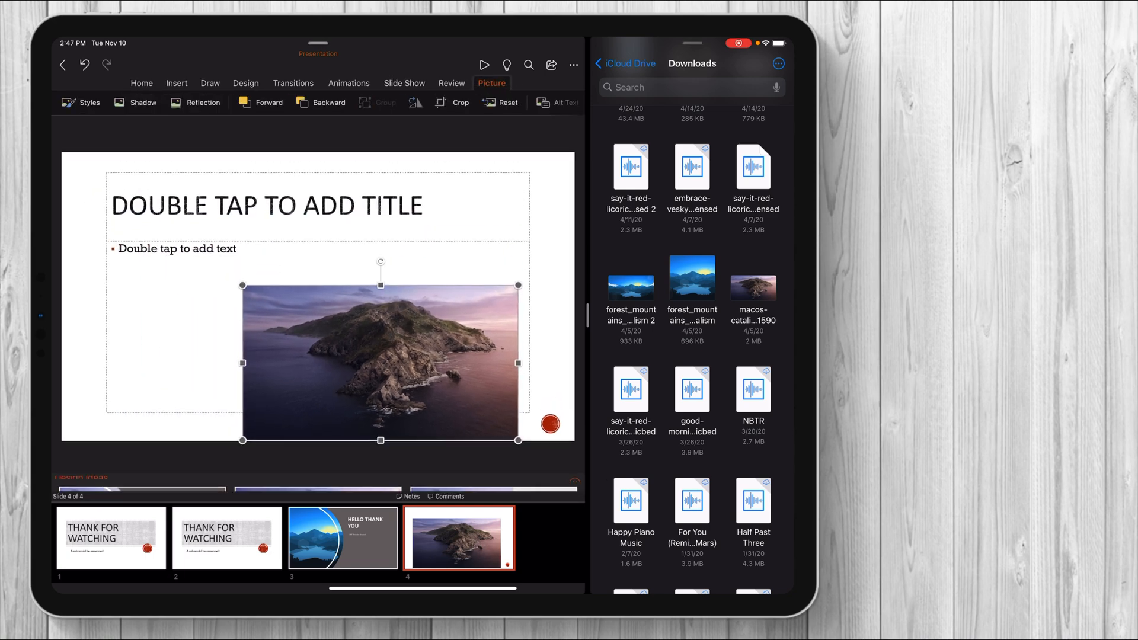
pyautogui.moveTo(381, 363); pyautogui.dragTo(327, 295)
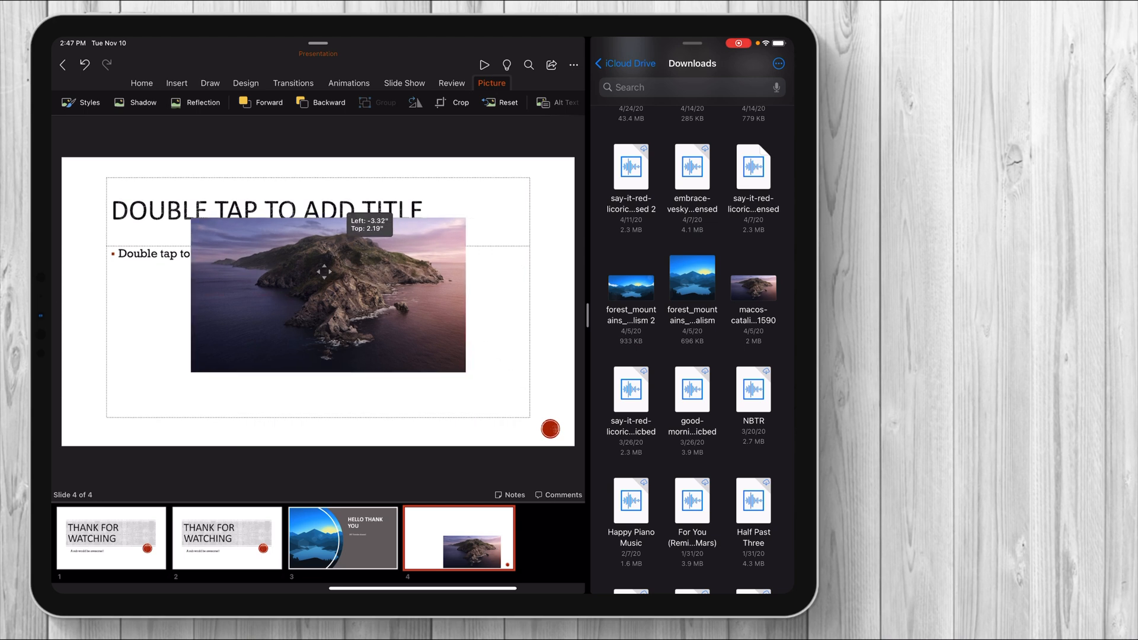
pyautogui.moveTo(327, 294); pyautogui.dragTo(346, 288)
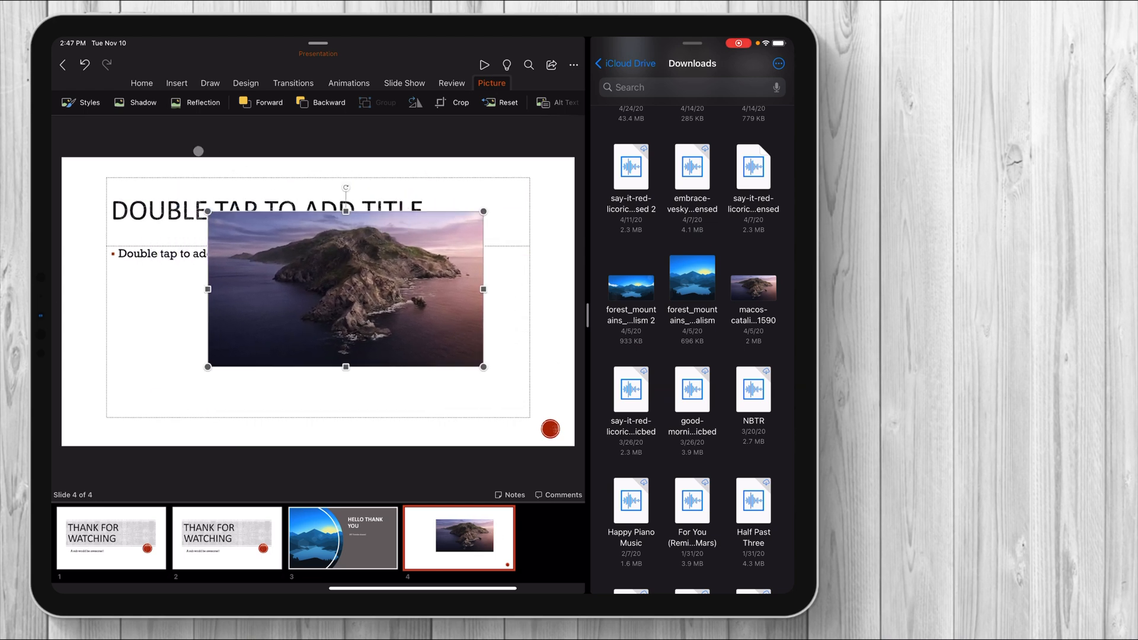
pyautogui.click(321, 102)
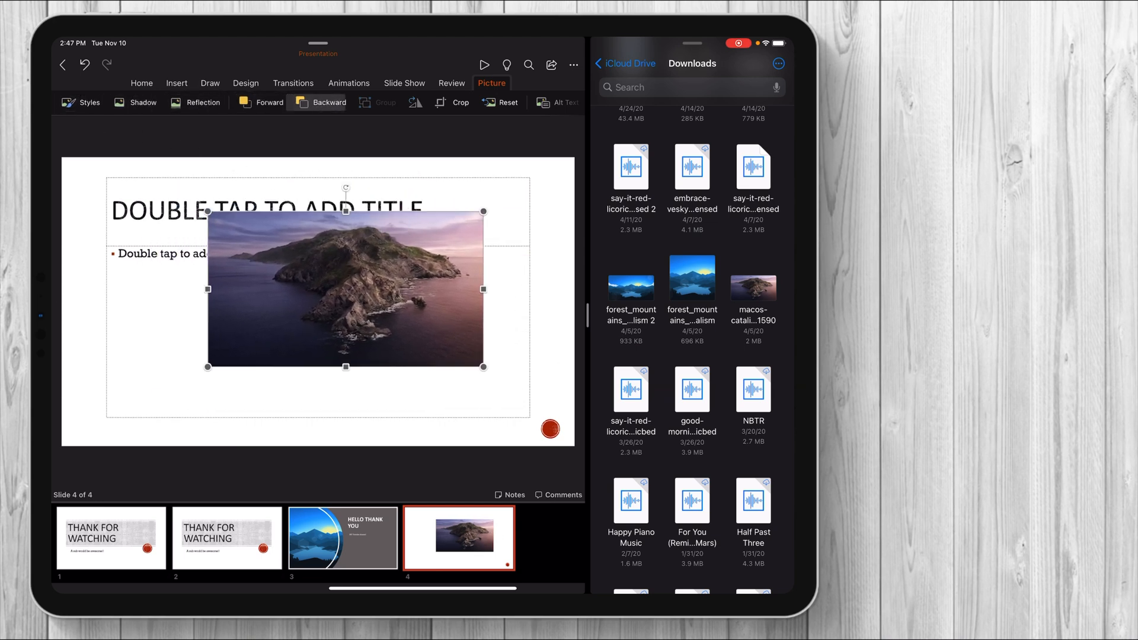
pyautogui.click(328, 102)
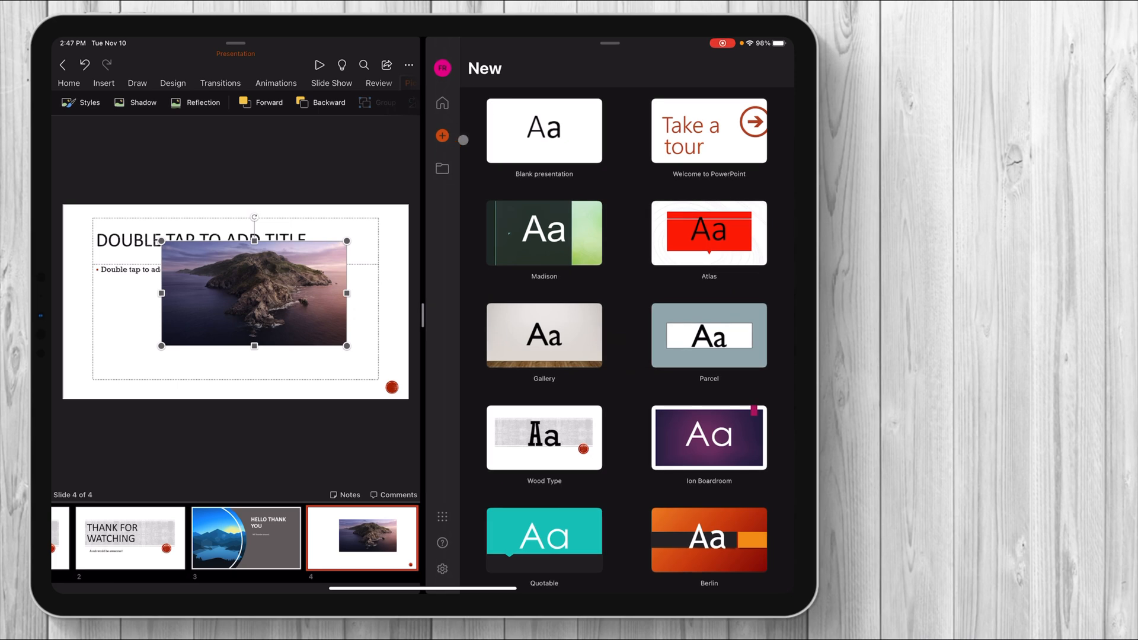
# Step: Create a blank presentation and drag the island photo from slide 4 onto its slide
pyautogui.scroll(-3)
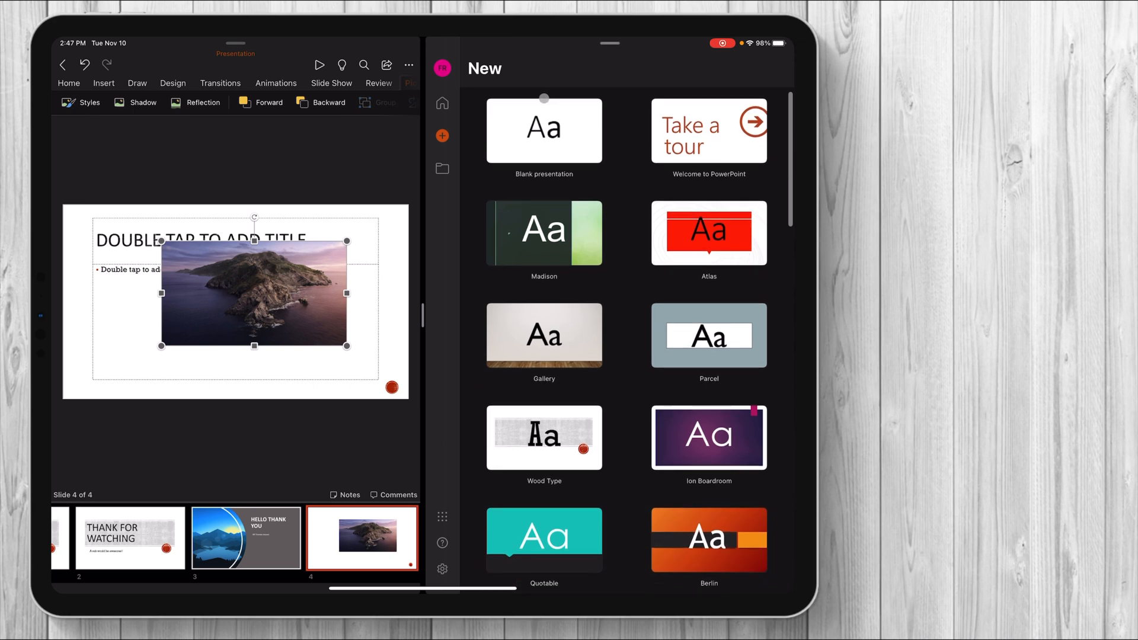
pyautogui.click(543, 130)
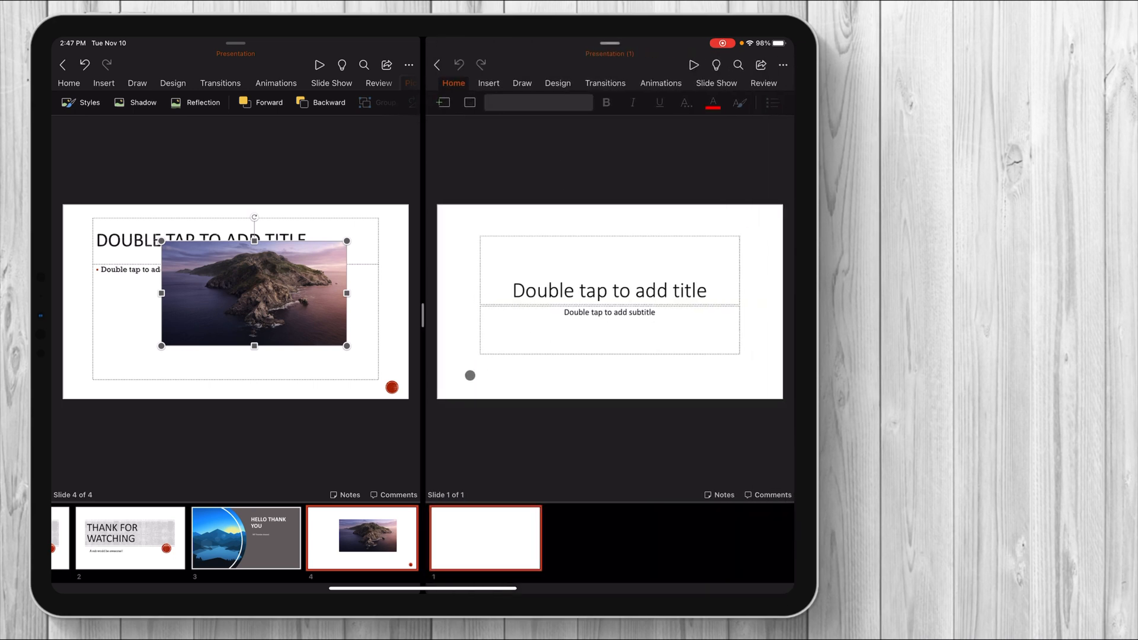
pyautogui.moveTo(254, 298); pyautogui.dragTo(469, 297)
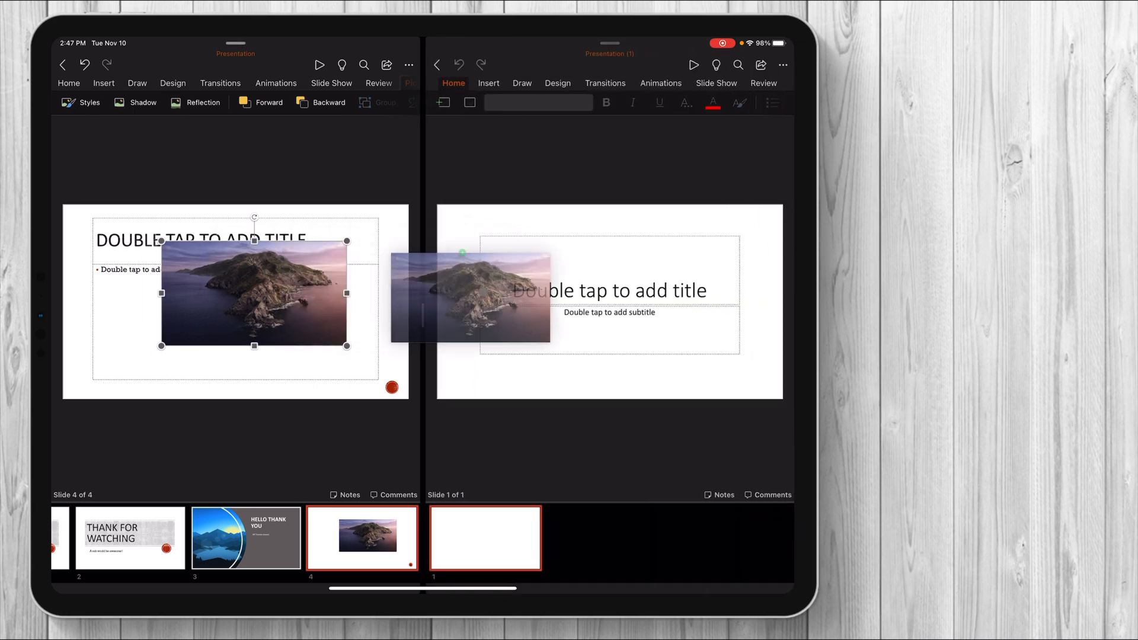
pyautogui.moveTo(469, 294); pyautogui.dragTo(645, 294)
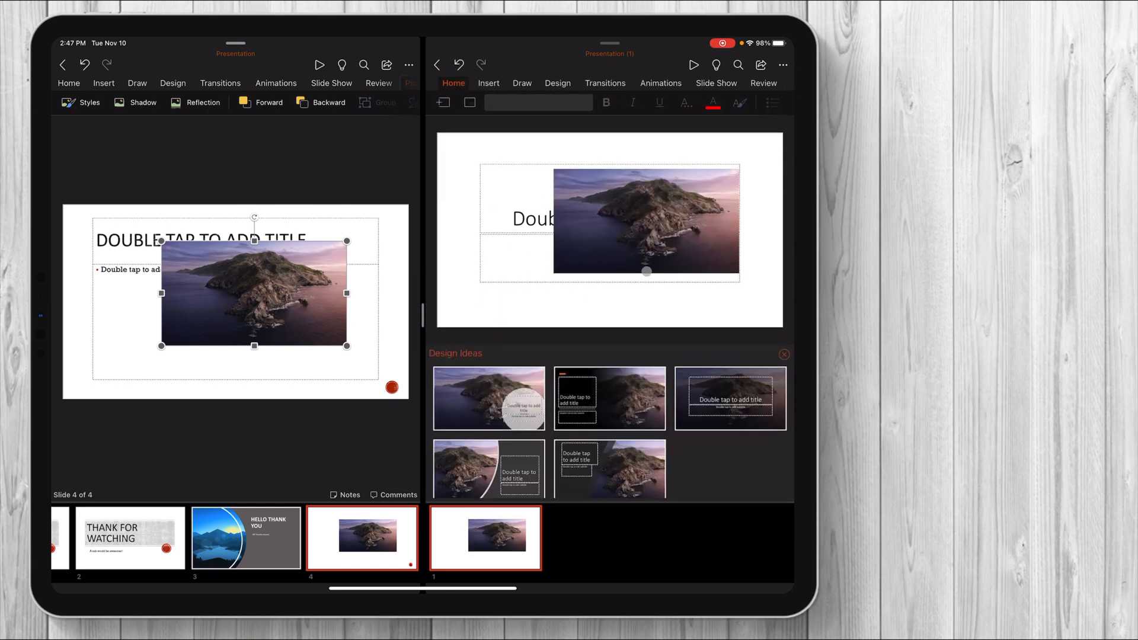
pyautogui.click(609, 398)
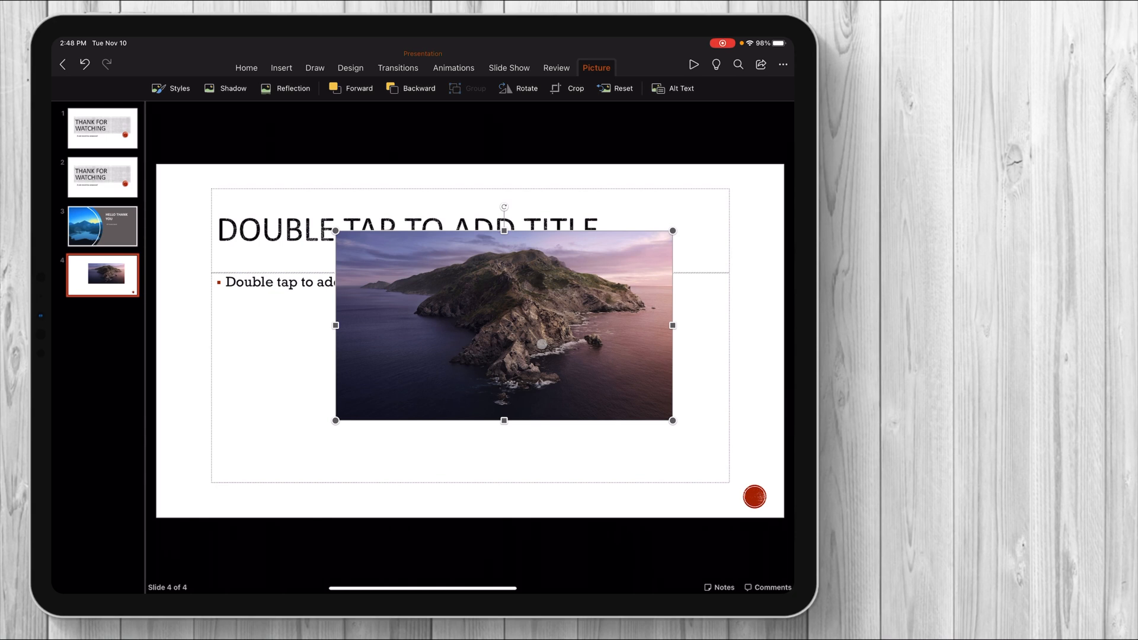
# Step: Apply a picture Reflection, then return to slide 3
pyautogui.click(292, 88)
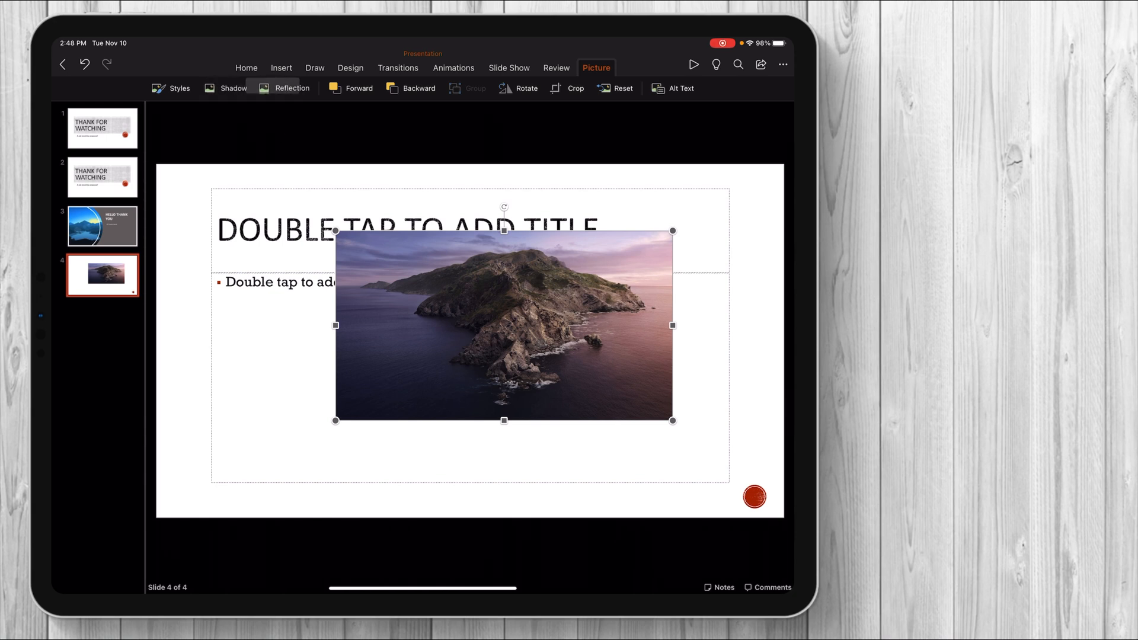
pyautogui.click(101, 226)
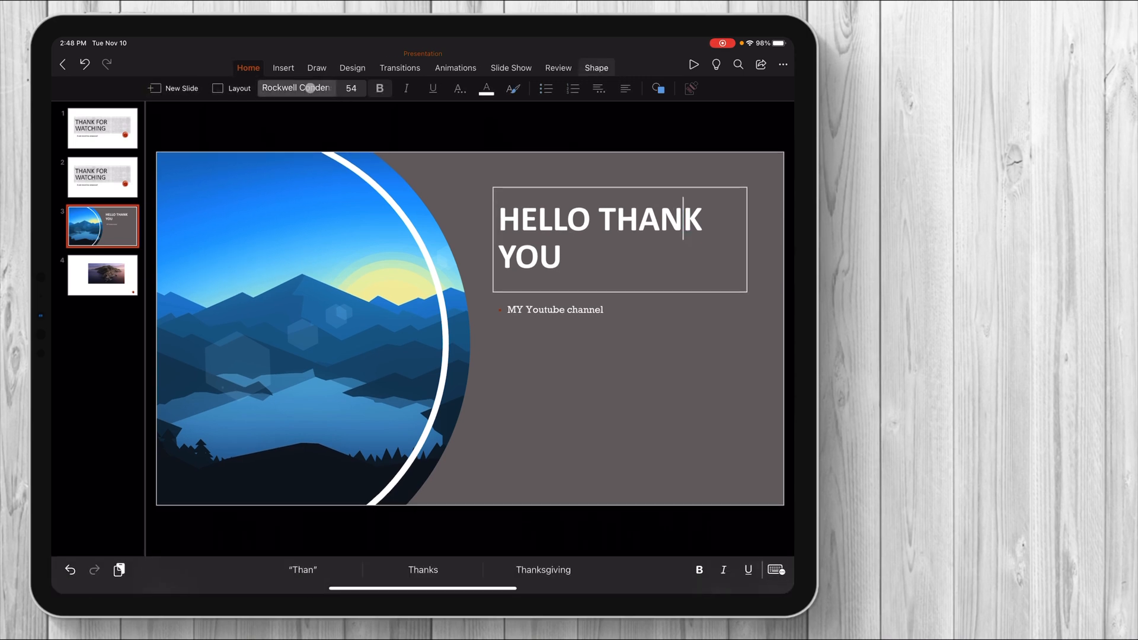
# Step: Strike through 'HELLO THANK' in the slide 3 title
pyautogui.click(379, 88)
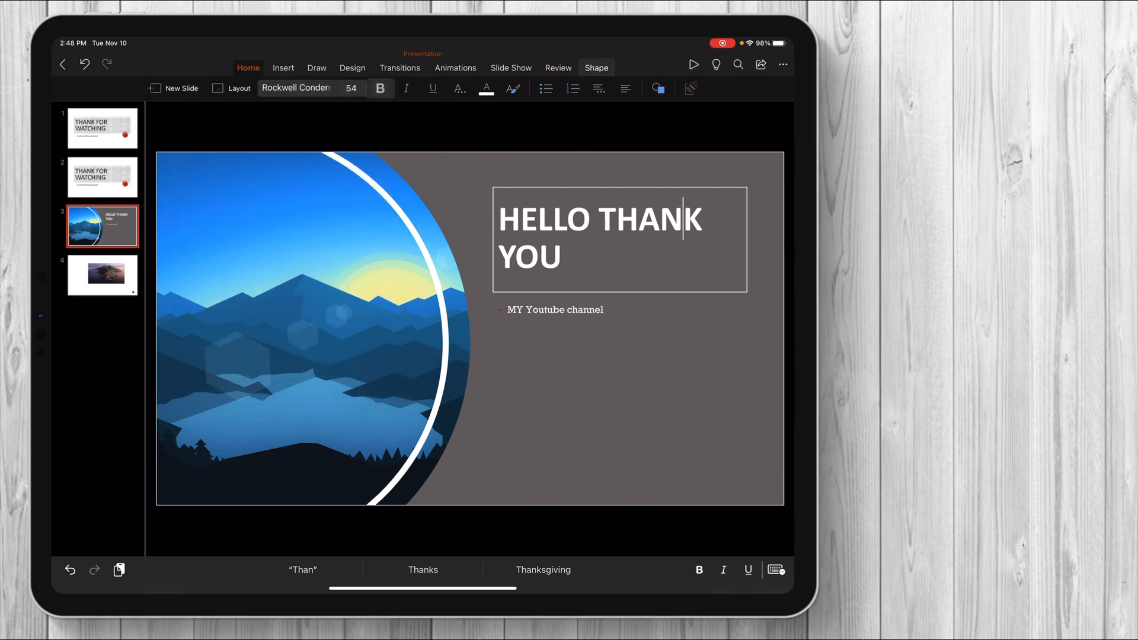
pyautogui.click(460, 88)
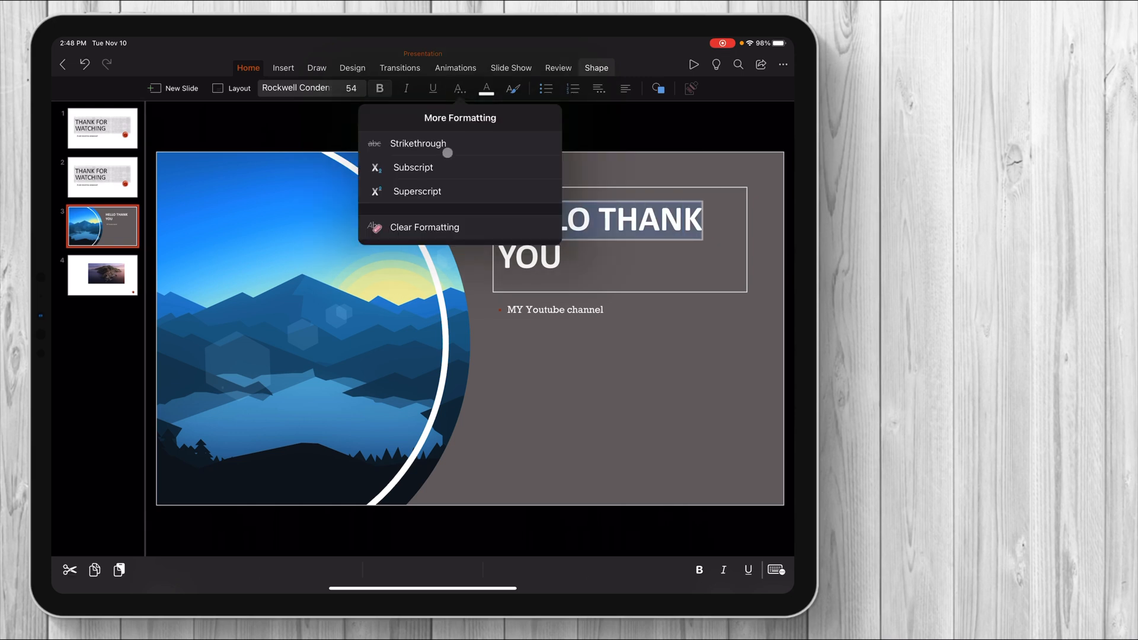
pyautogui.click(418, 143)
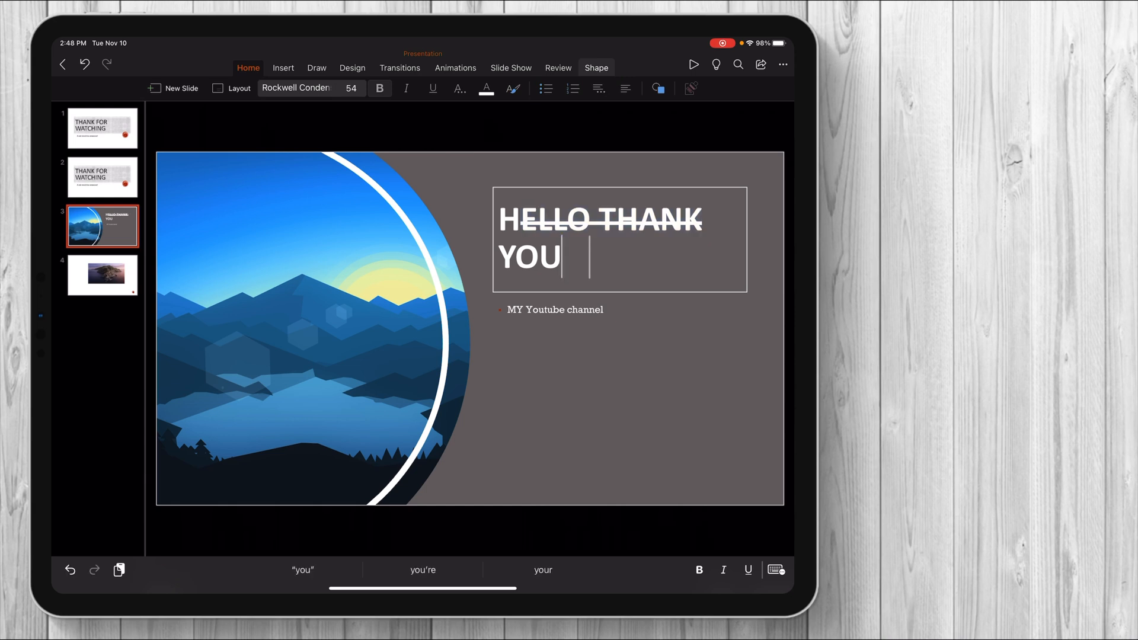
pyautogui.click(572, 88)
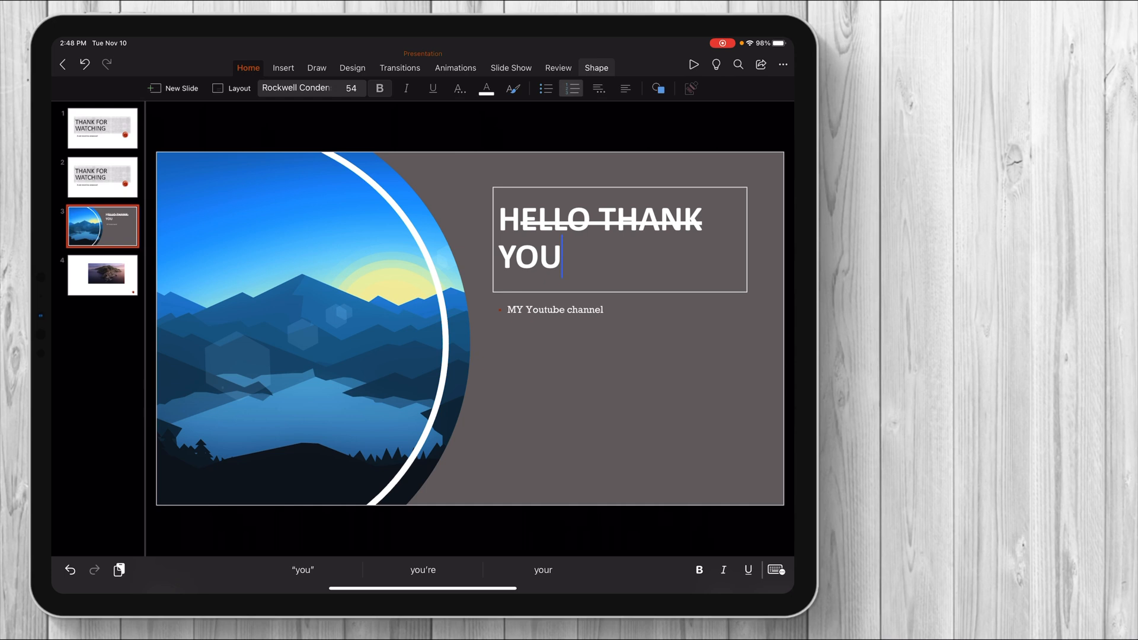
# Step: Center-align the HELLO THANK YOU heading and bring up the shapes gallery
pyautogui.click(546, 87)
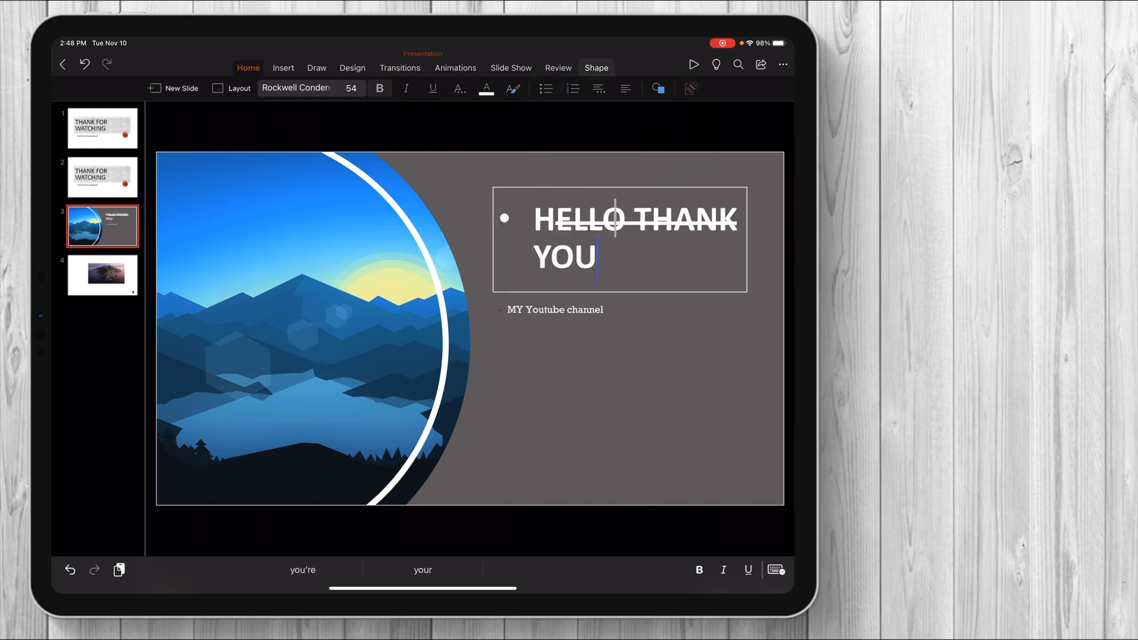
pyautogui.click(598, 87)
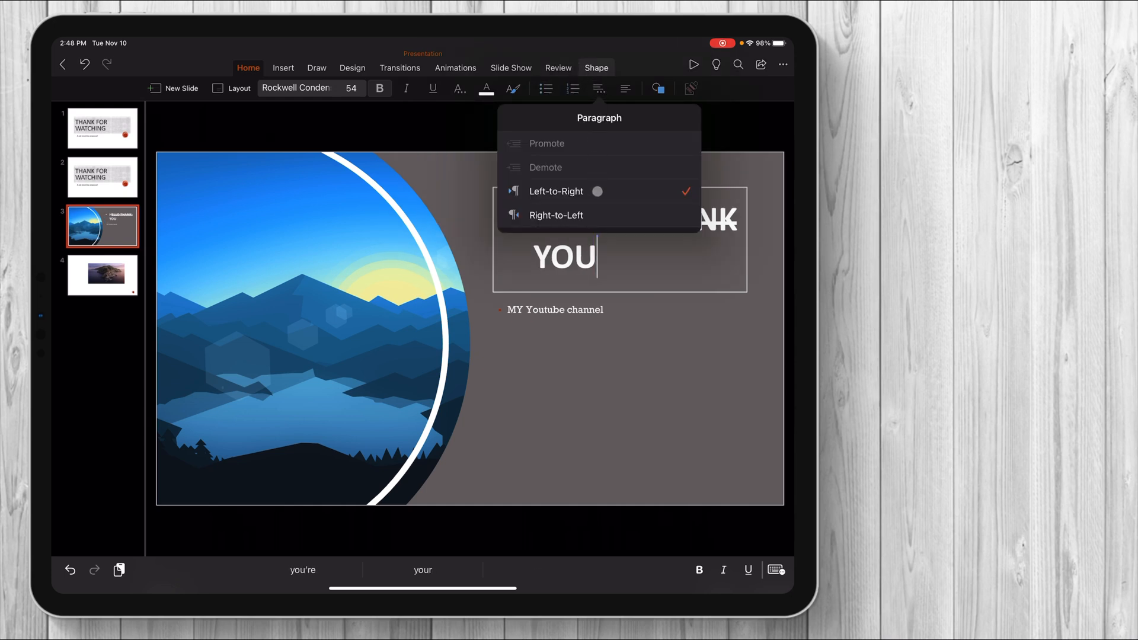
pyautogui.click(625, 89)
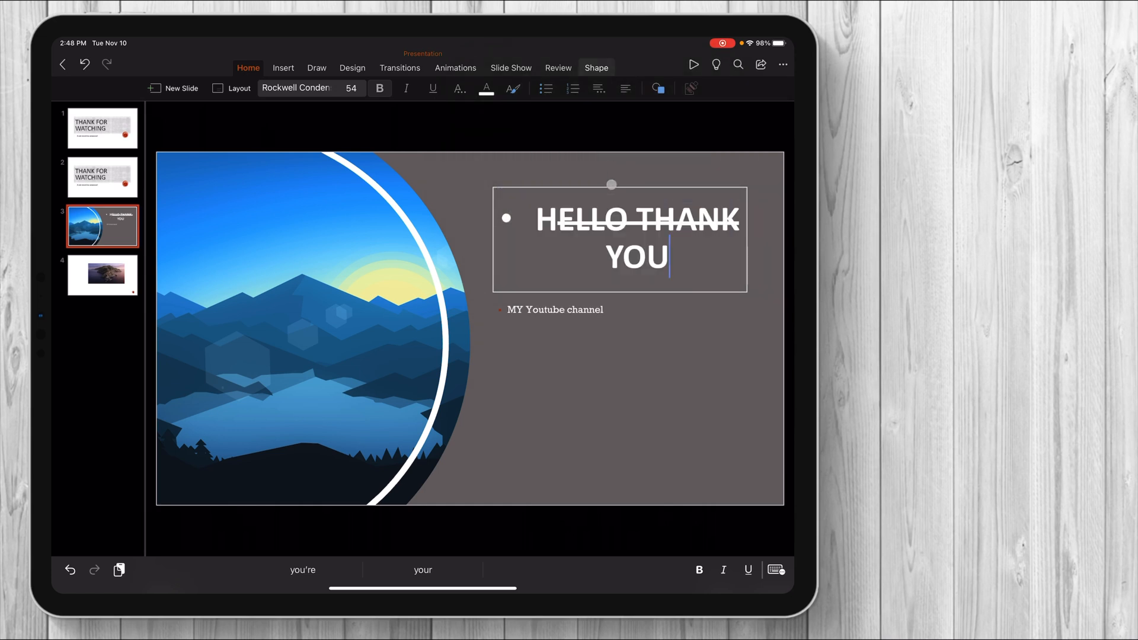
pyautogui.click(658, 88)
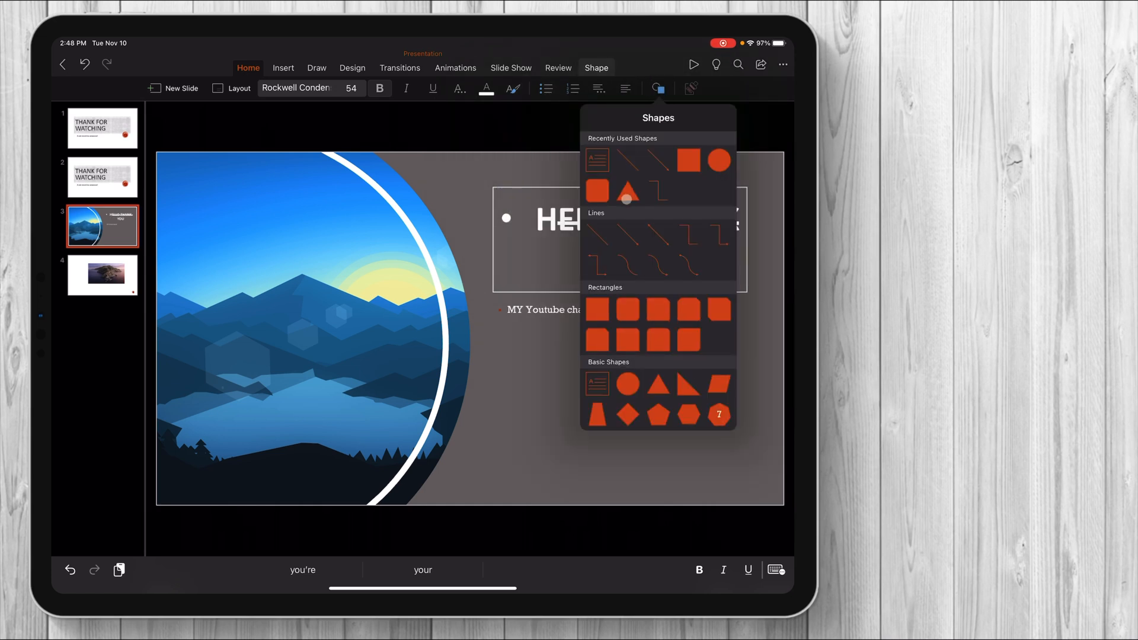
# Step: Insert an orange square on slide 3 and drag it over the mountain picture
pyautogui.click(598, 309)
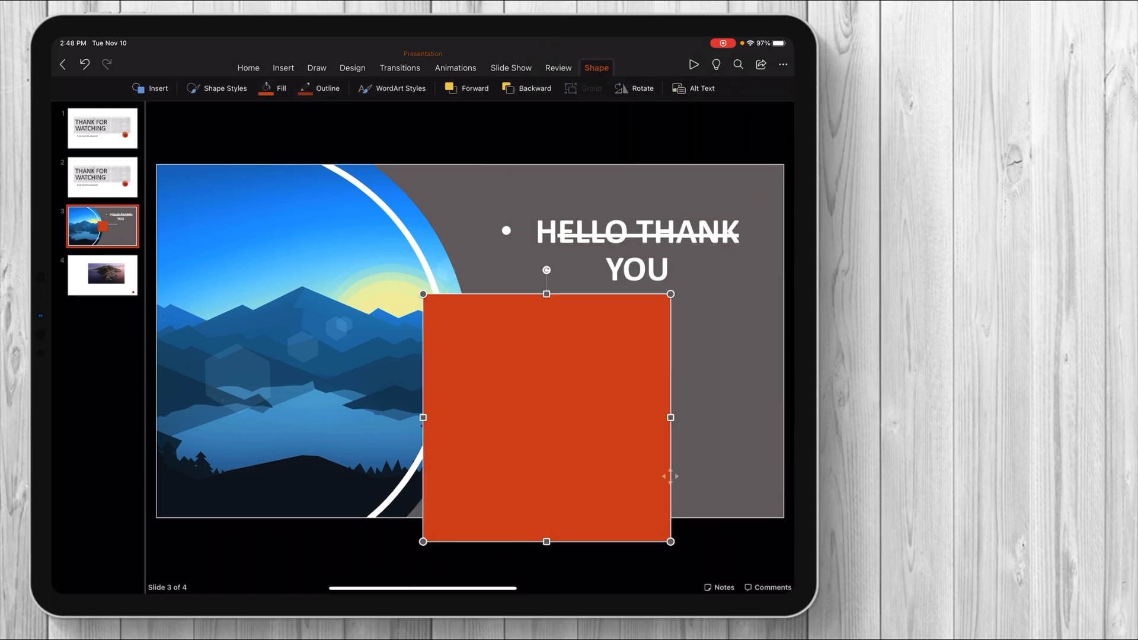
pyautogui.moveTo(546, 417); pyautogui.dragTo(318, 336)
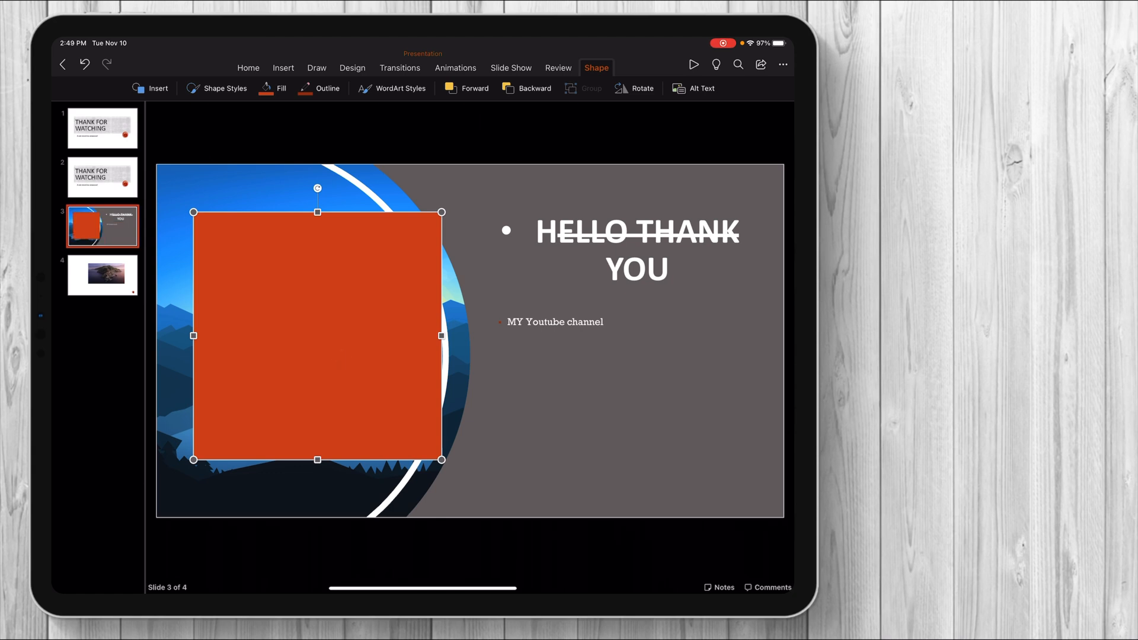
pyautogui.click(334, 68)
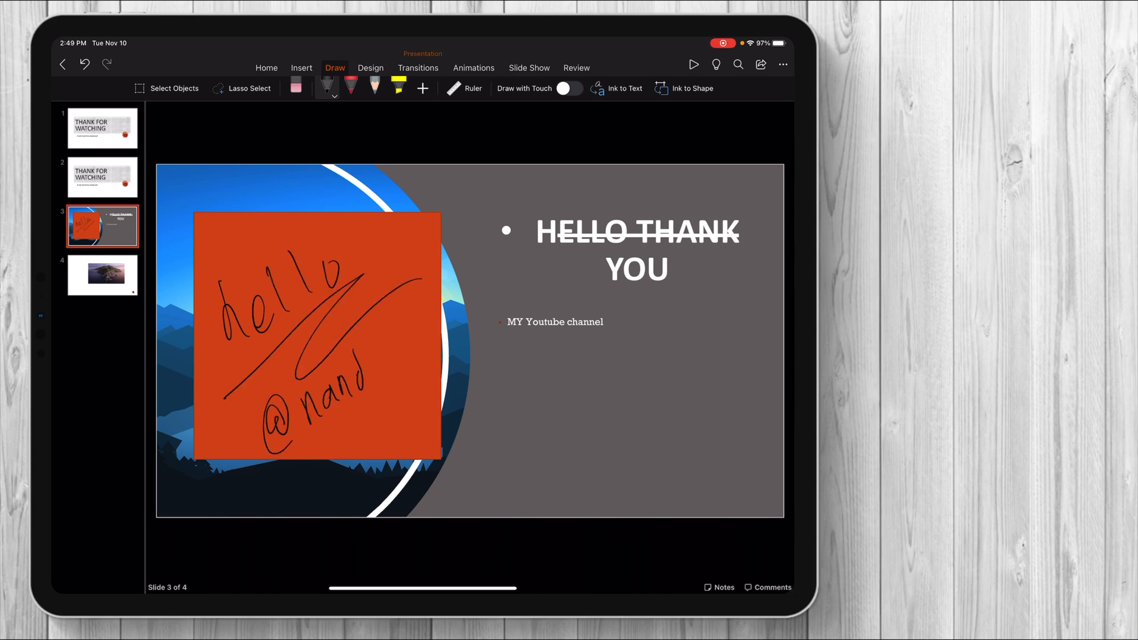
pyautogui.moveTo(366, 385); pyautogui.dragTo(443, 342)
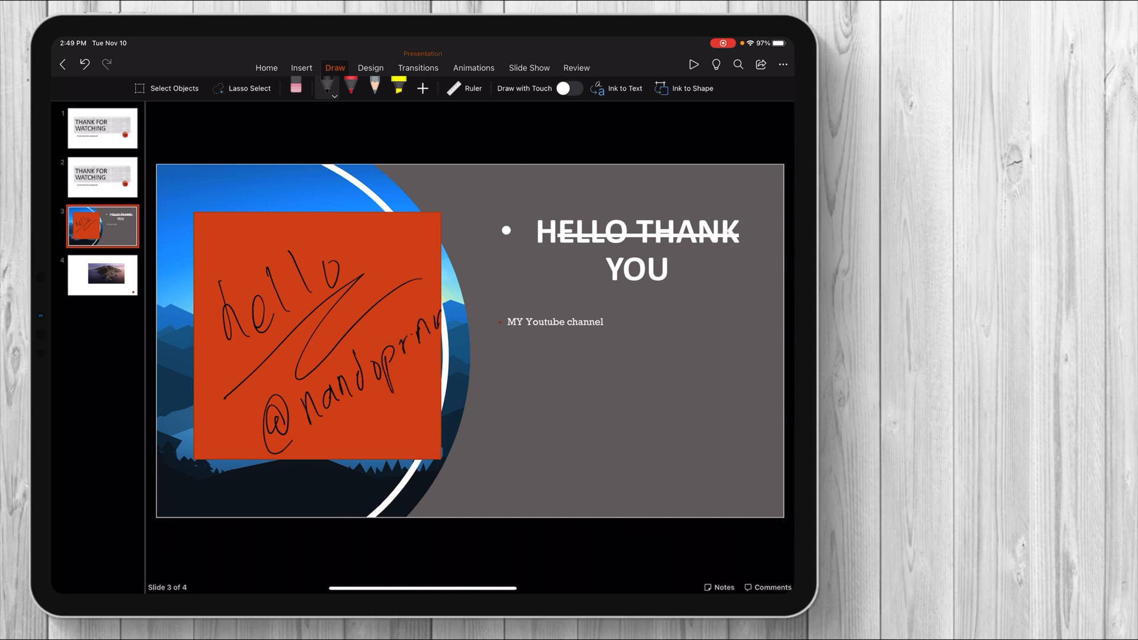
pyautogui.moveTo(501, 392); pyautogui.dragTo(523, 453)
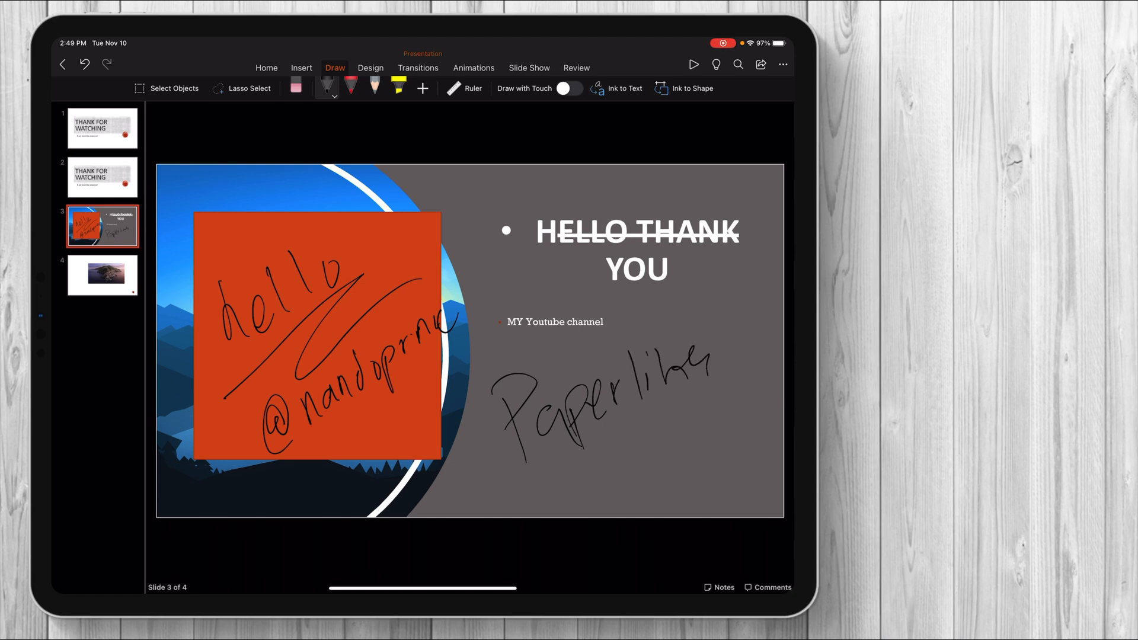
pyautogui.moveTo(550, 510); pyautogui.dragTo(731, 391)
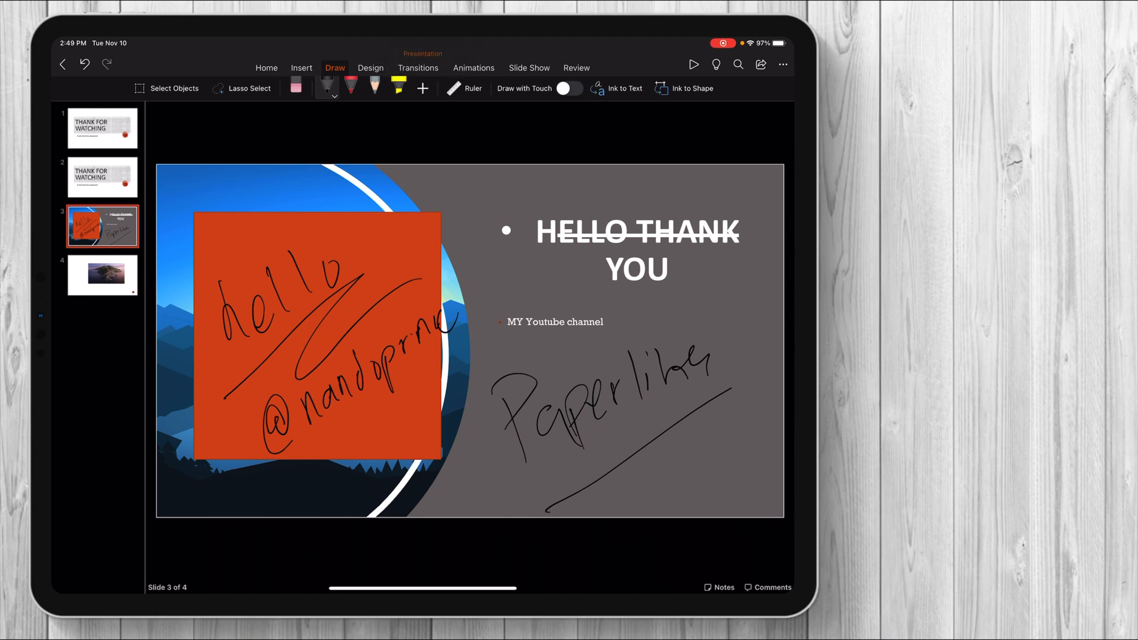
pyautogui.click(301, 68)
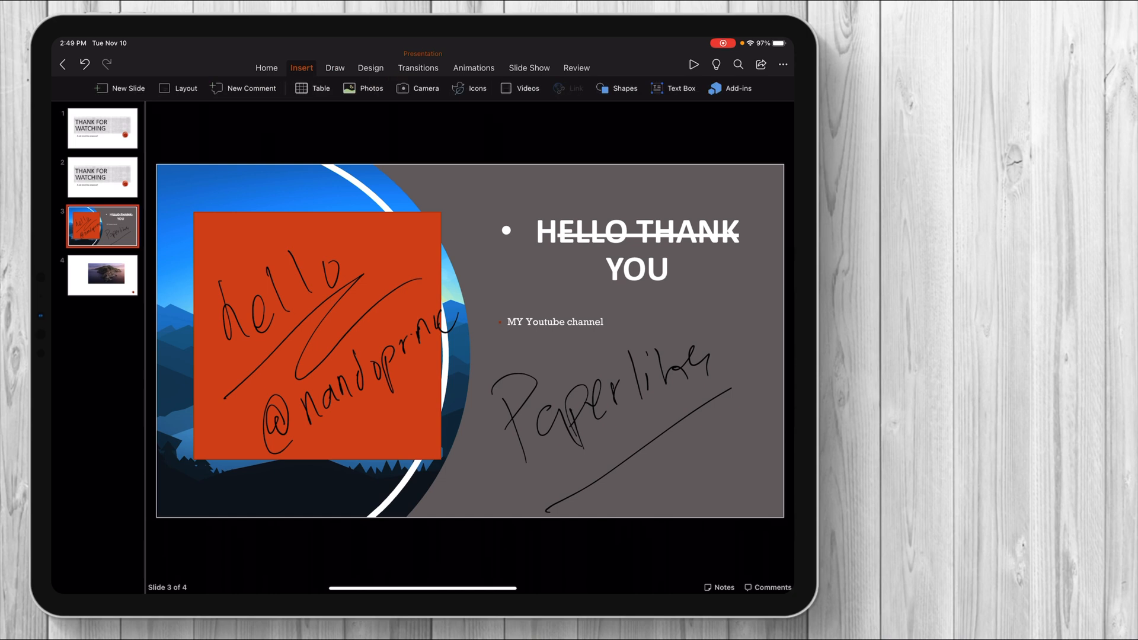
pyautogui.click(334, 68)
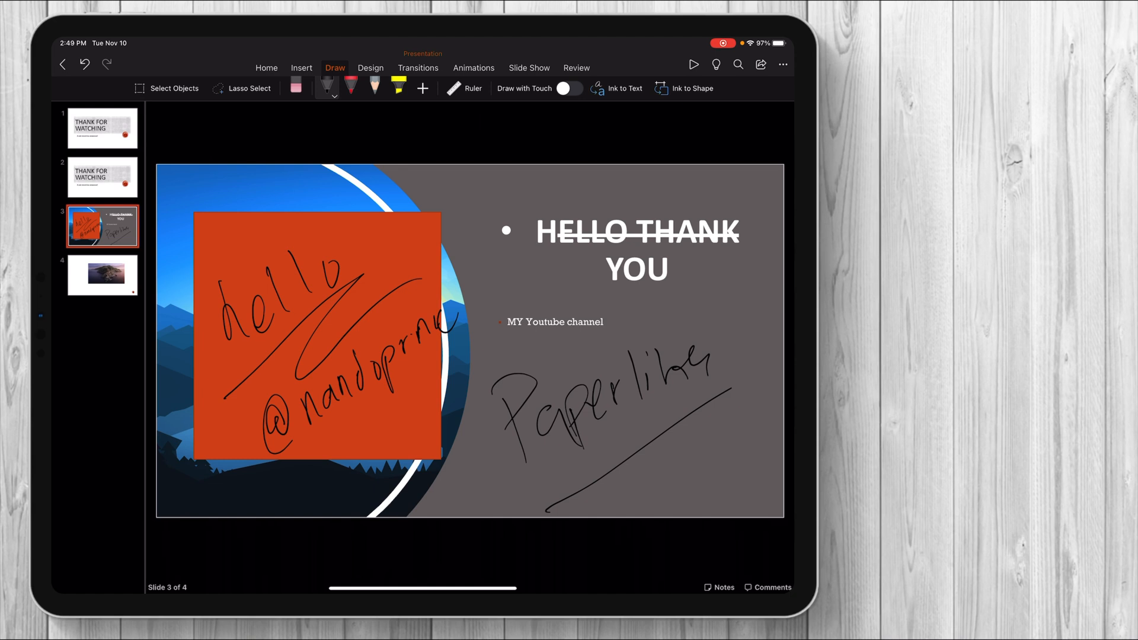
pyautogui.click(265, 68)
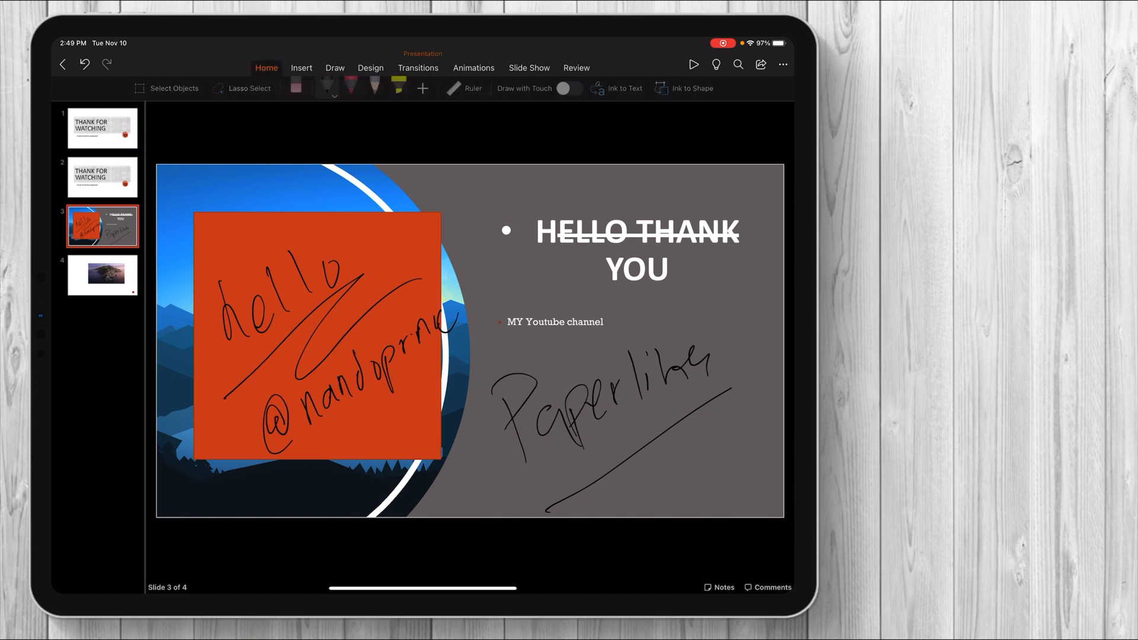
pyautogui.click(265, 68)
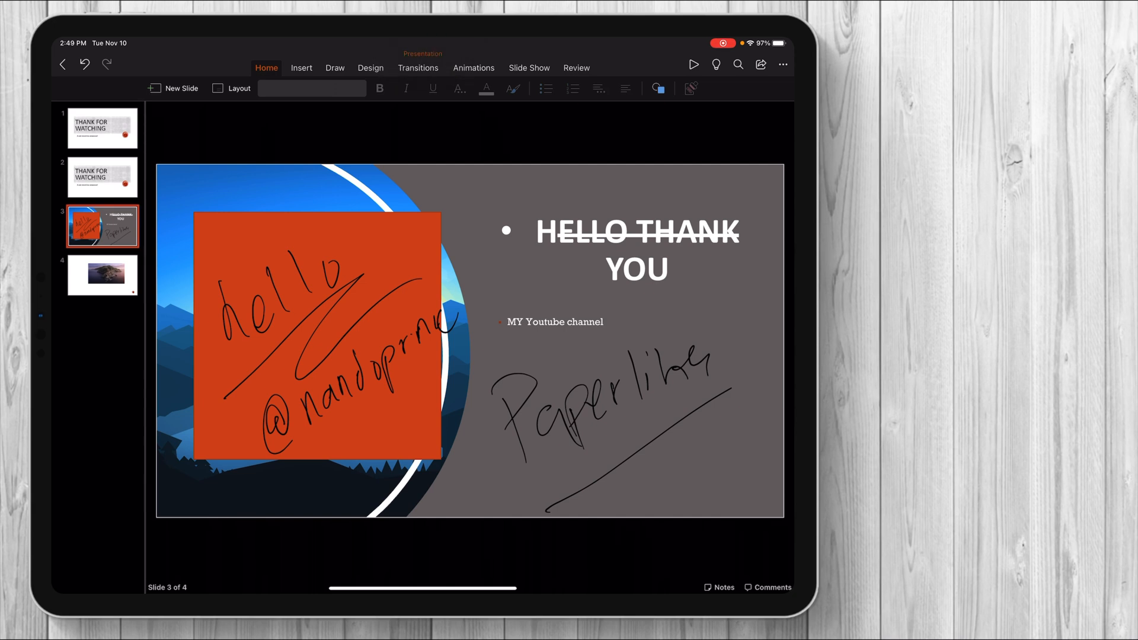
# Step: Cut the handwritten ink strokes from slide 3 and paste them onto slide 4
pyautogui.click(313, 334)
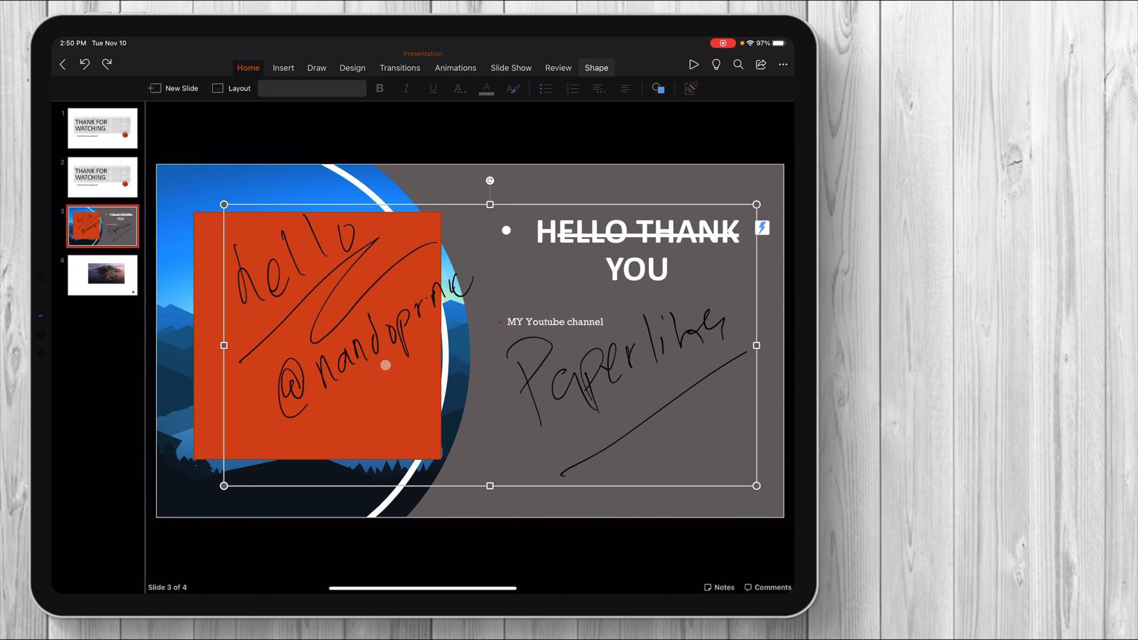
pyautogui.click(101, 275)
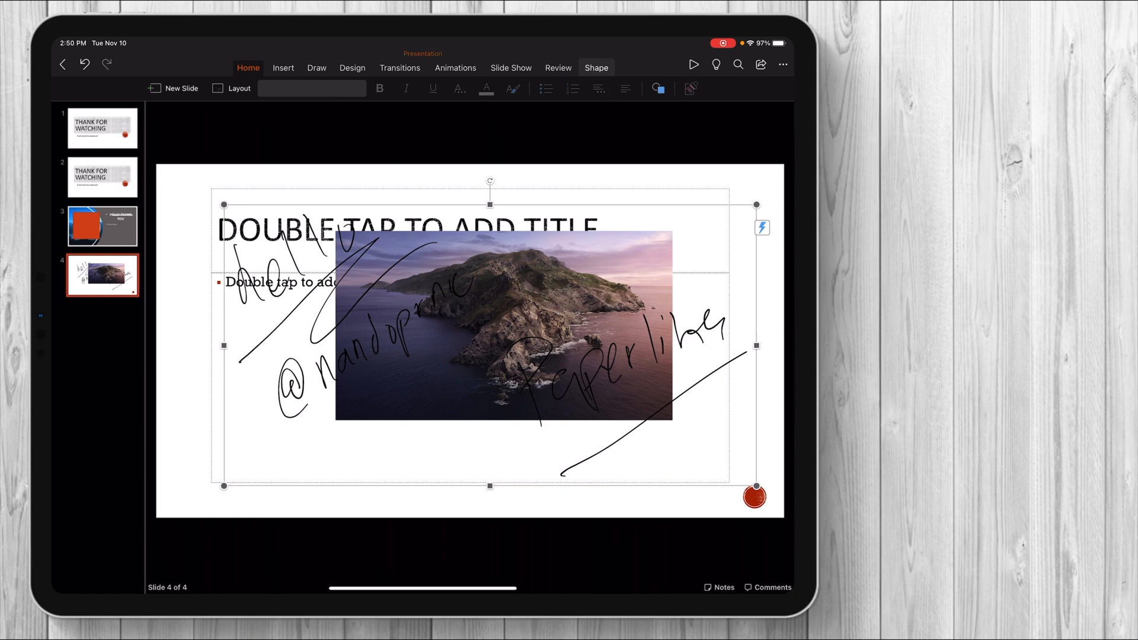
# Step: Return to slide 3, browse Themes and Format Background, and show Design Ideas
pyautogui.click(352, 68)
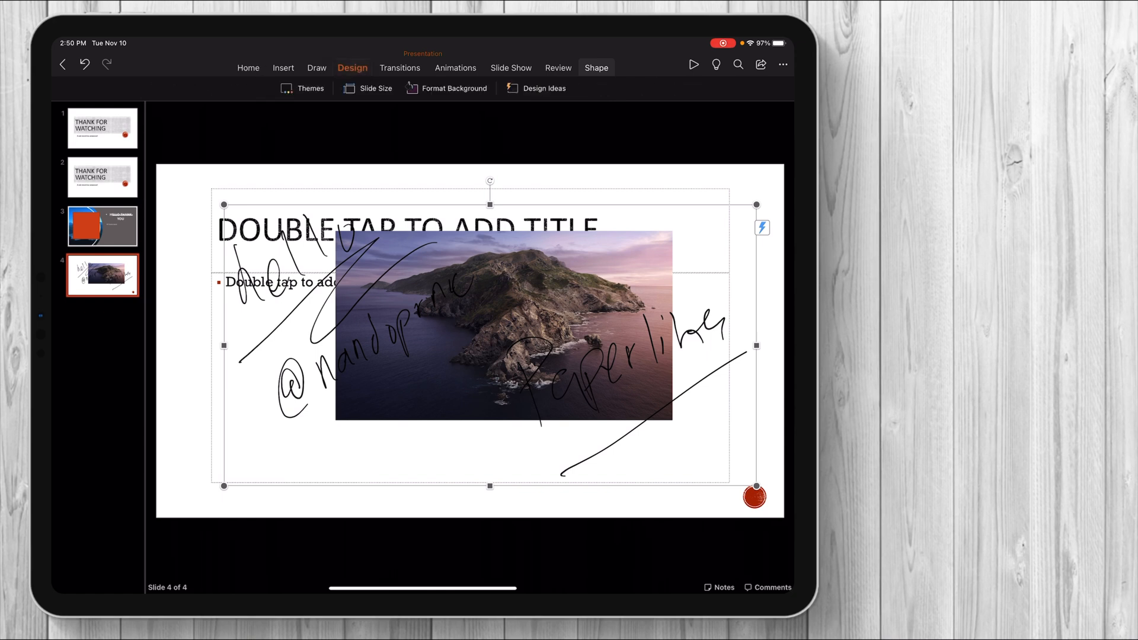
pyautogui.click(101, 226)
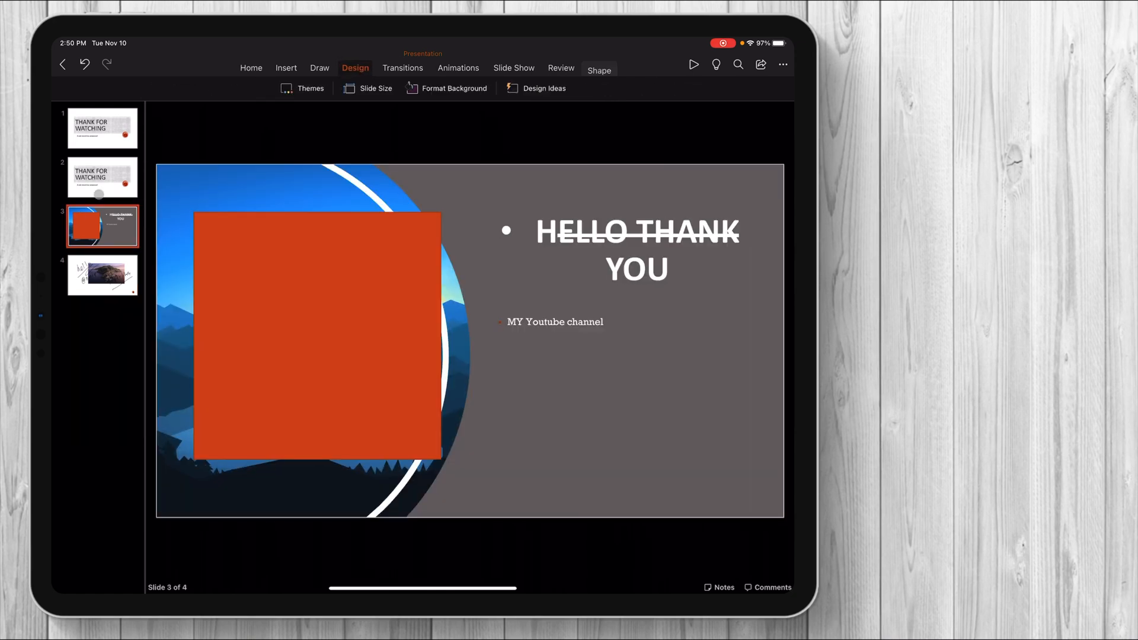
pyautogui.click(301, 88)
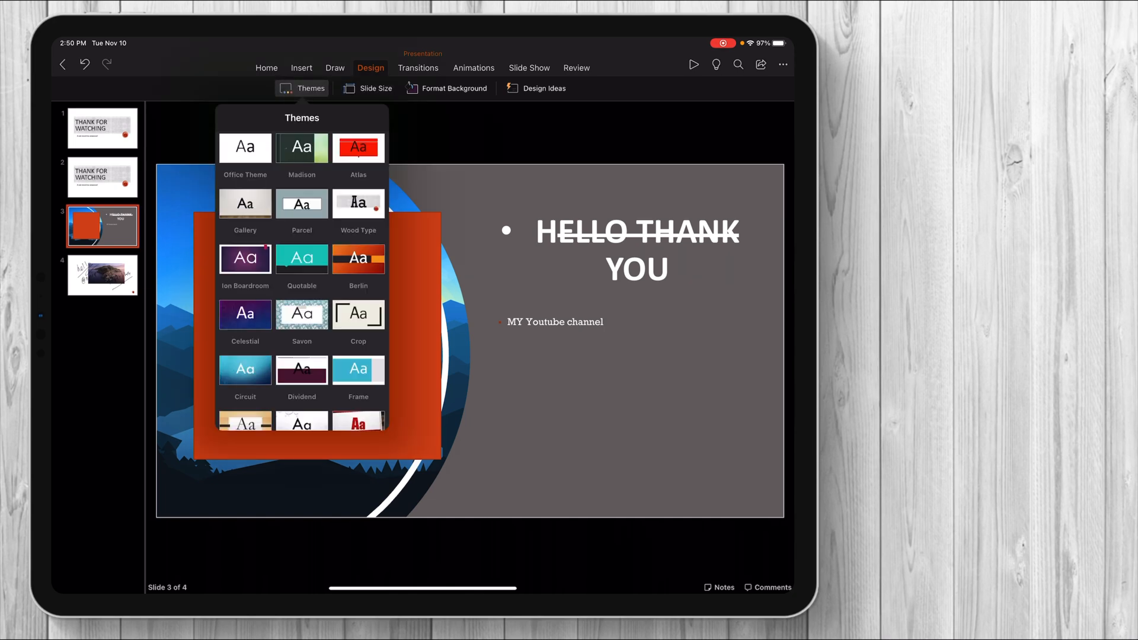
pyautogui.click(454, 88)
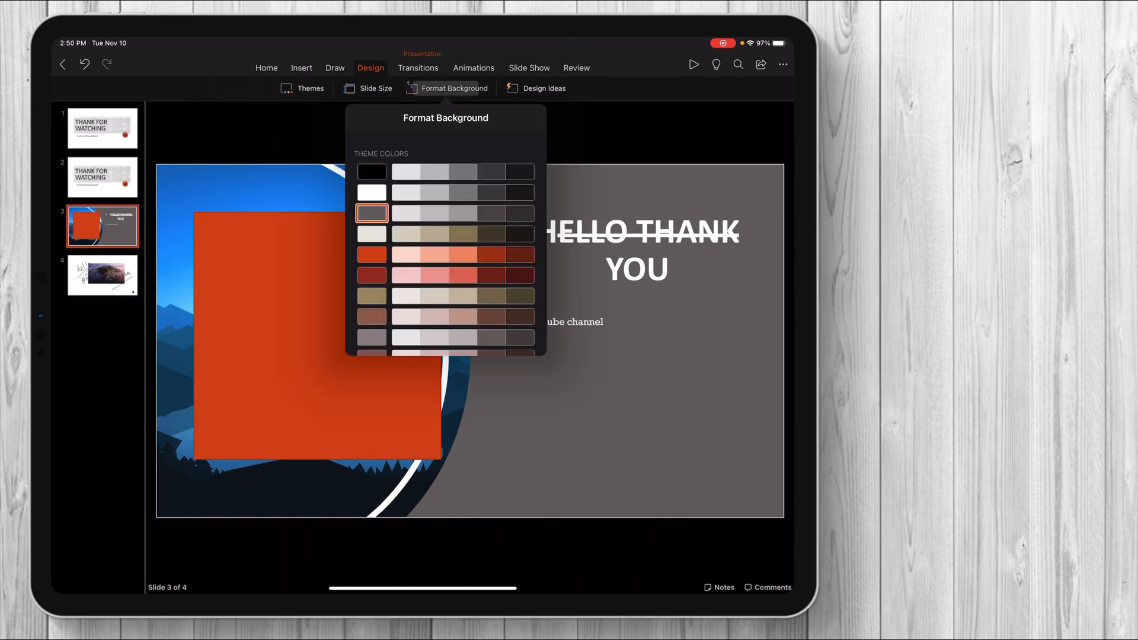
pyautogui.click(543, 87)
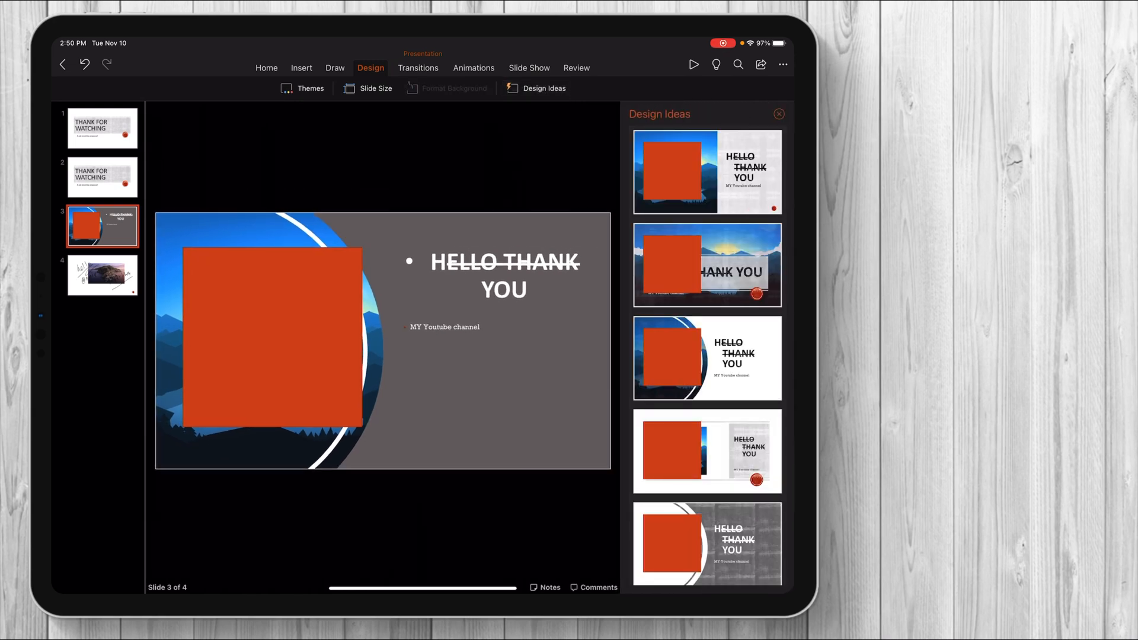
pyautogui.click(418, 68)
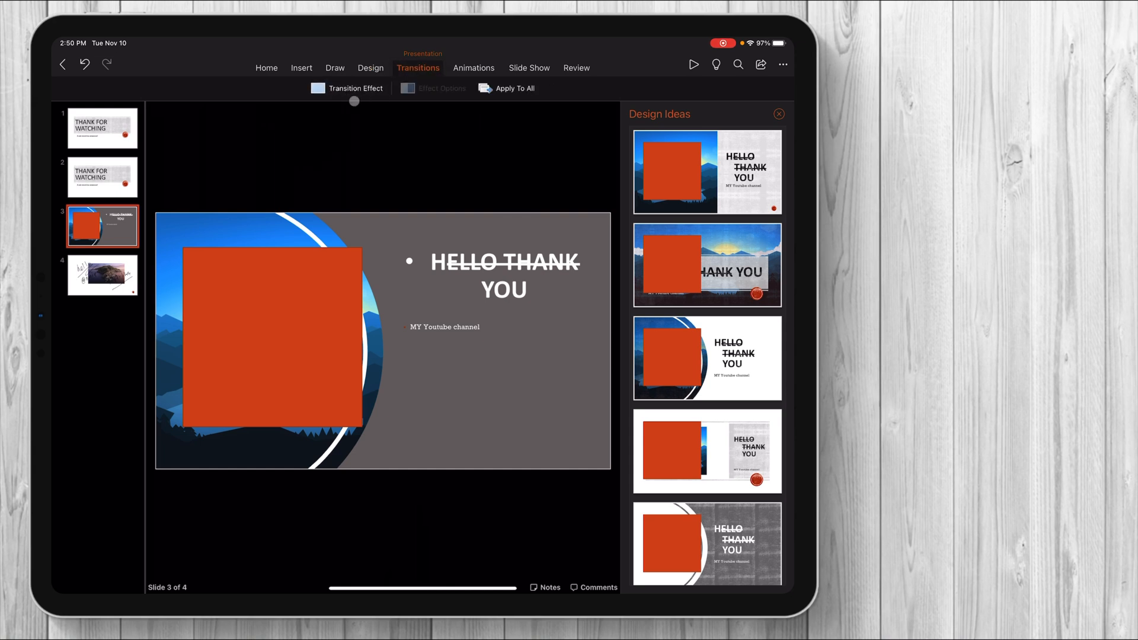
# Step: Close the Design Ideas pane and move through slide 2 to slide 1
pyautogui.click(347, 88)
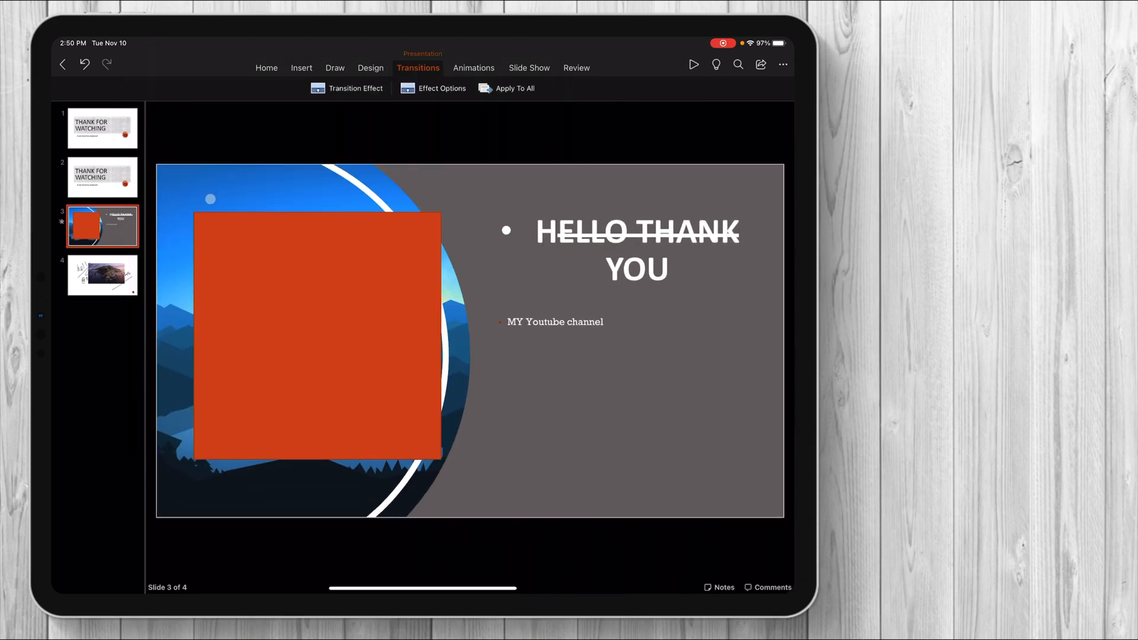
pyautogui.click(101, 177)
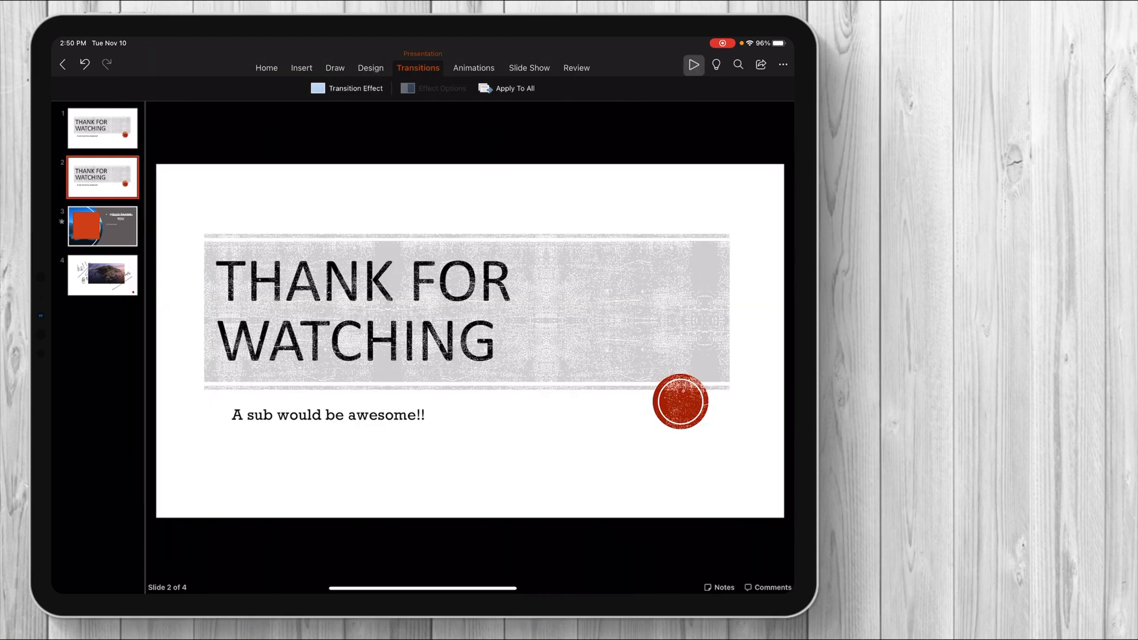
pyautogui.click(692, 64)
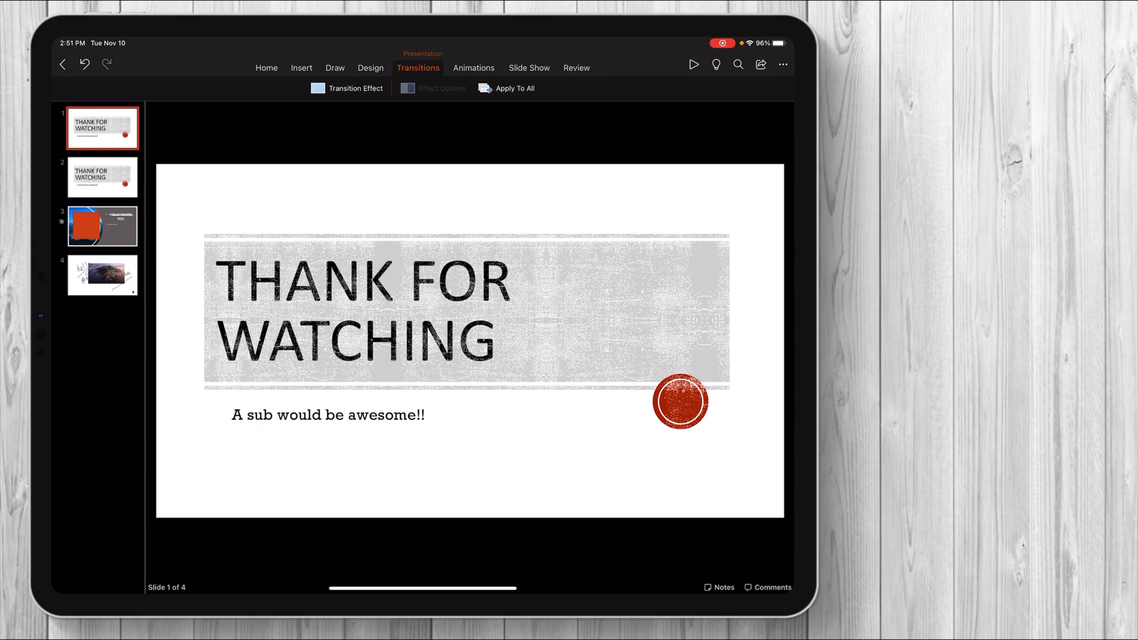
# Step: Review the animations on slides 2 and 3, ending back on slide 1
pyautogui.click(473, 68)
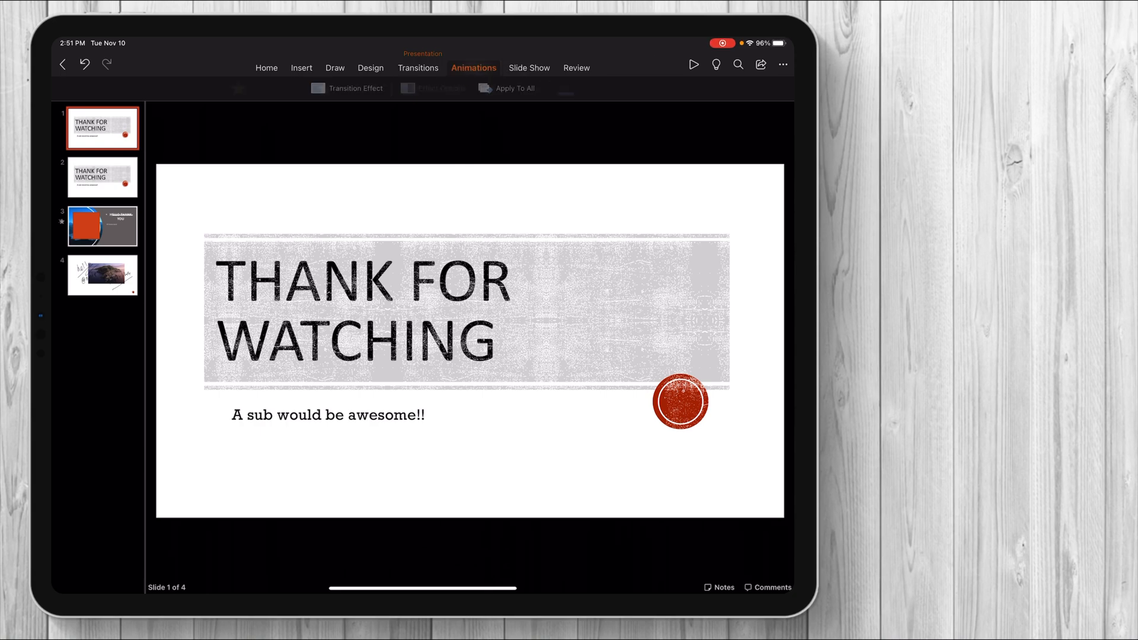
pyautogui.click(103, 176)
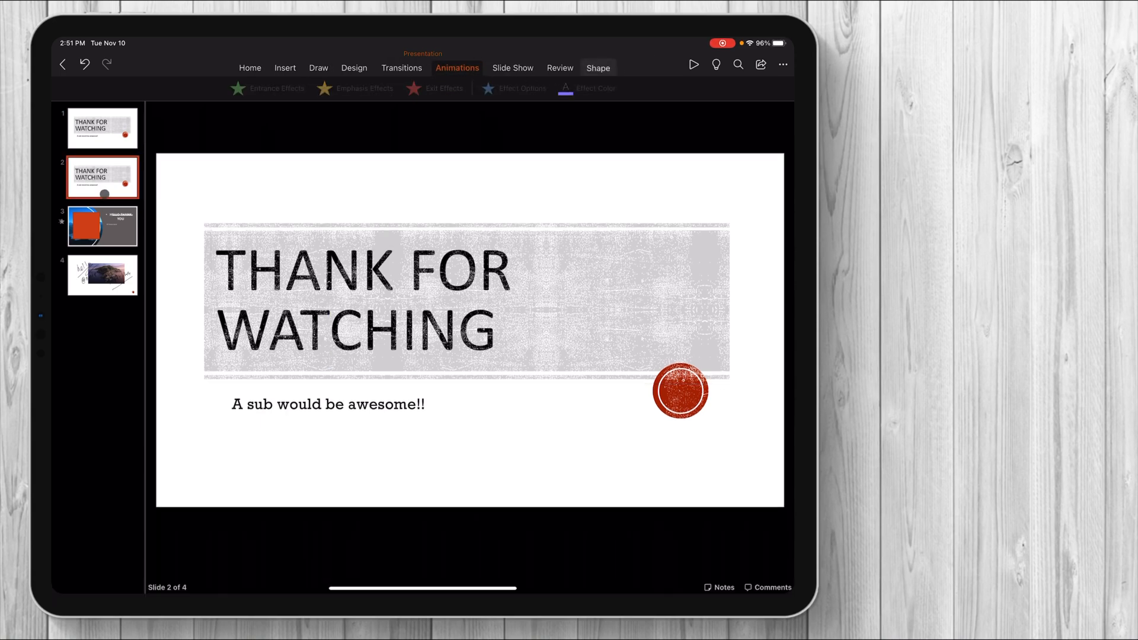
pyautogui.click(101, 225)
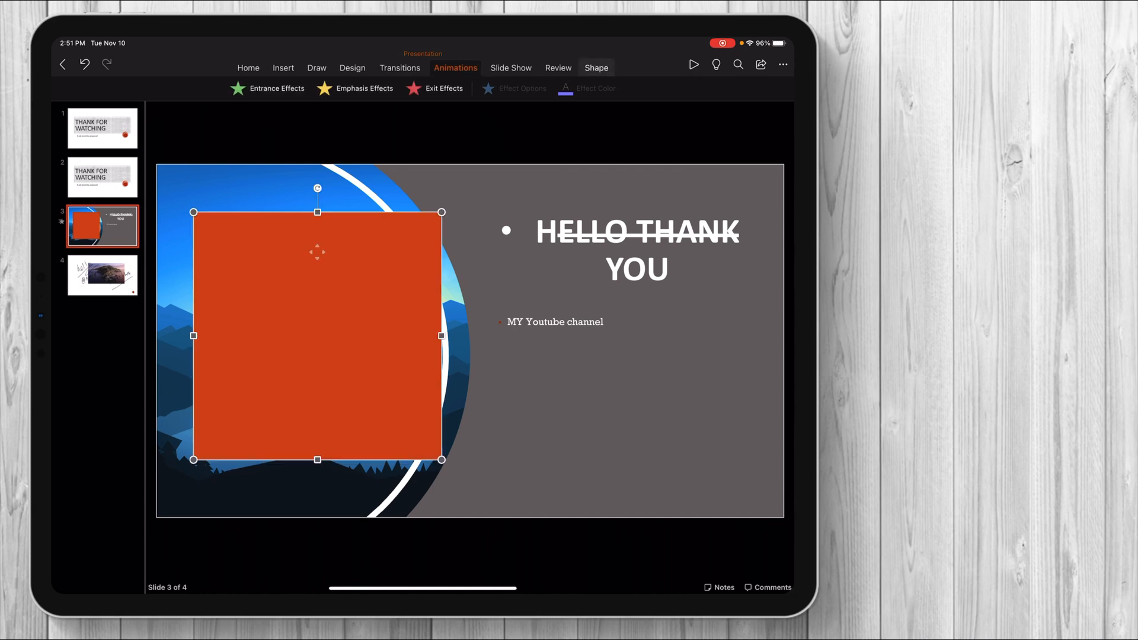
pyautogui.click(276, 87)
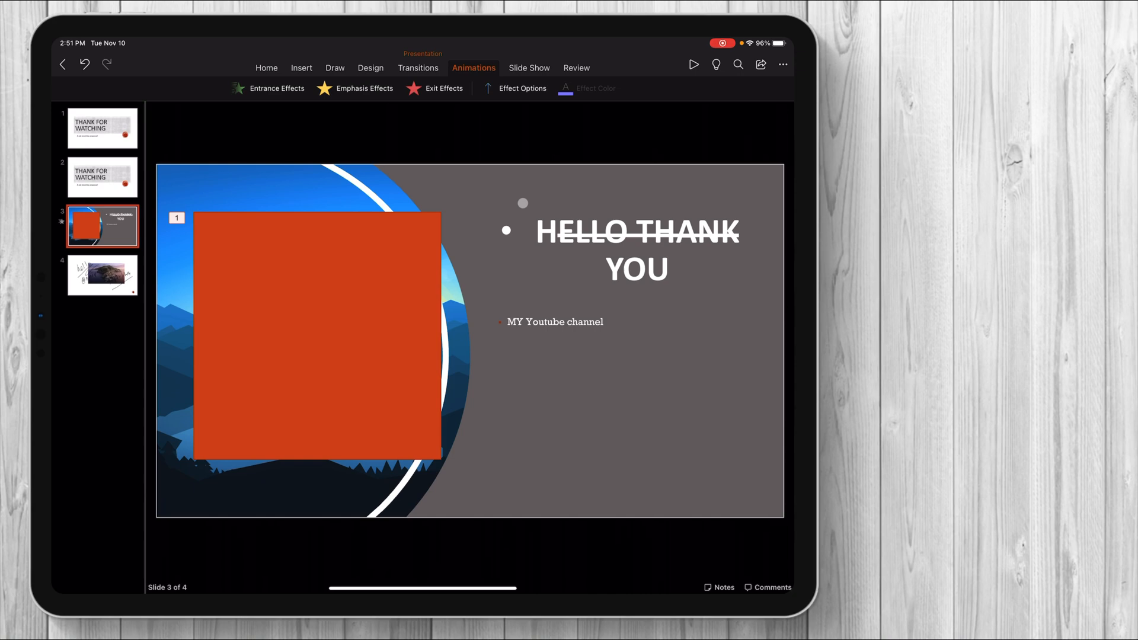
pyautogui.click(101, 176)
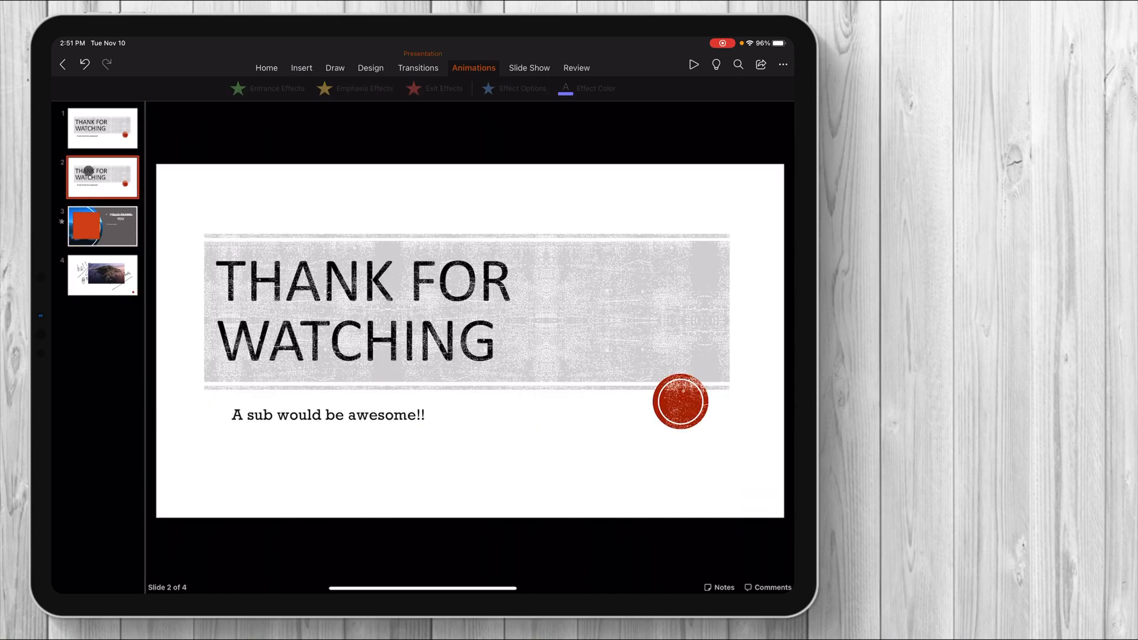
pyautogui.click(693, 65)
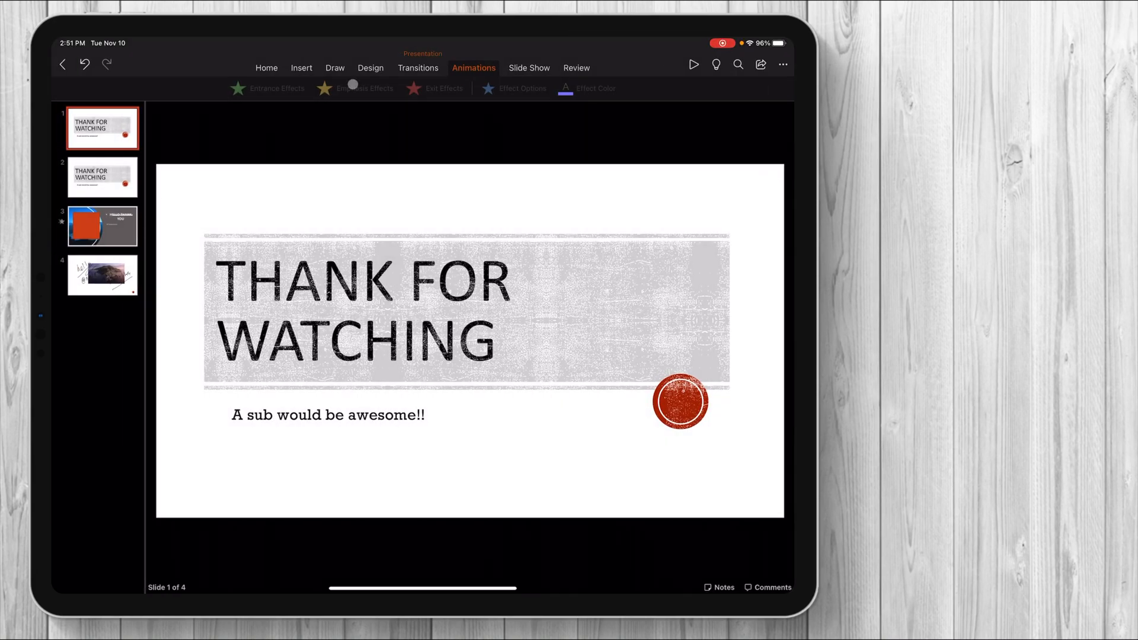
pyautogui.click(529, 68)
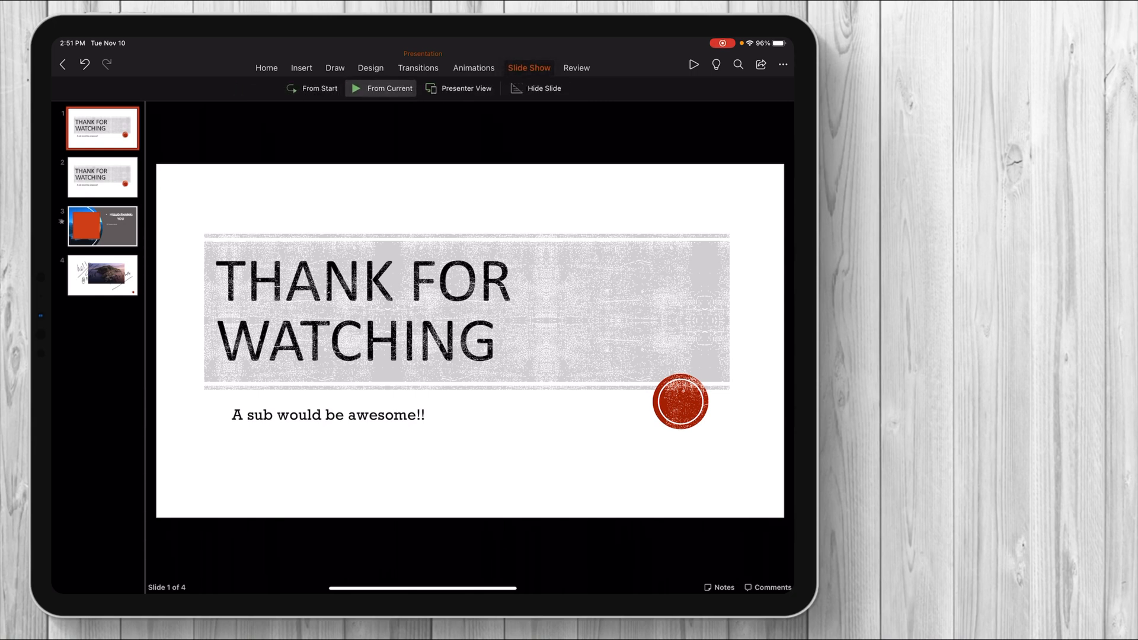
# Step: Move from the Slide Show tab to the Review tab to show the commenting tools
pyautogui.click(459, 88)
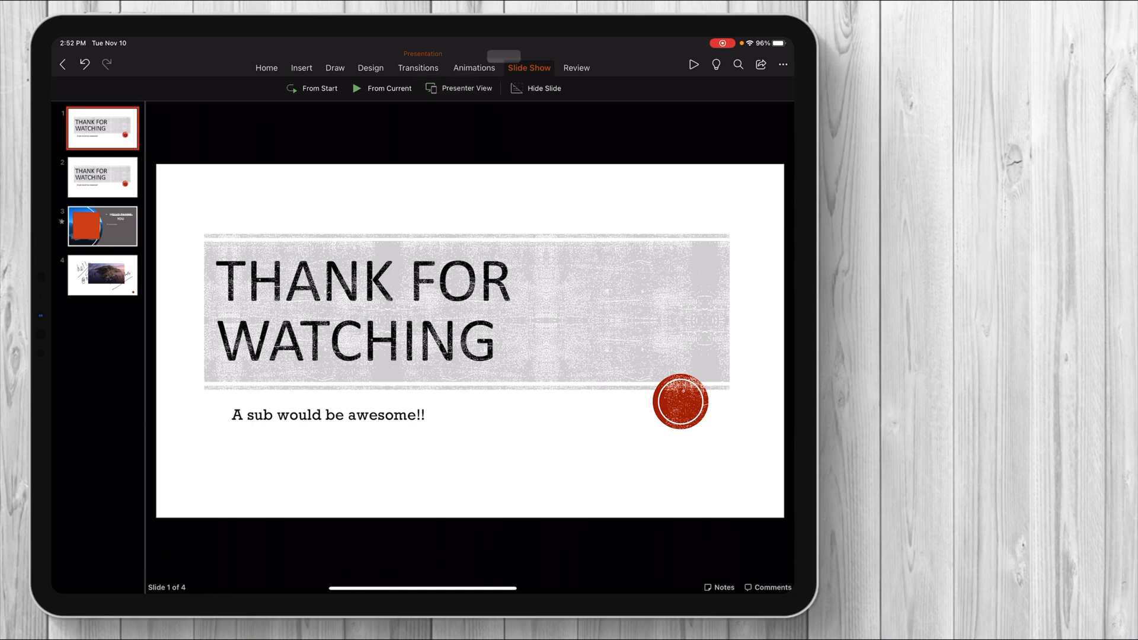
pyautogui.click(576, 68)
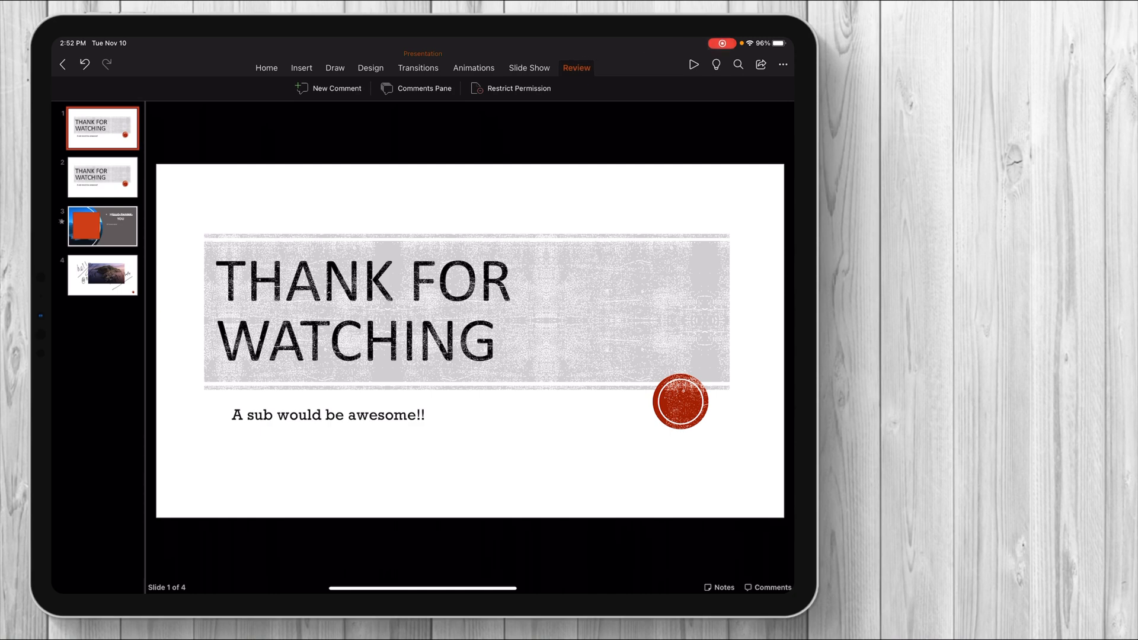
pyautogui.click(737, 64)
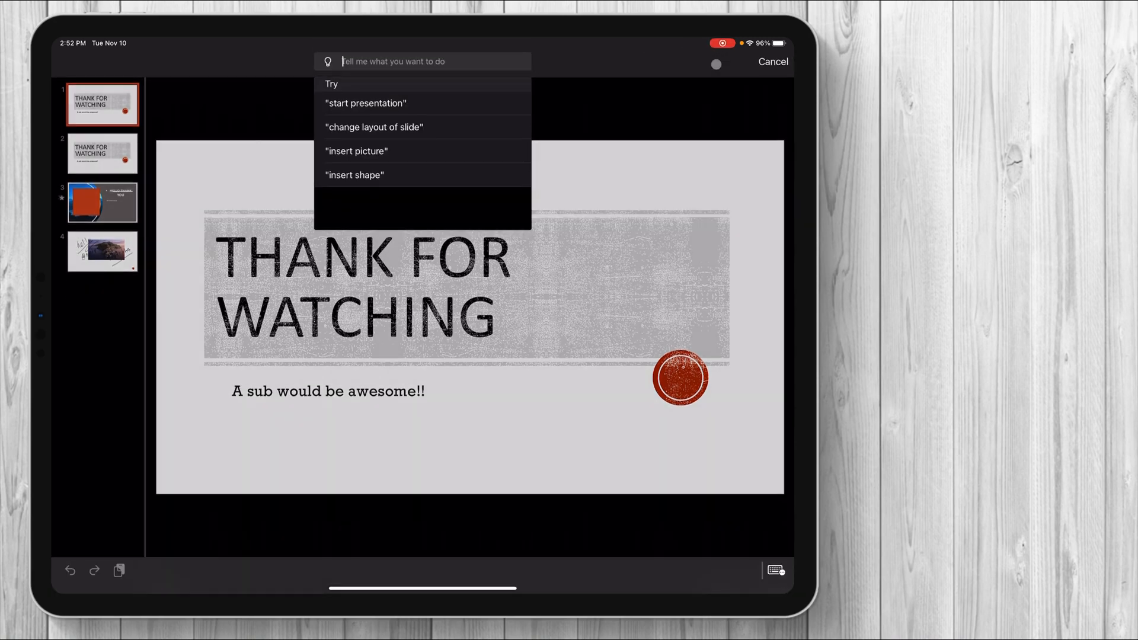
pyautogui.click(773, 62)
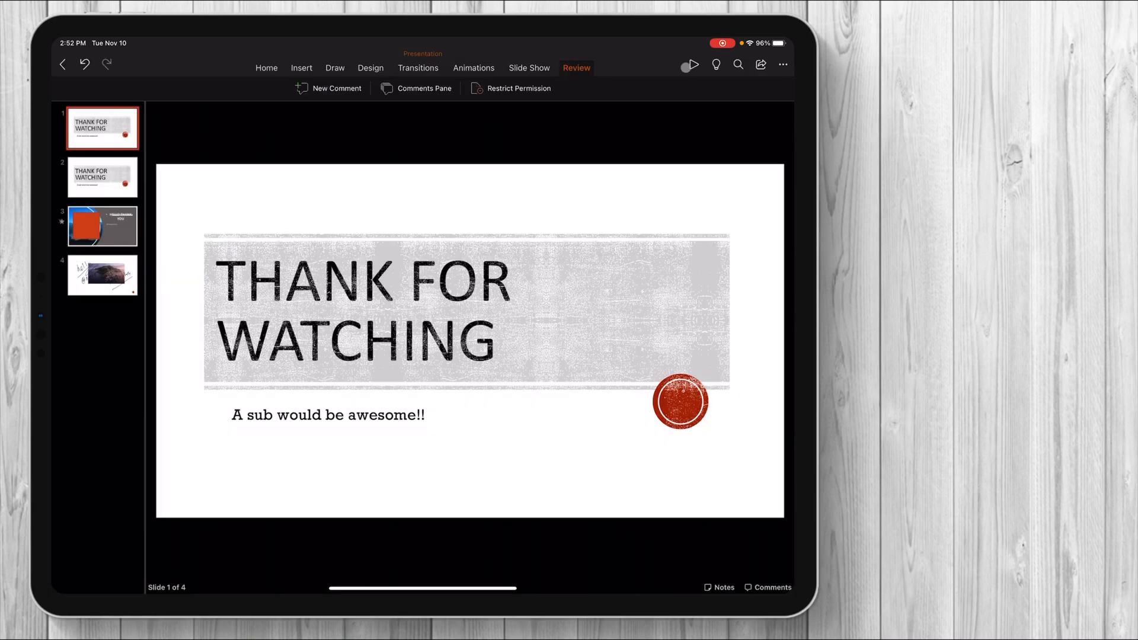
pyautogui.click(716, 65)
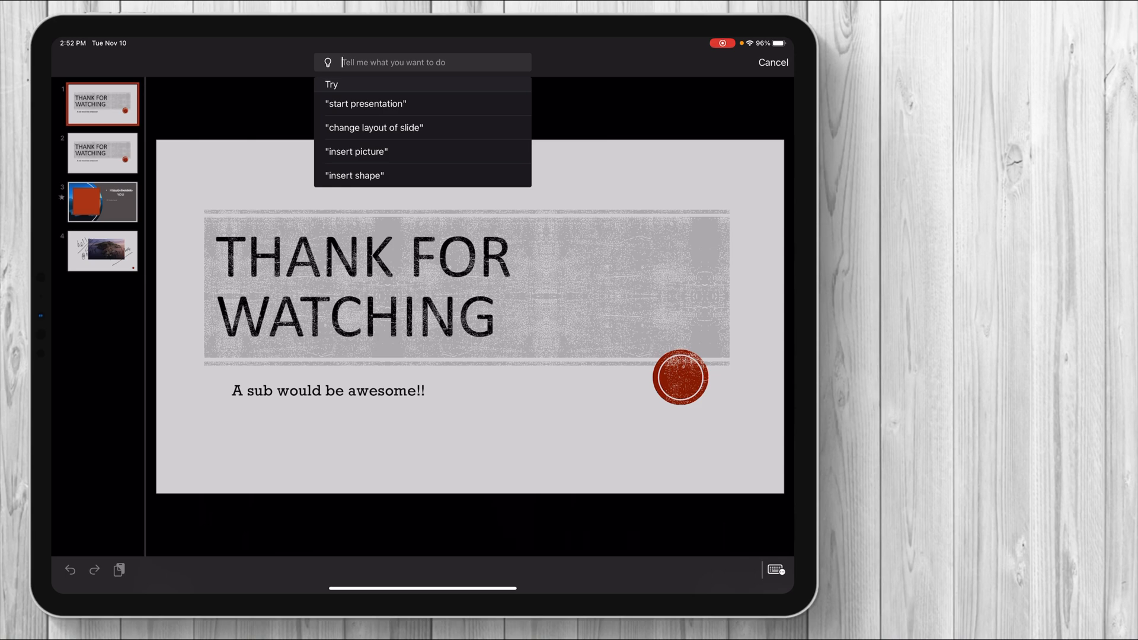
pyautogui.write('hello')
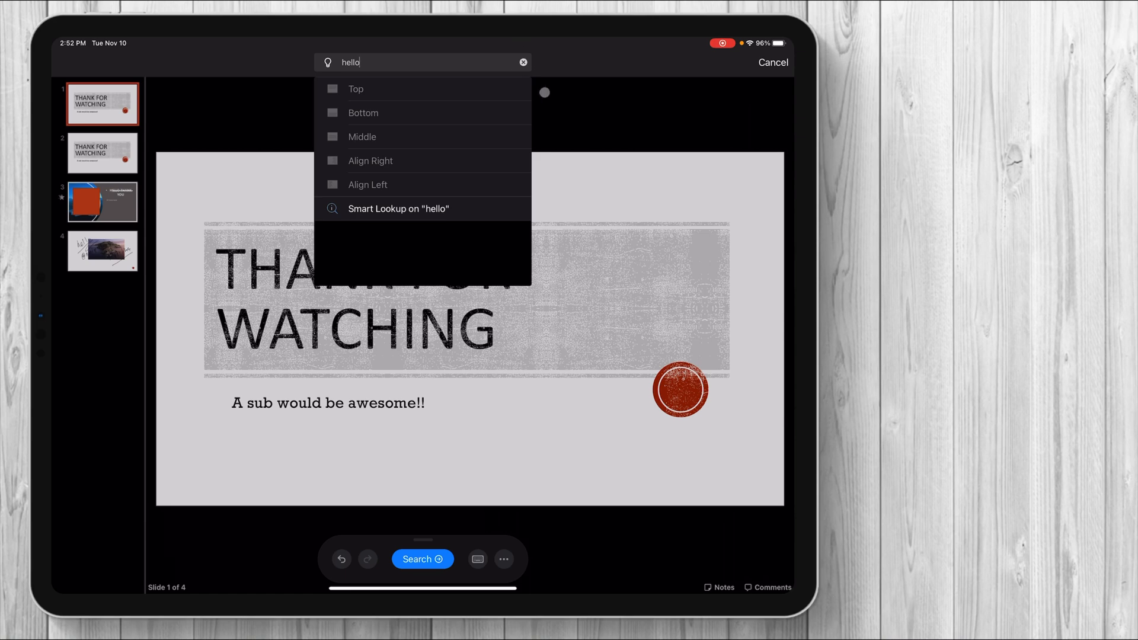
pyautogui.click(772, 63)
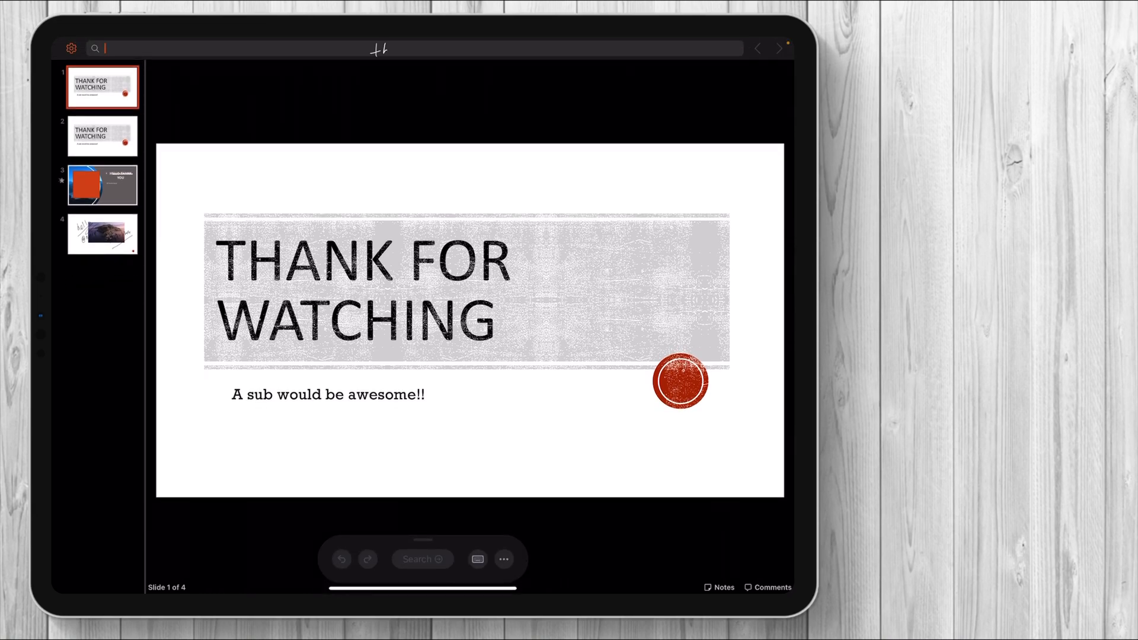
pyautogui.write('thank')
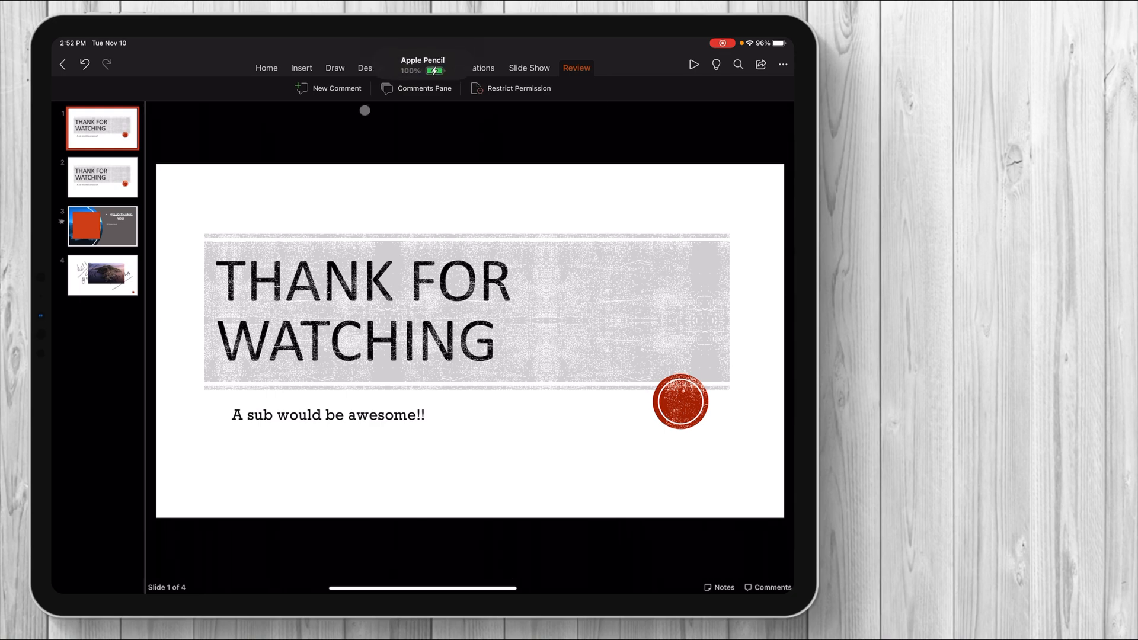
# Step: Close the presentation, delete the unsaved draft, and open OneDrive storage
pyautogui.click(62, 64)
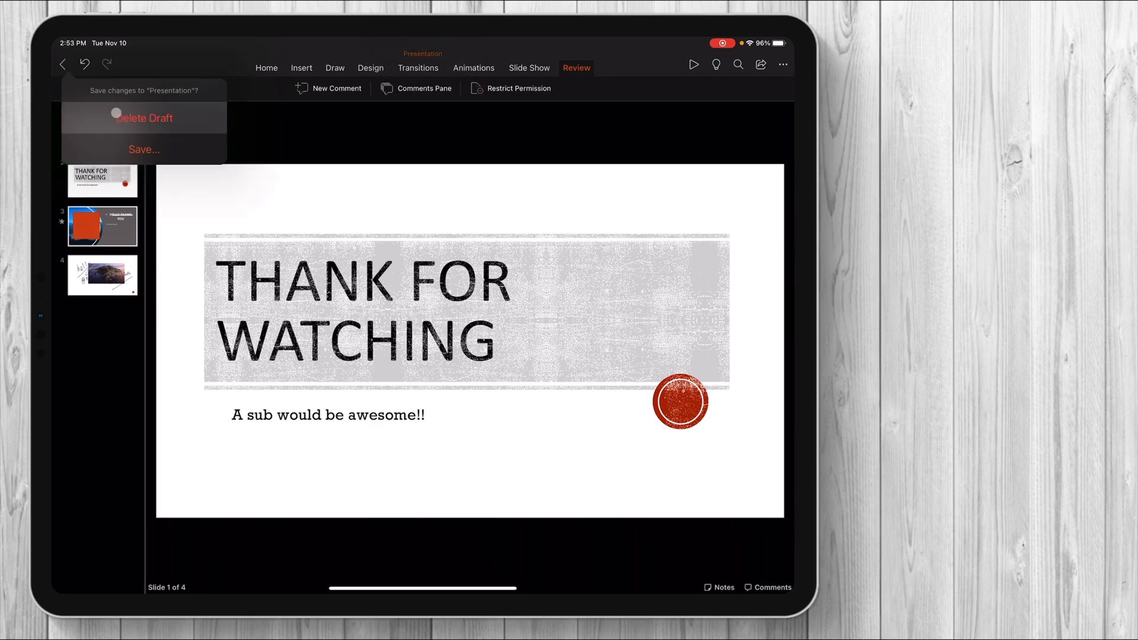
pyautogui.click(143, 117)
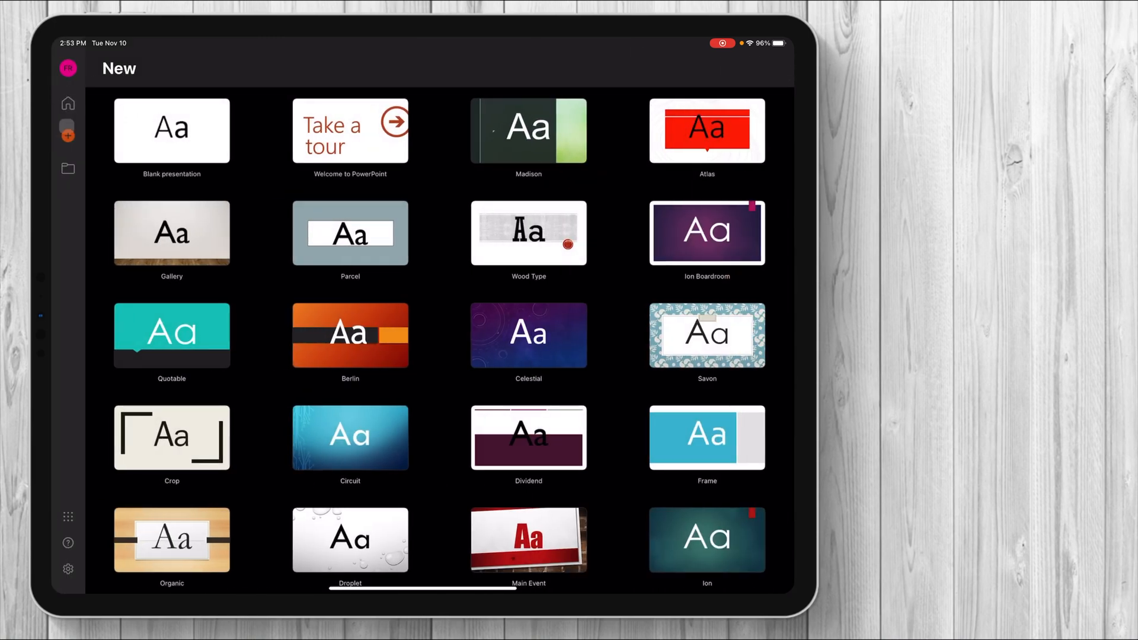
pyautogui.click(67, 168)
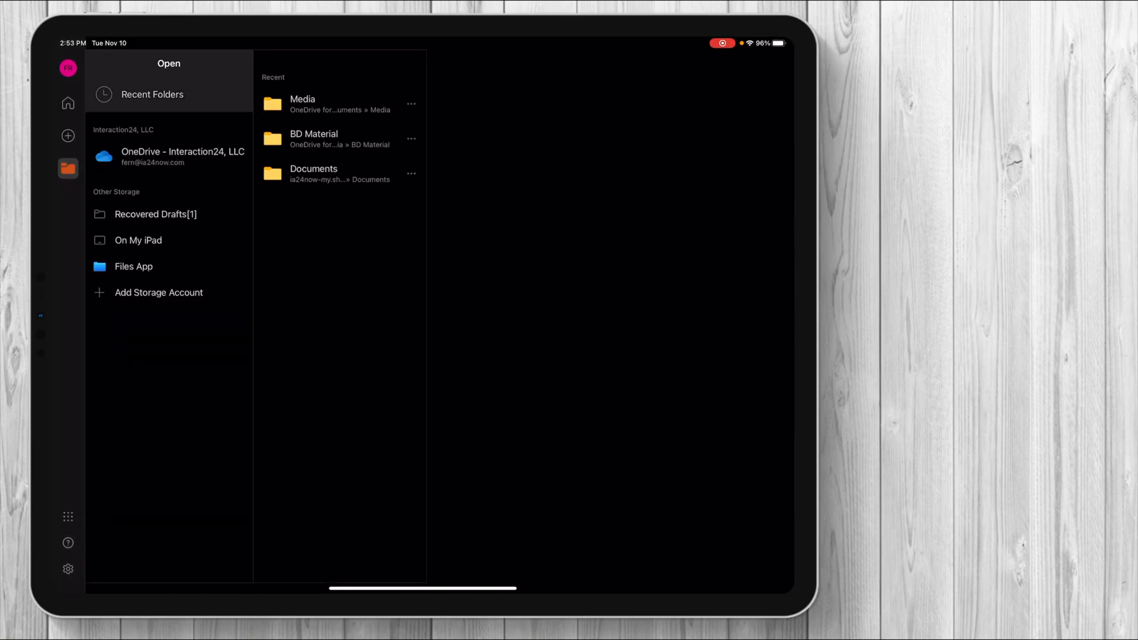
pyautogui.click(169, 157)
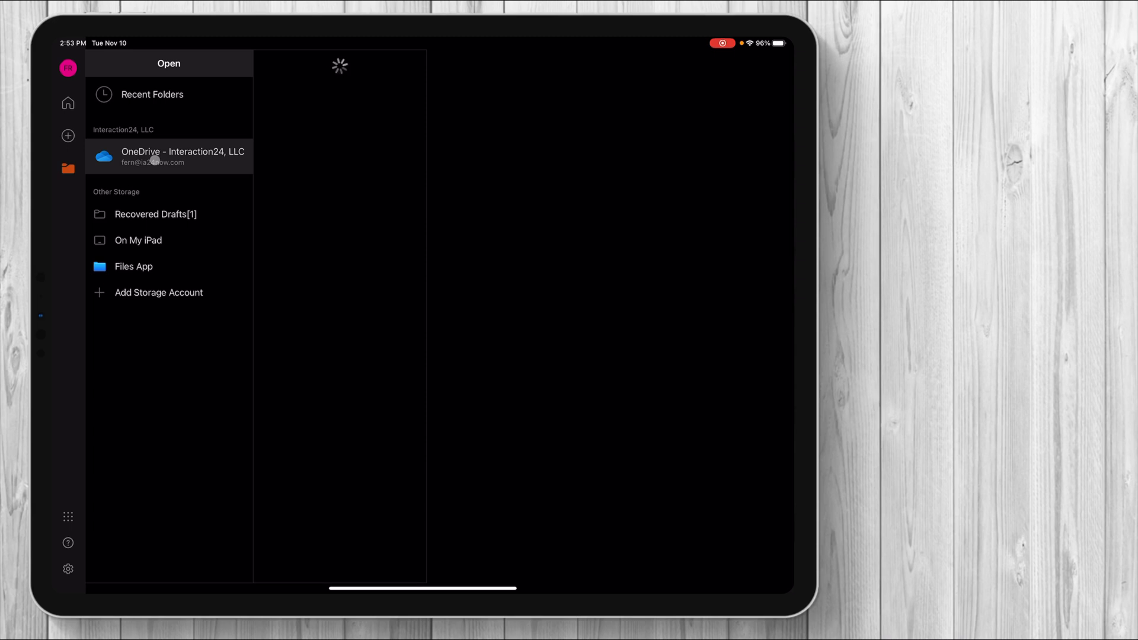
pyautogui.click(182, 156)
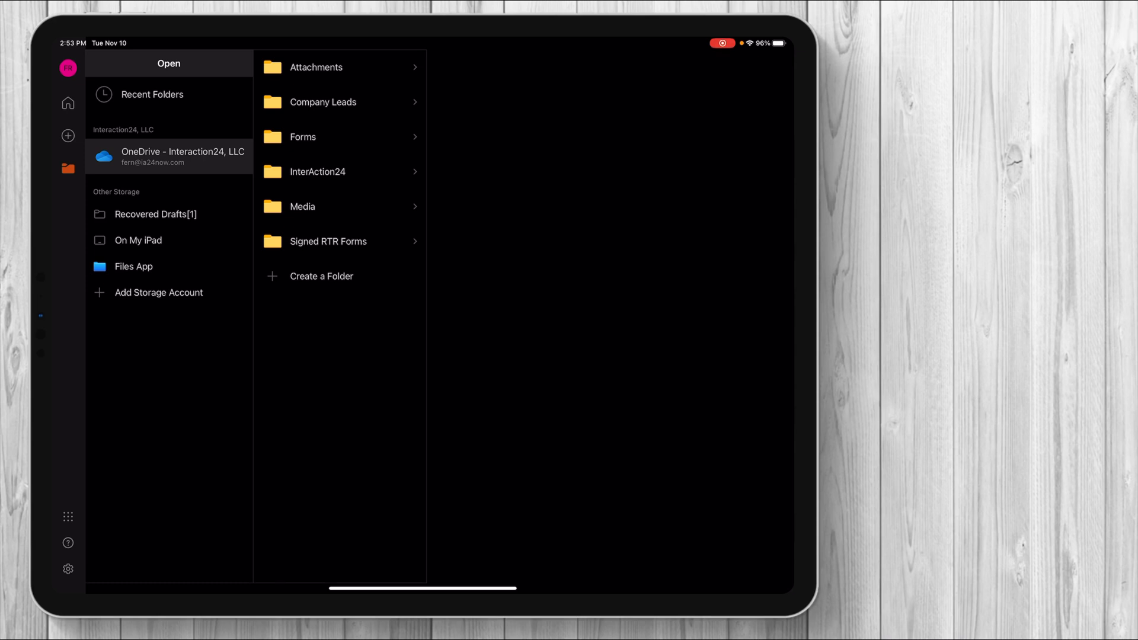
# Step: Open Client Portfolio from InterAction24 > Open Jobs, then return to browsing OneDrive folders
pyautogui.click(317, 172)
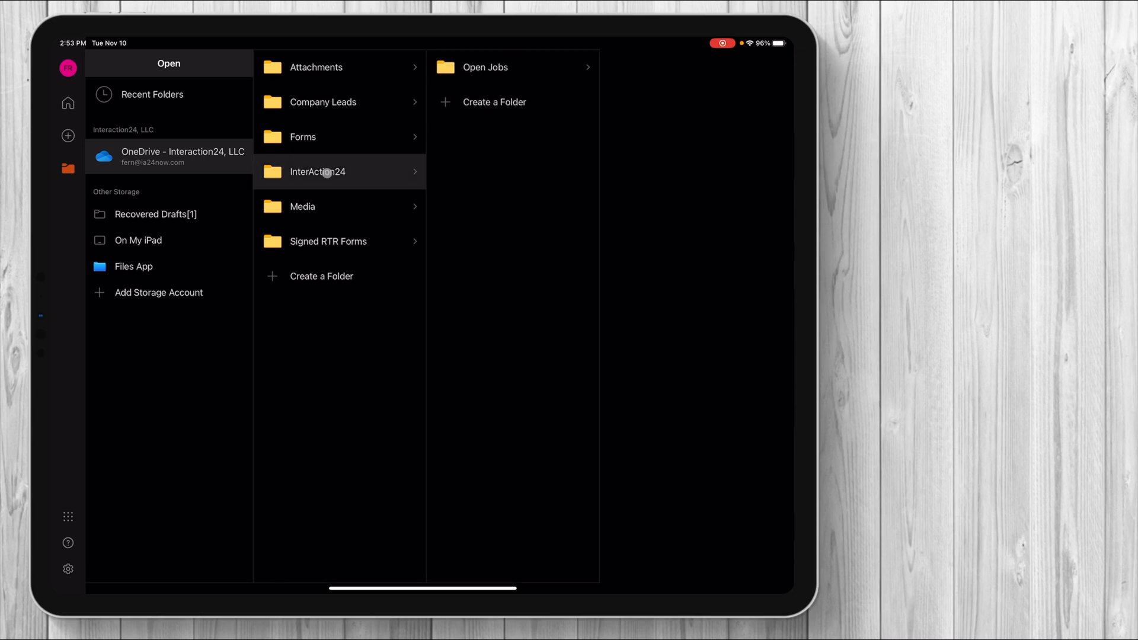
pyautogui.click(485, 67)
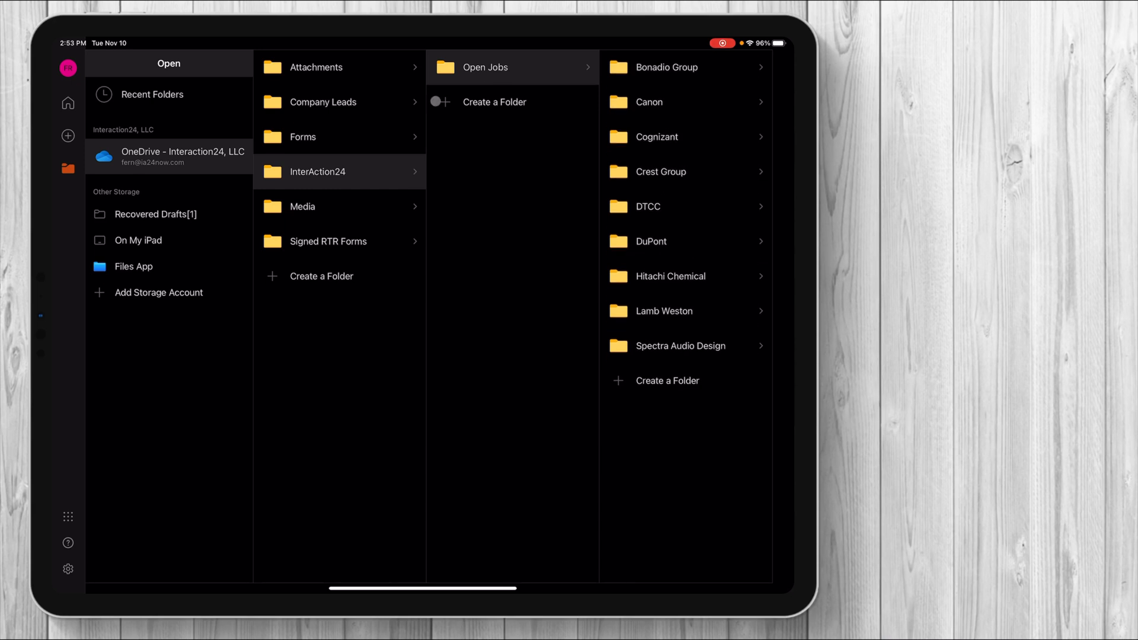
pyautogui.click(302, 207)
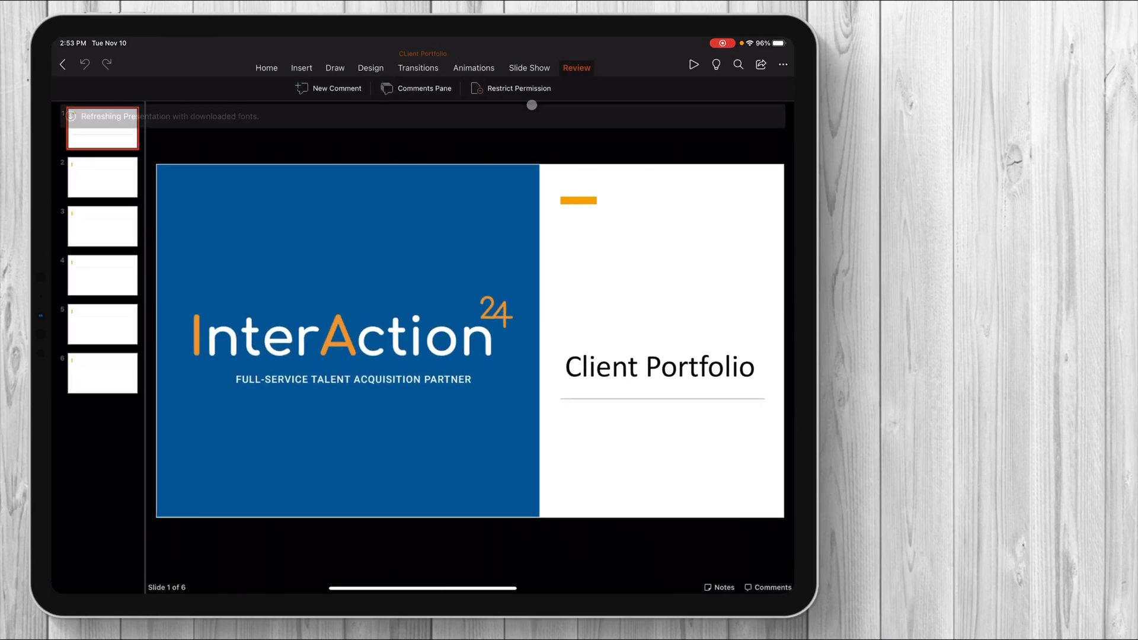
pyautogui.click(62, 64)
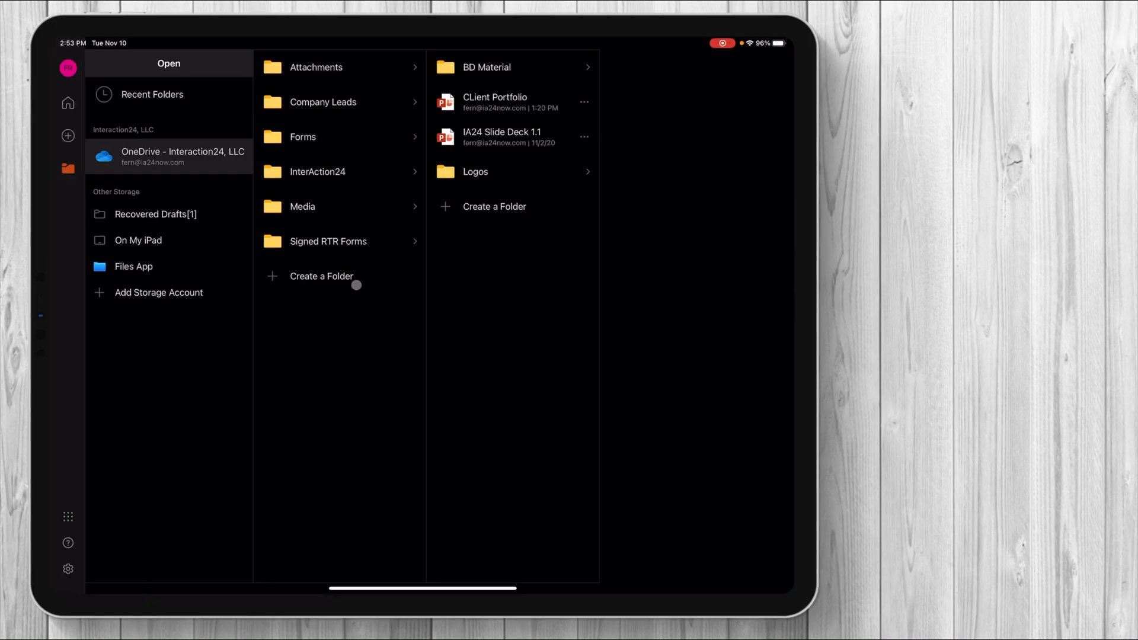